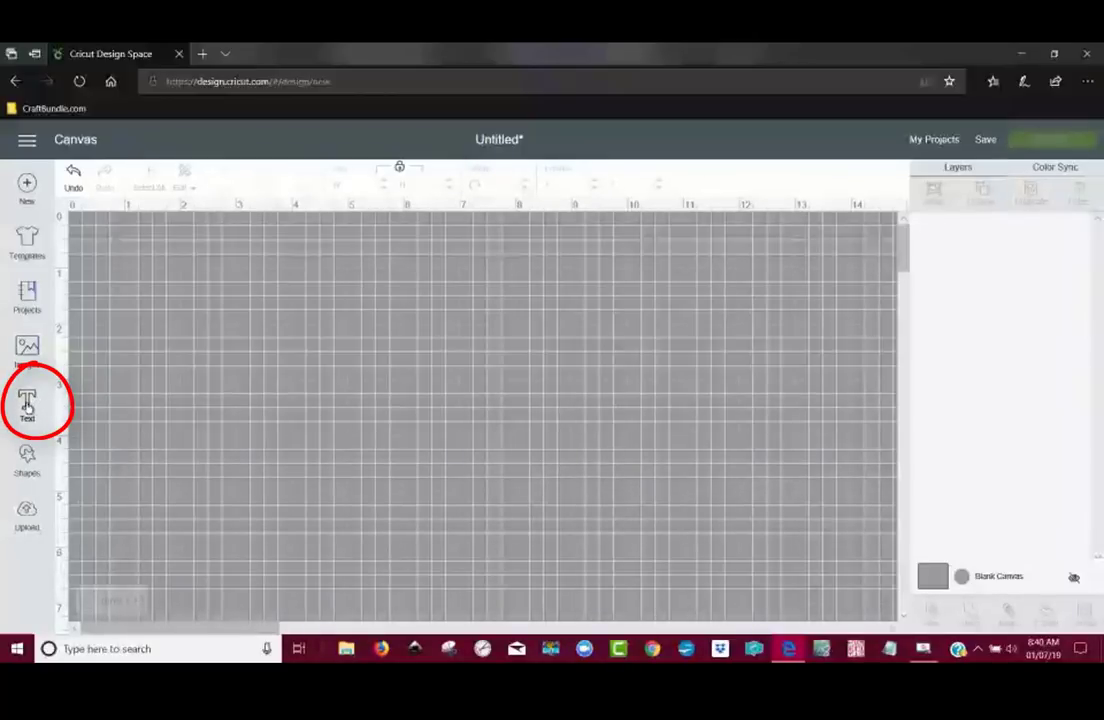
Add a new text box and browse the font list toward AR BONNIE
click(26, 404)
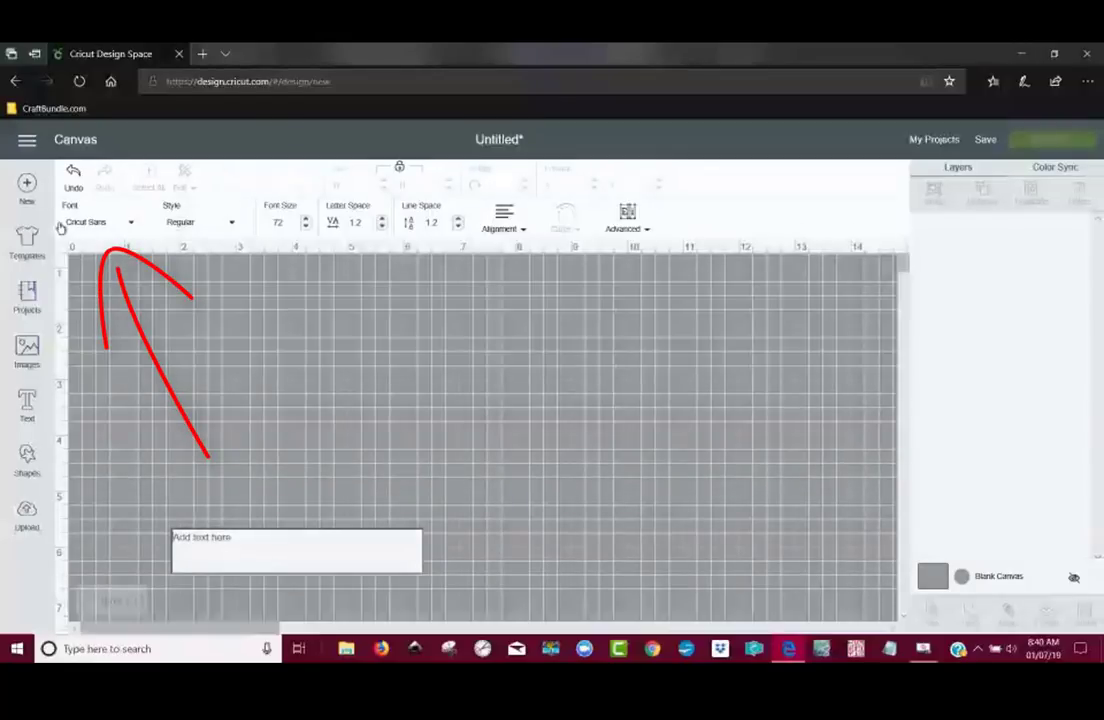
click(100, 220)
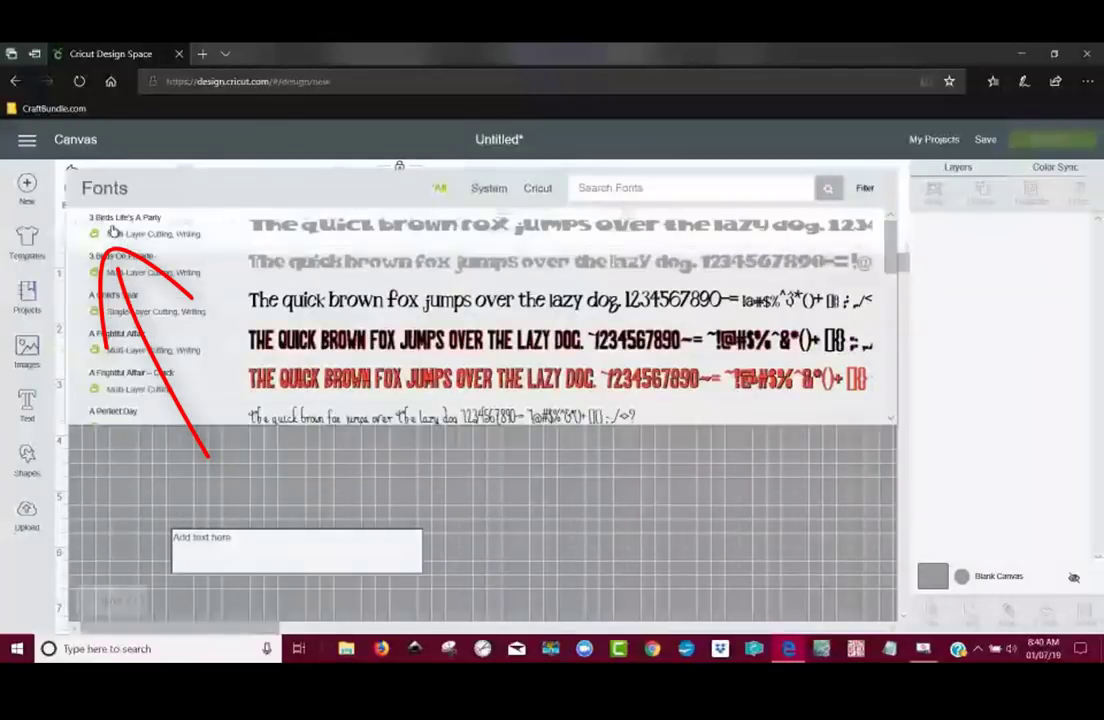
scroll(down, 3)
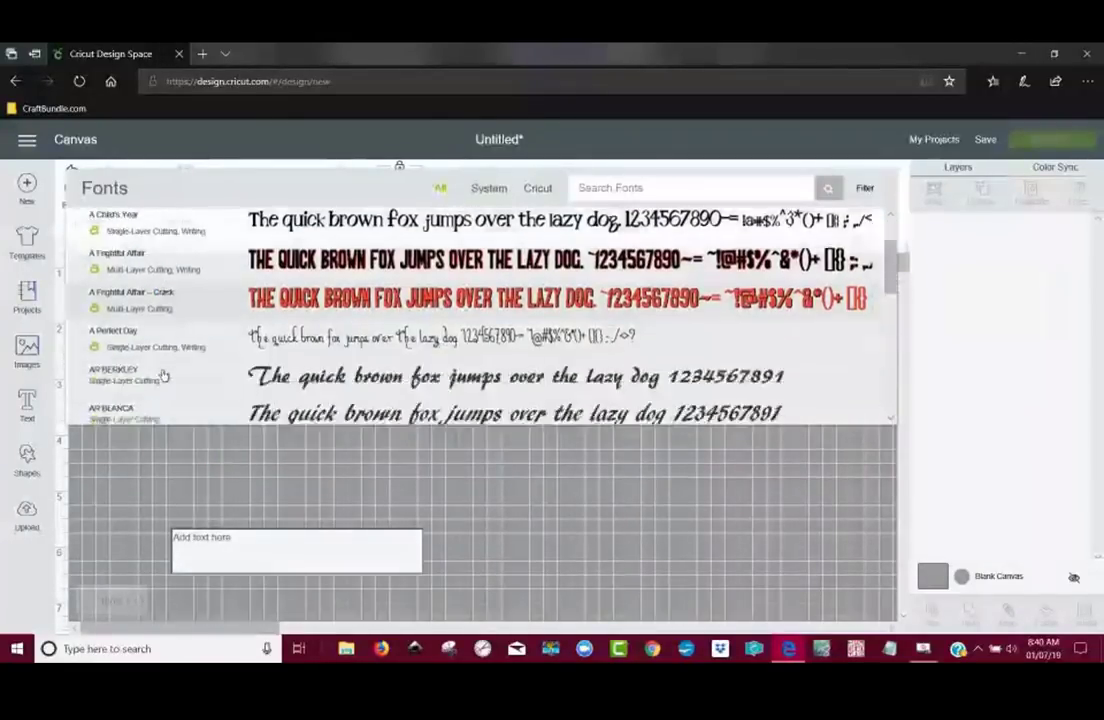
scroll(down, 3)
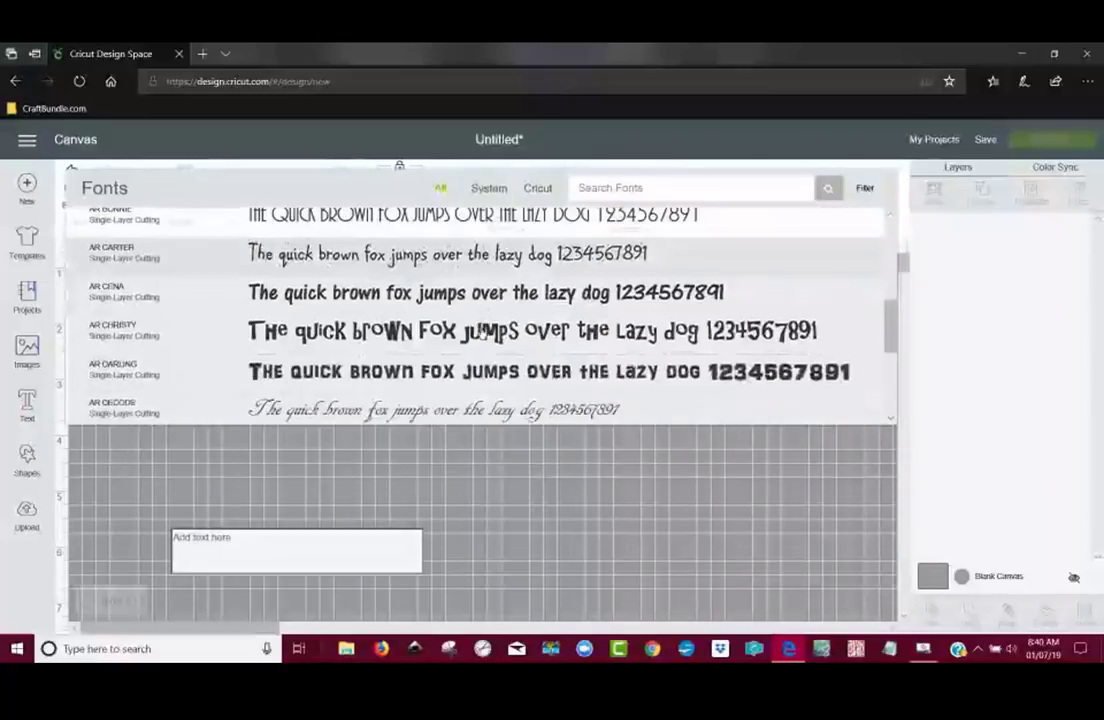
scroll(up, 3)
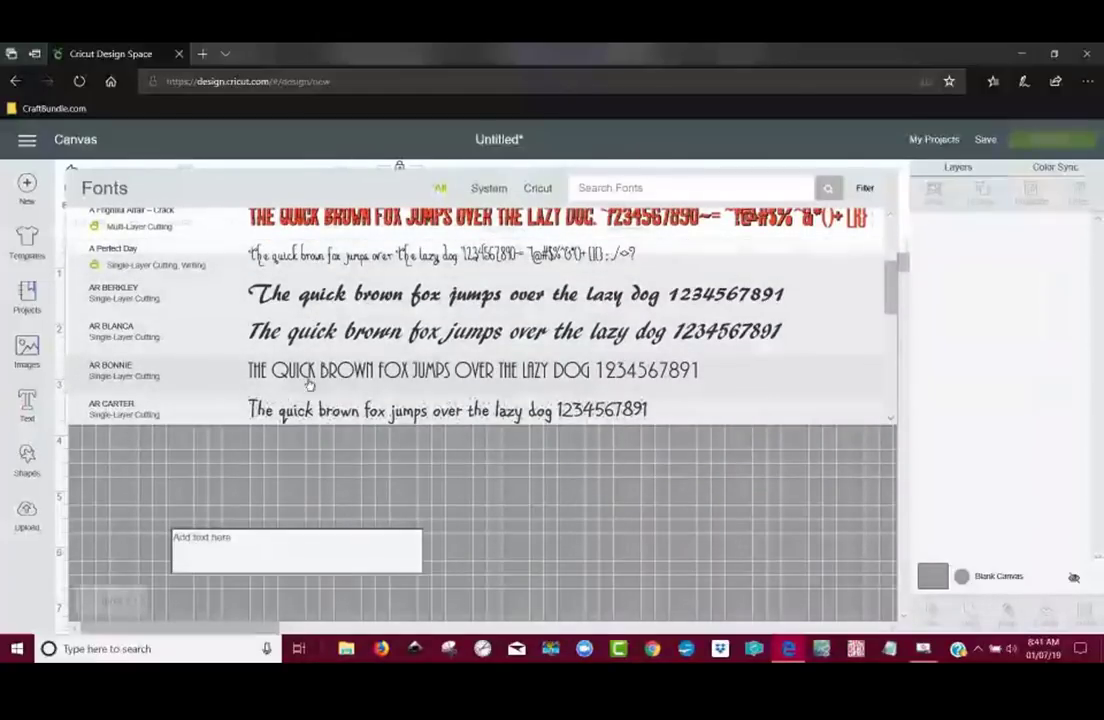
mouse_move(350, 376)
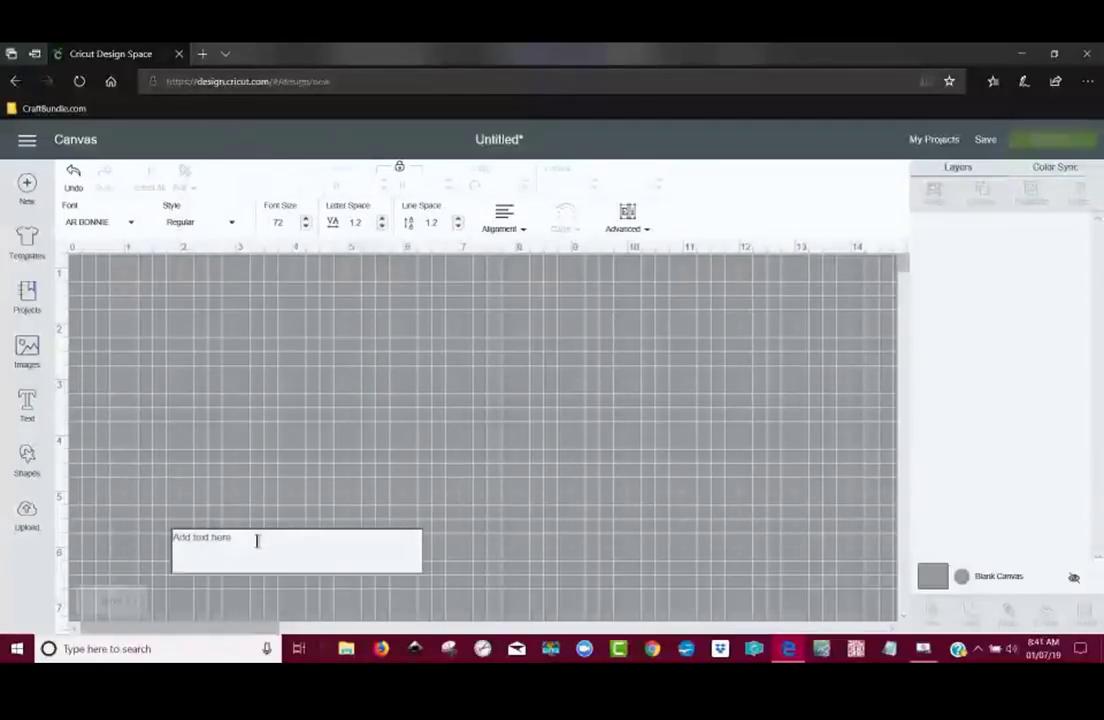
Enter 'Cricut Design' on the first line and 'Space' on the second line
text(Cric)
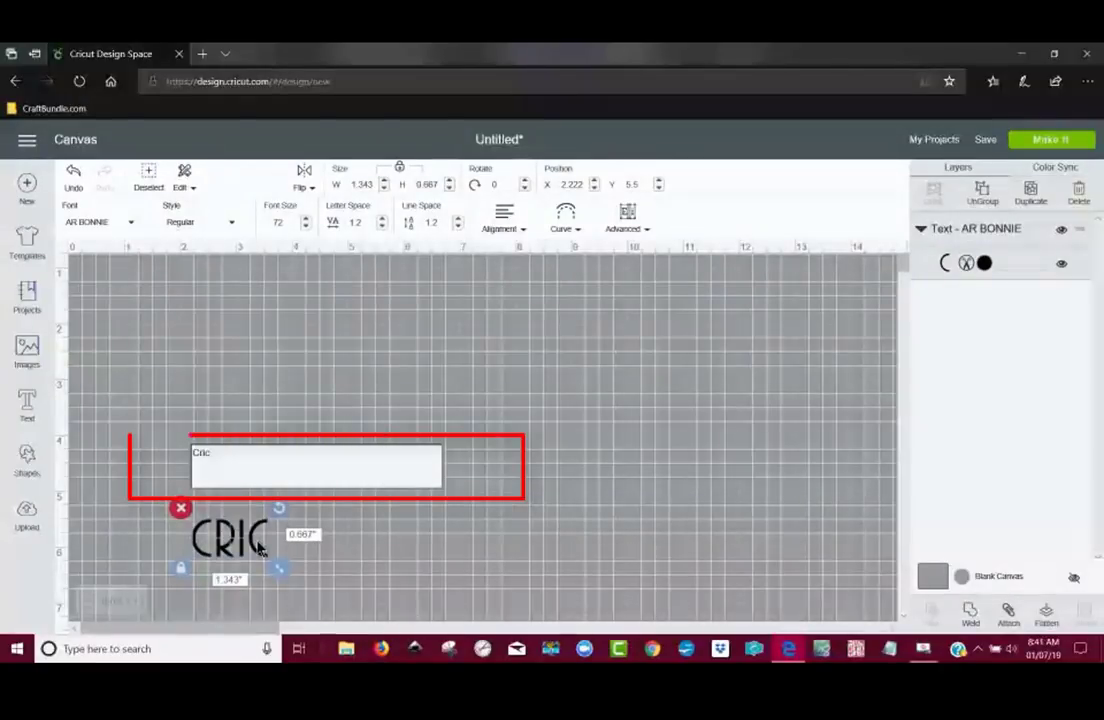
text(tu)
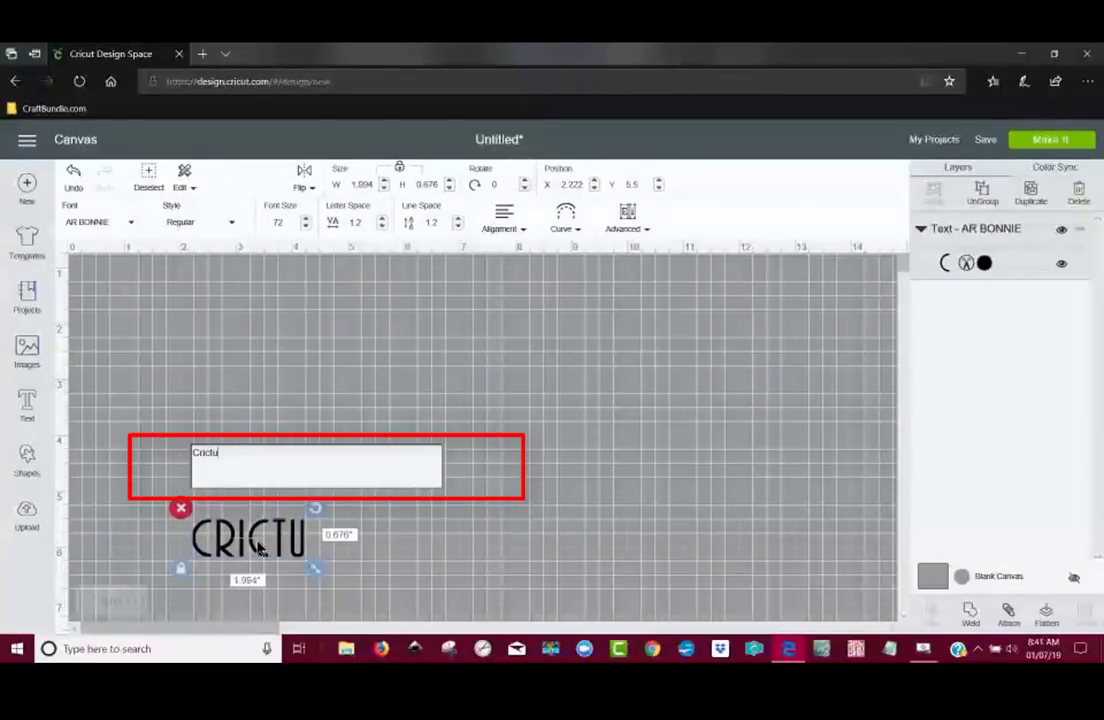
text(Cricut)
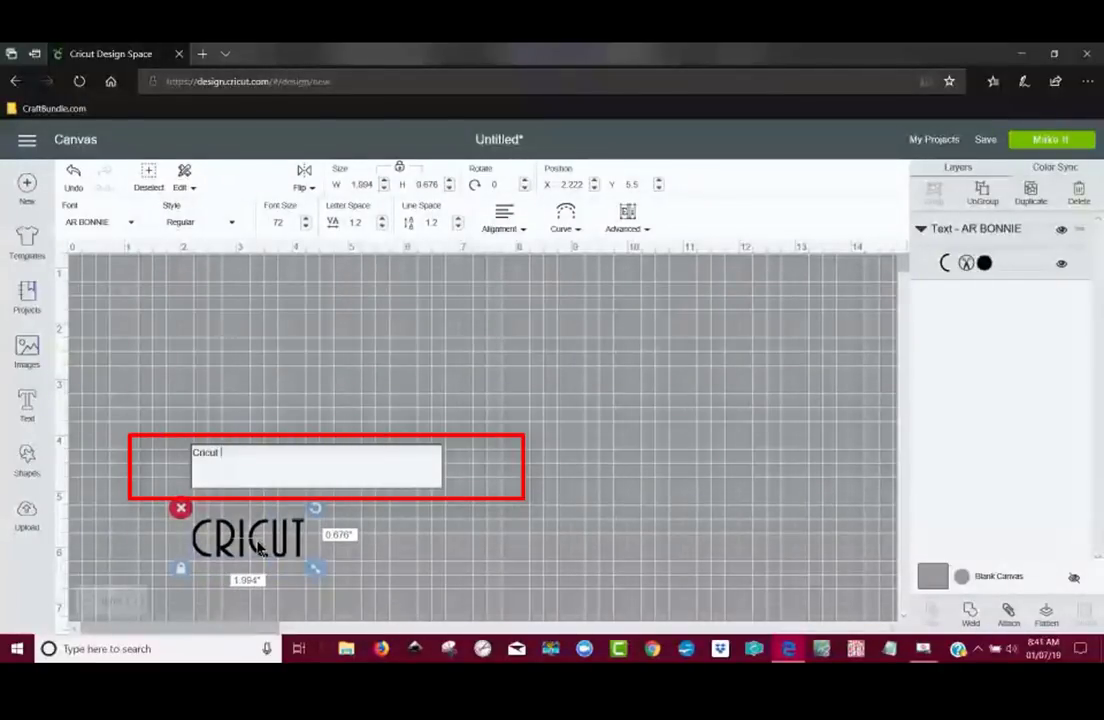
text(Desi)
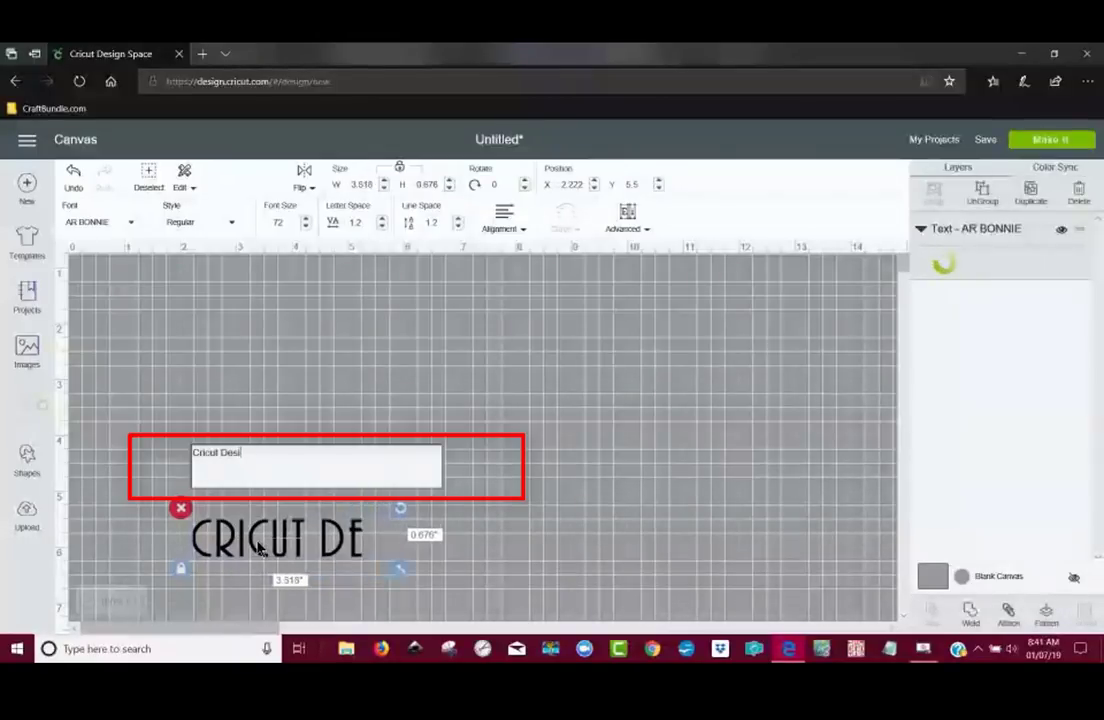
text(gn)
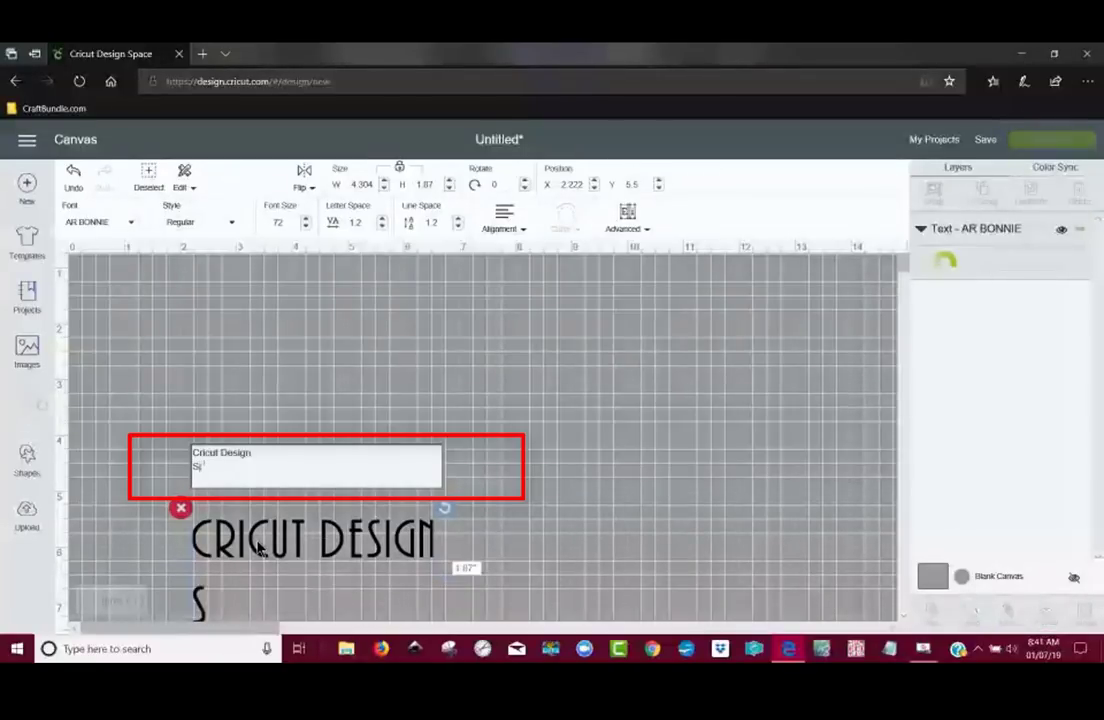
text(pace)
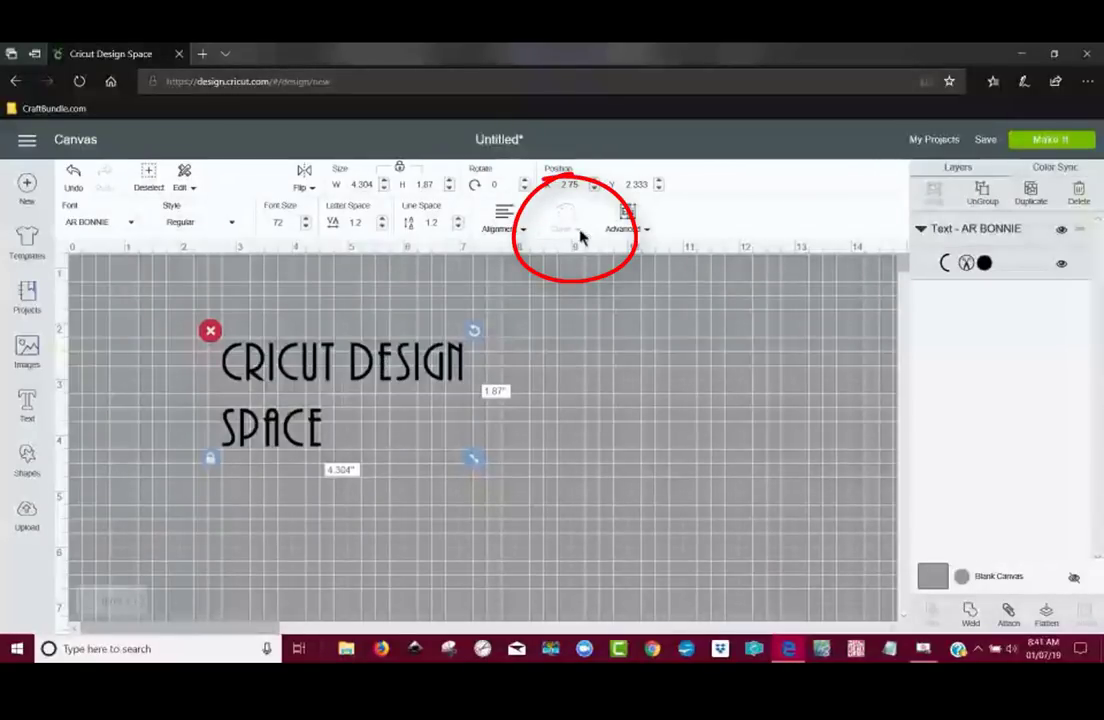
mouse_move(490, 356)
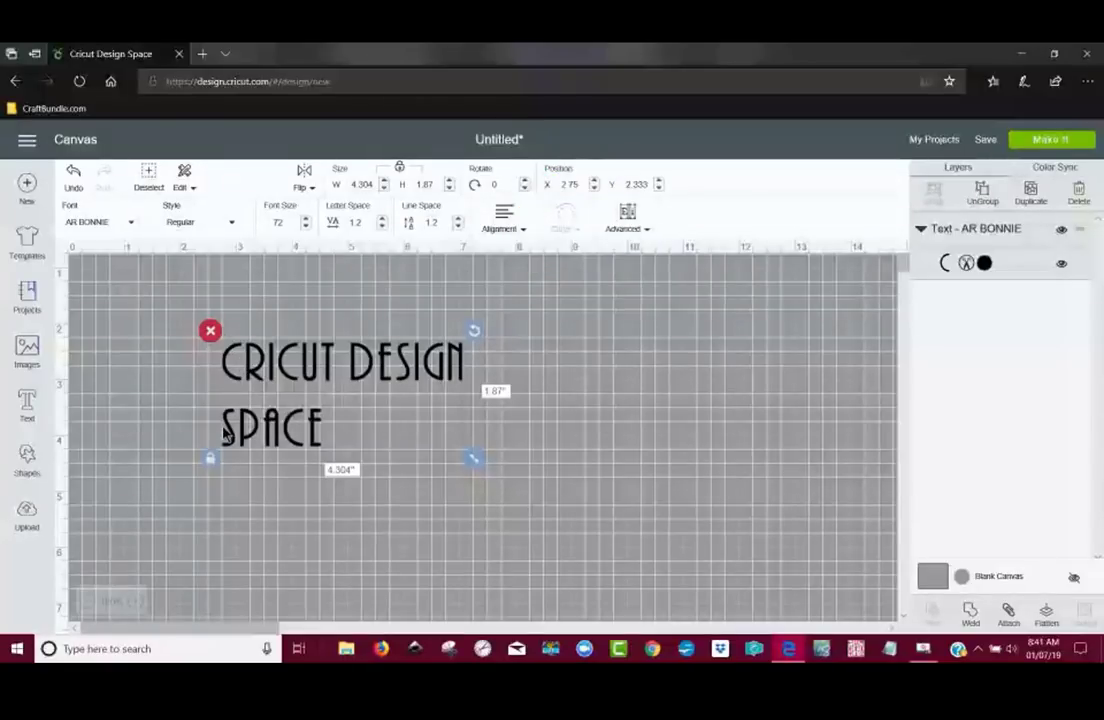
mouse_move(540, 420)
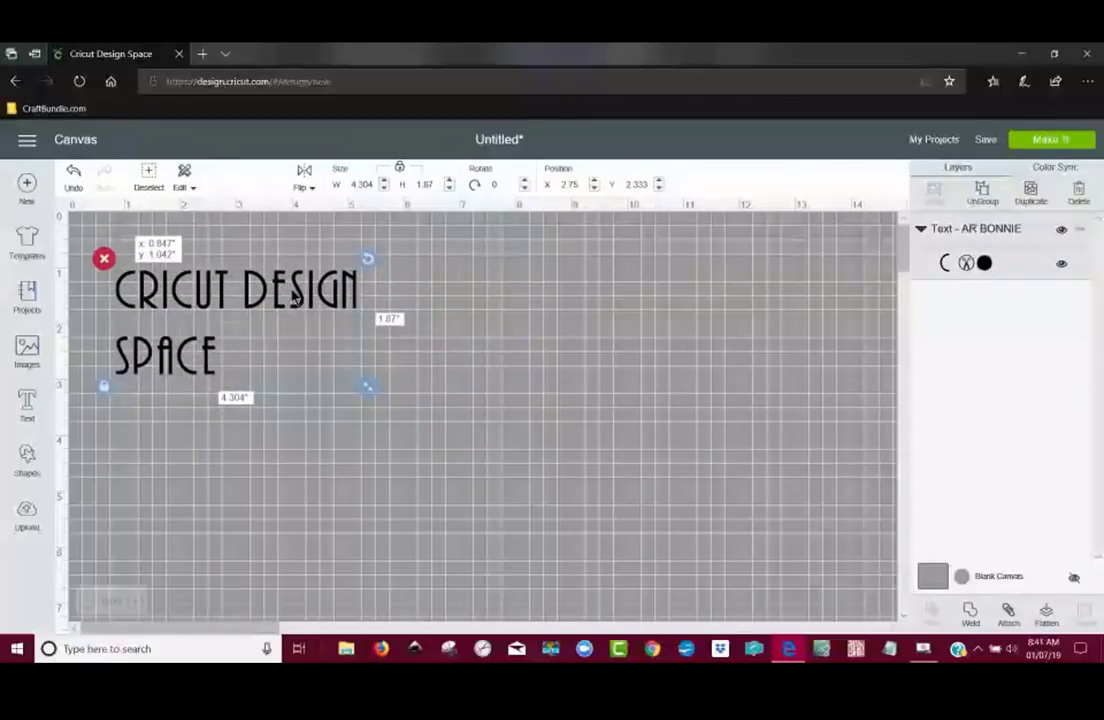
Create a separate text object reading 'Cricut Design'
click(600, 480)
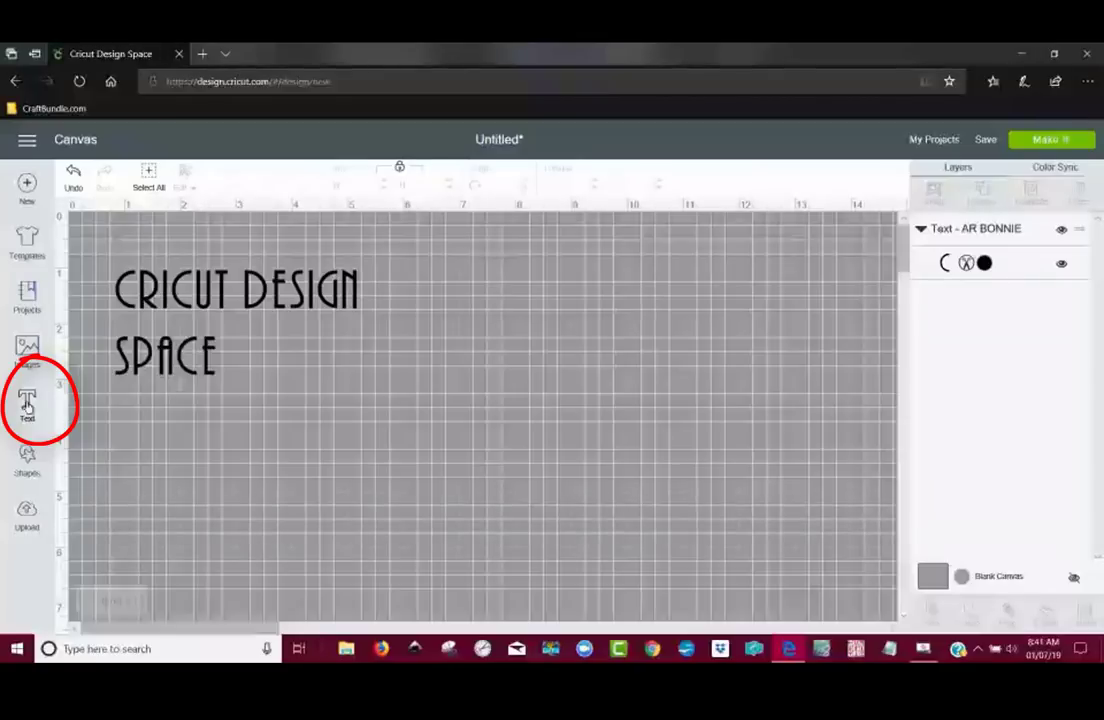
click(28, 404)
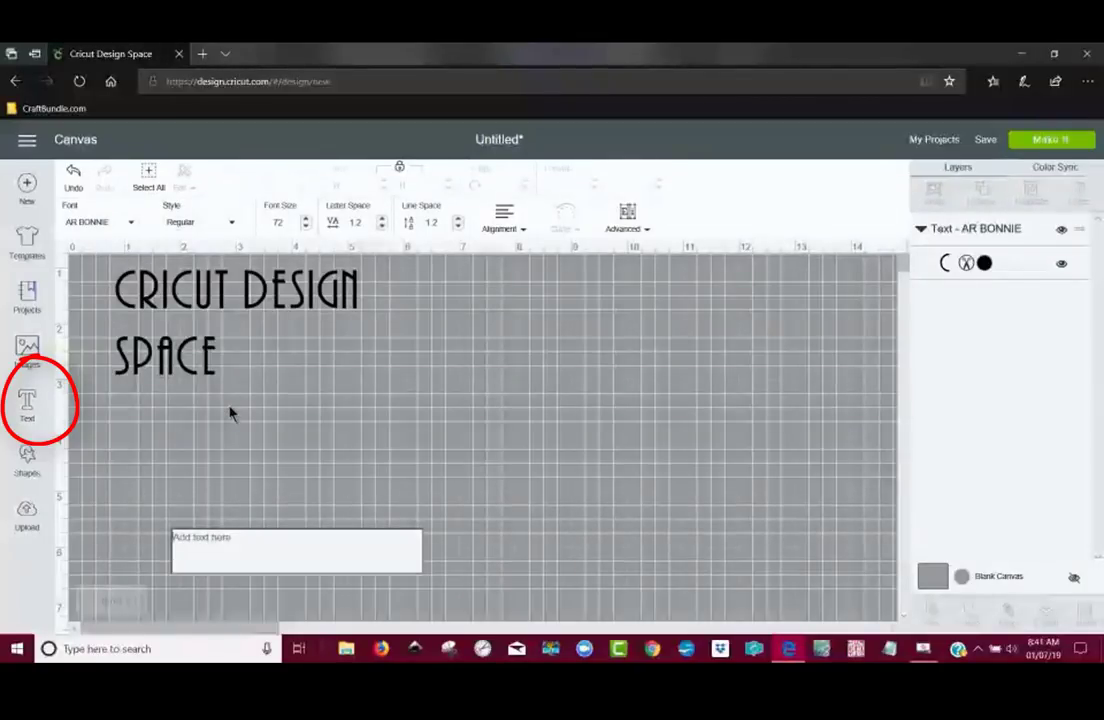
text(Cricut)
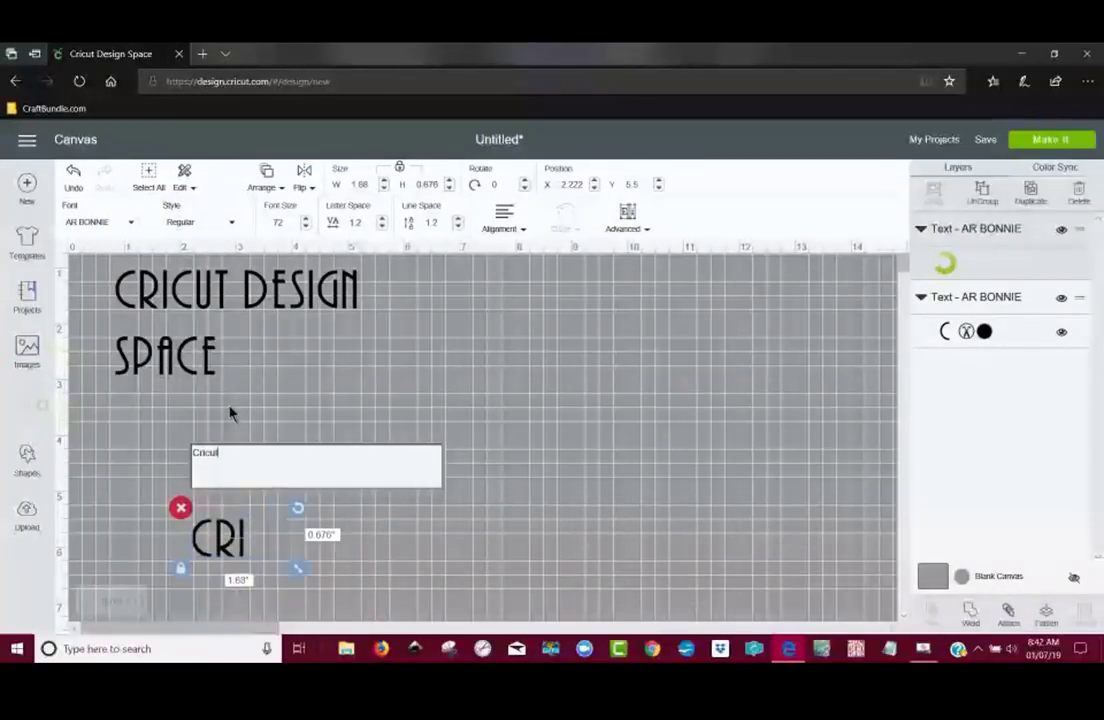
text(Design)
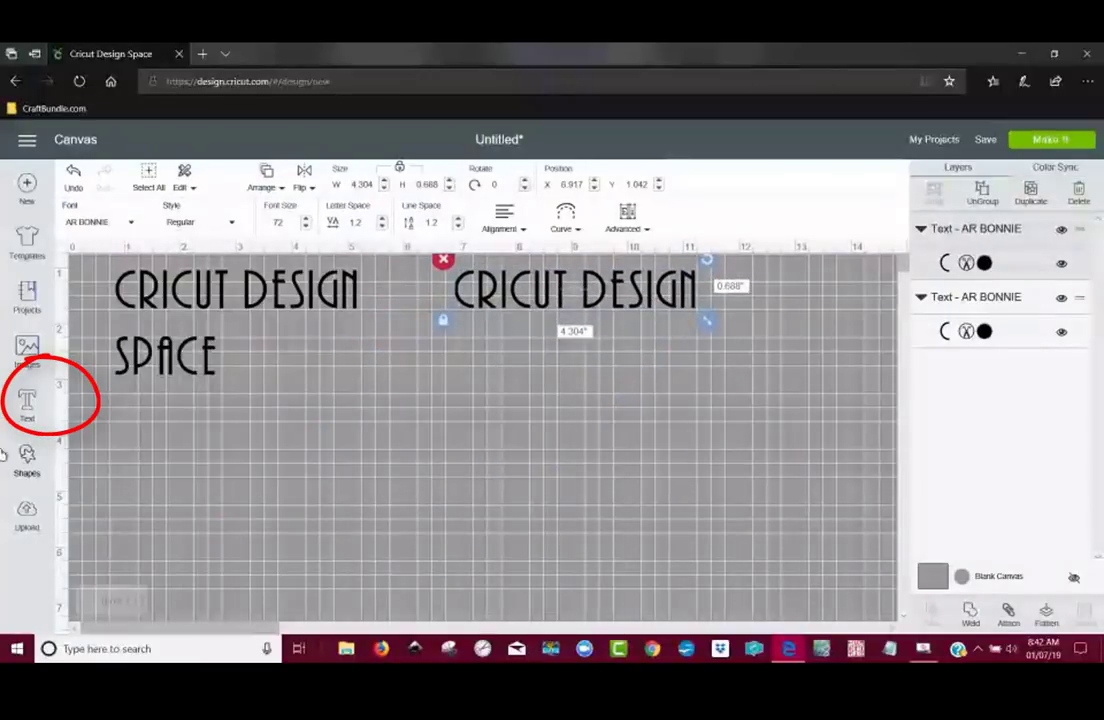
Create a 'SPACE' text object and center it beneath the separate CRICUT DESIGN
click(28, 404)
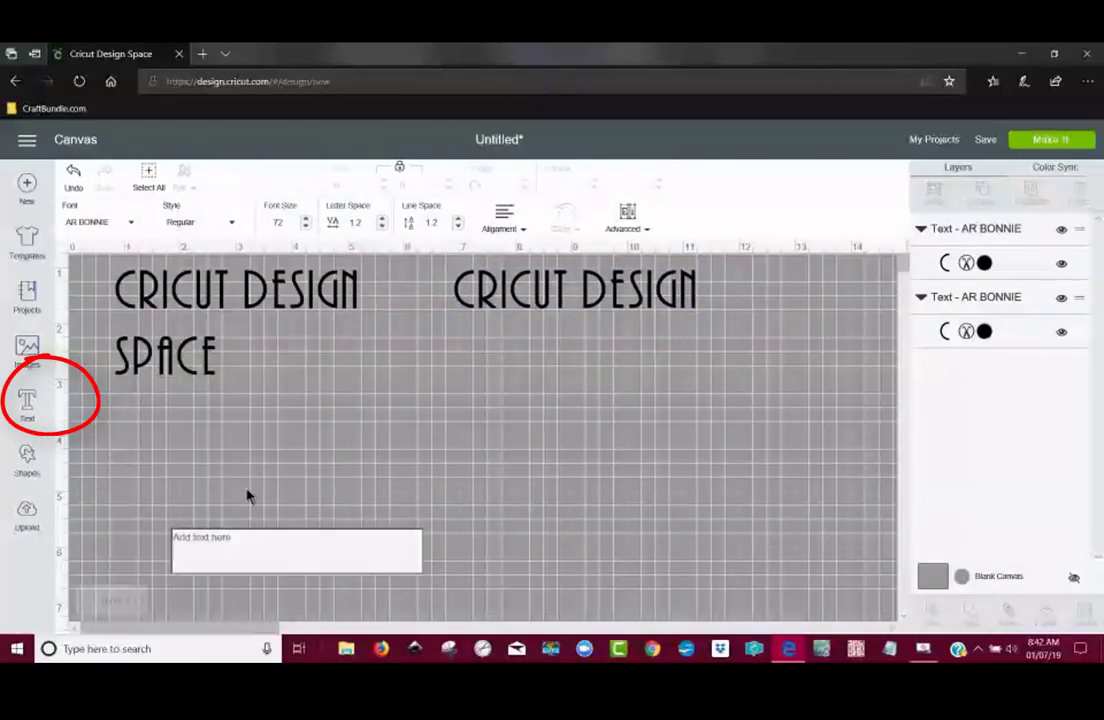
text(SPACE)
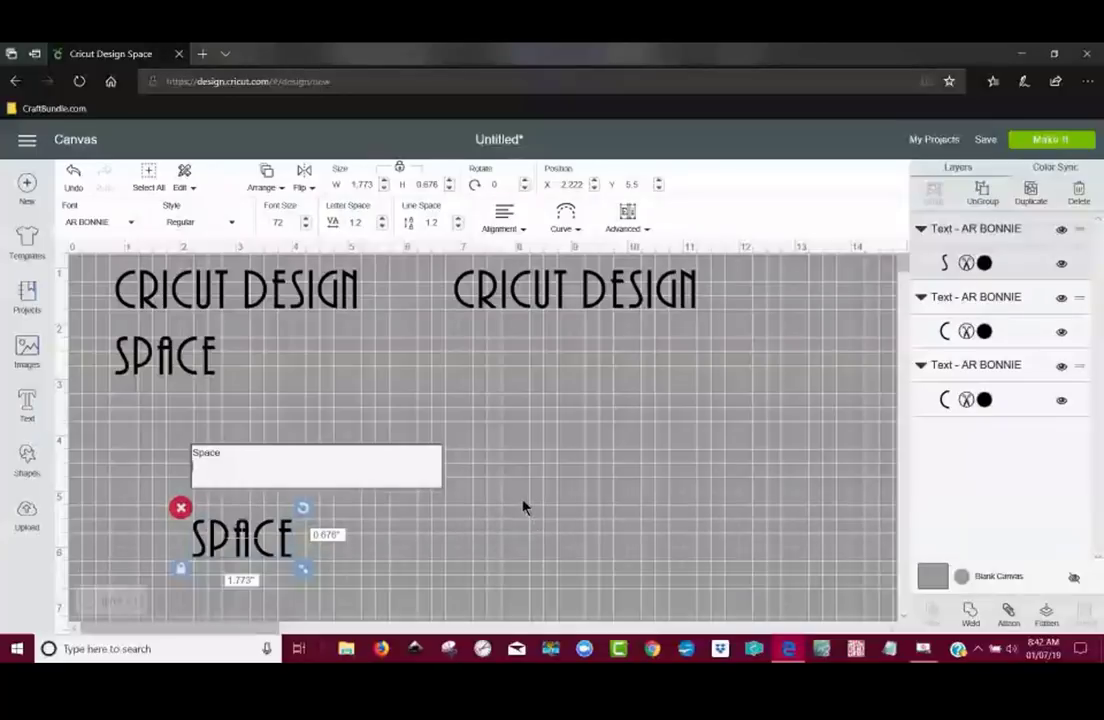
drag(240, 536, 600, 350)
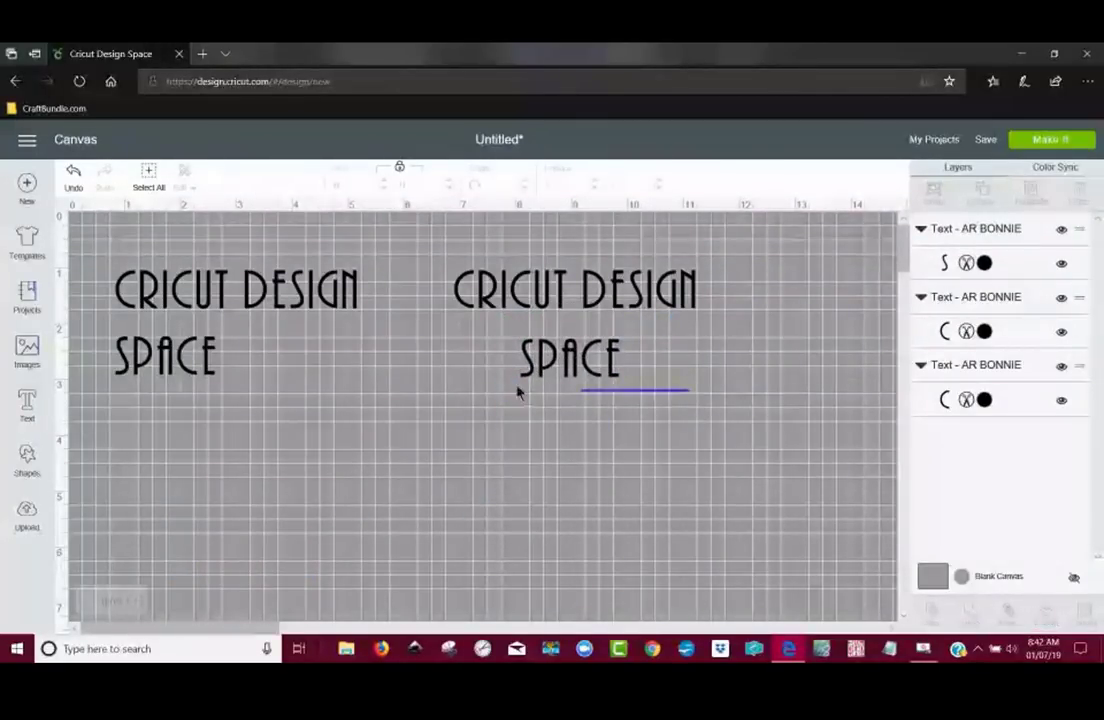
click(570, 360)
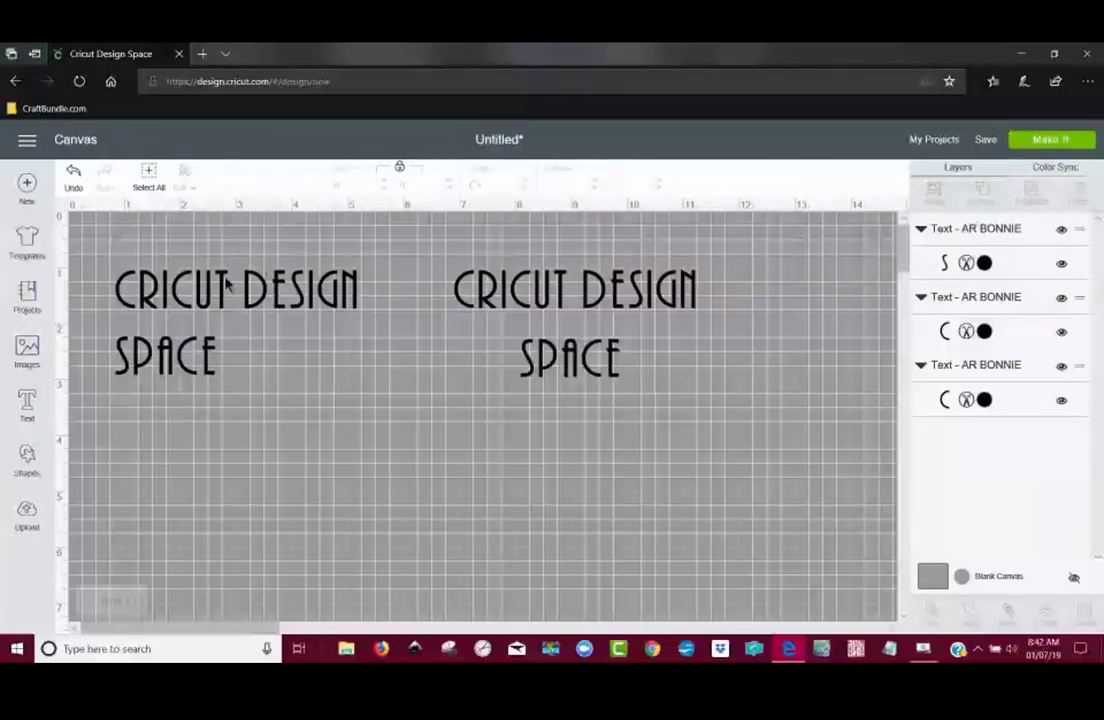
mouse_move(296, 408)
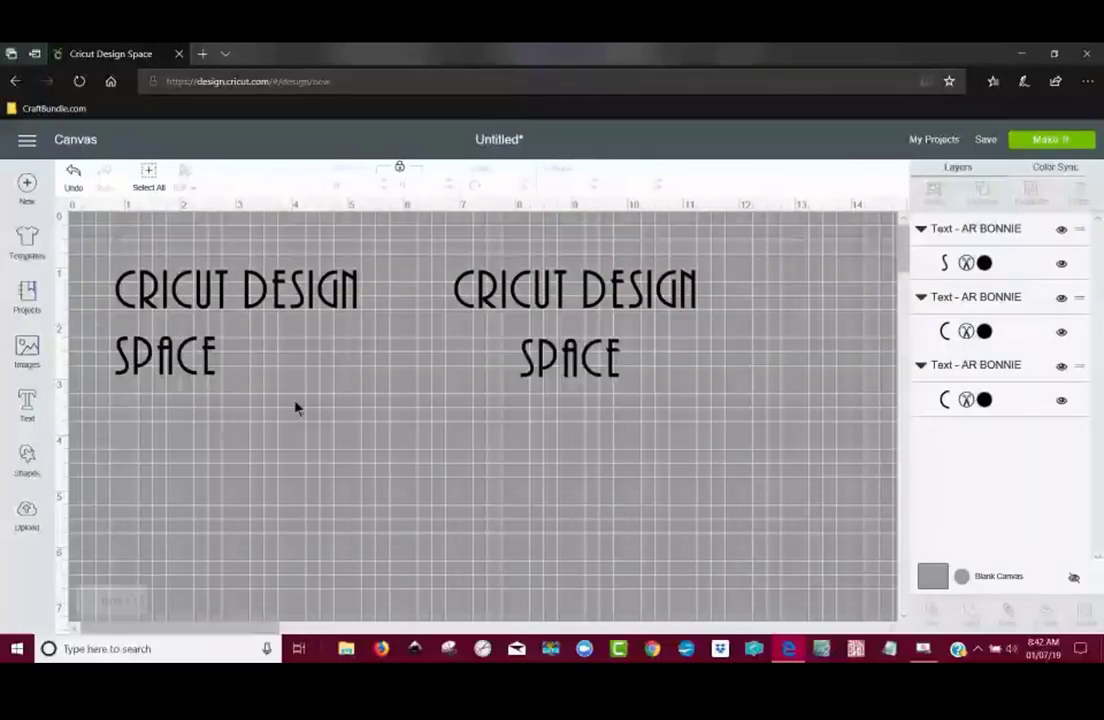
mouse_move(196, 328)
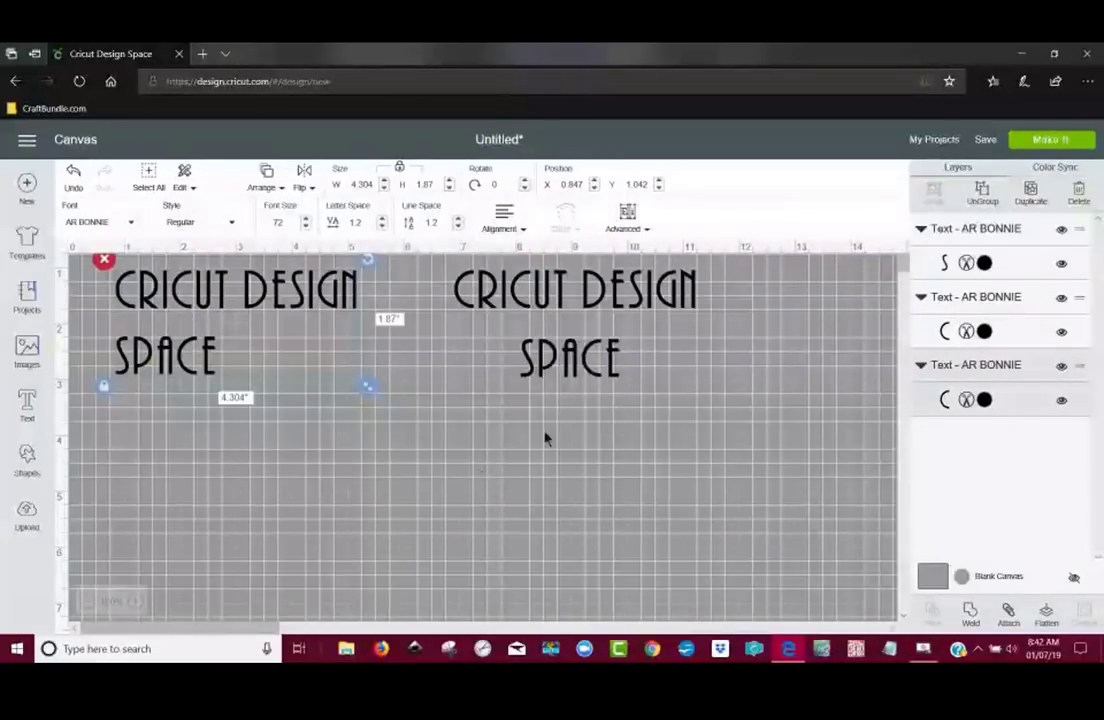
Nudge the two-line text and delete the separate CRICUT DESIGN and SPACE objects
drag(236, 320, 244, 340)
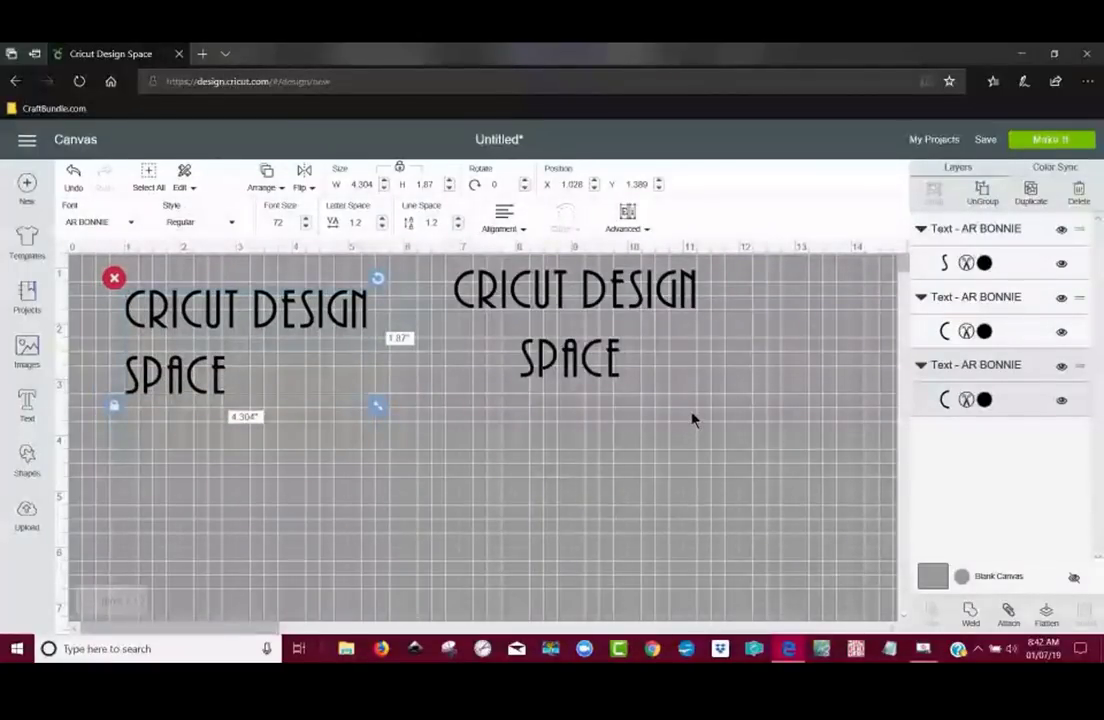
mouse_move(664, 392)
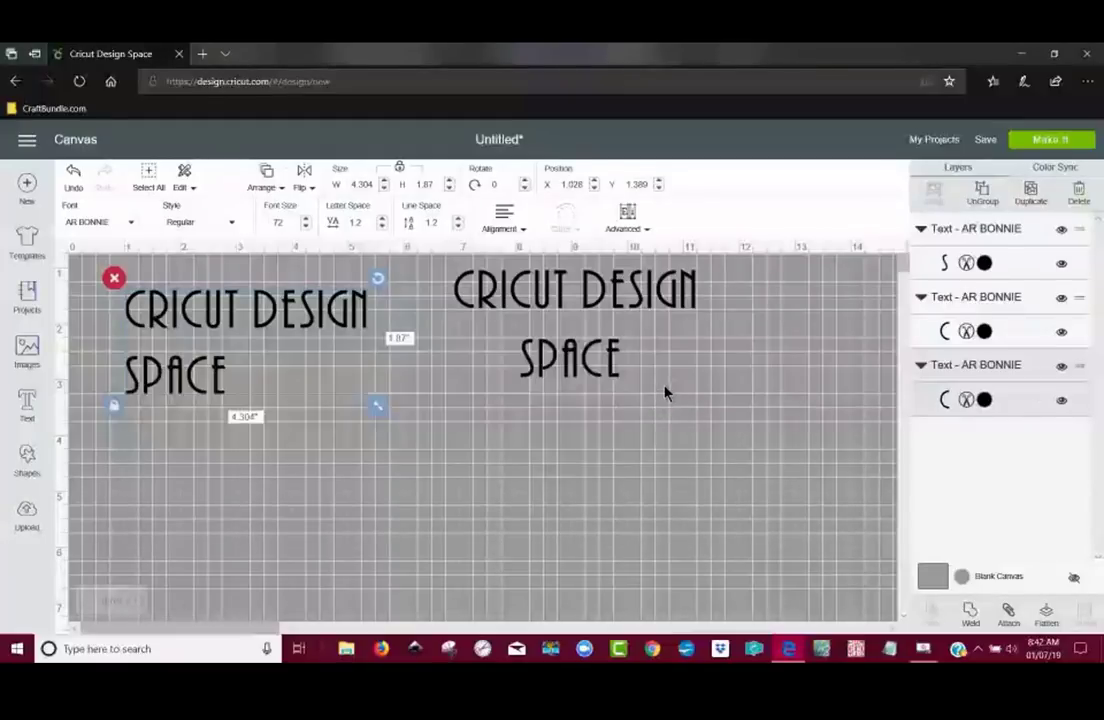
click(572, 320)
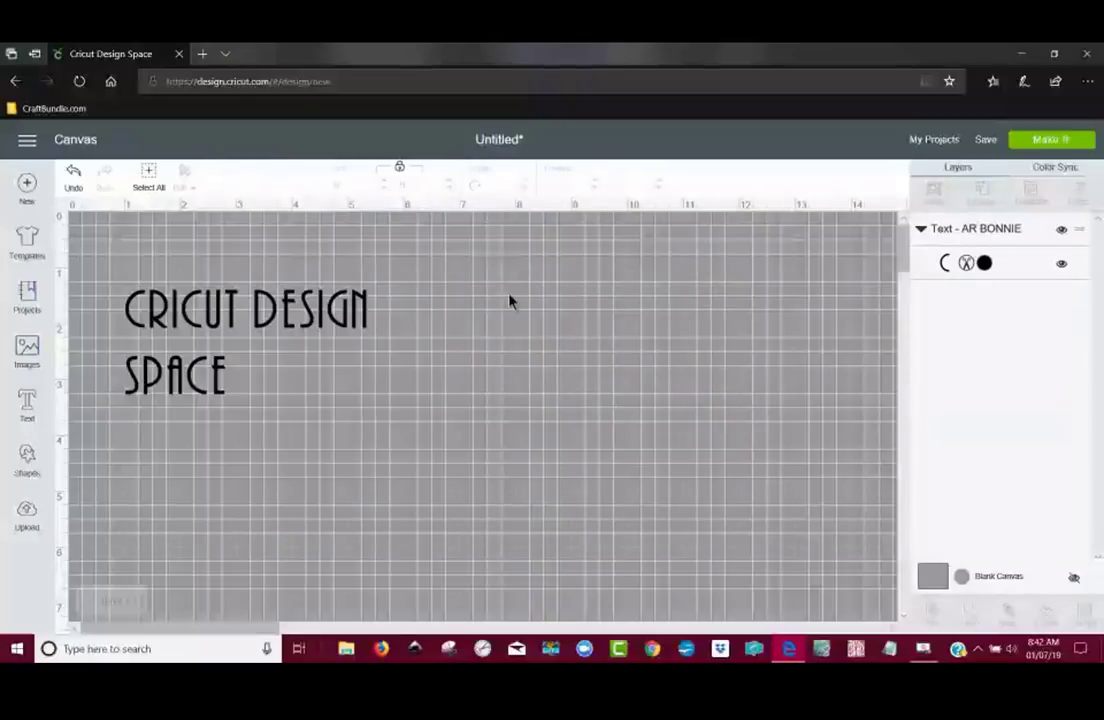
Ungroup the two-line text into separate CRICUT DESIGN and SPACE lines
click(200, 340)
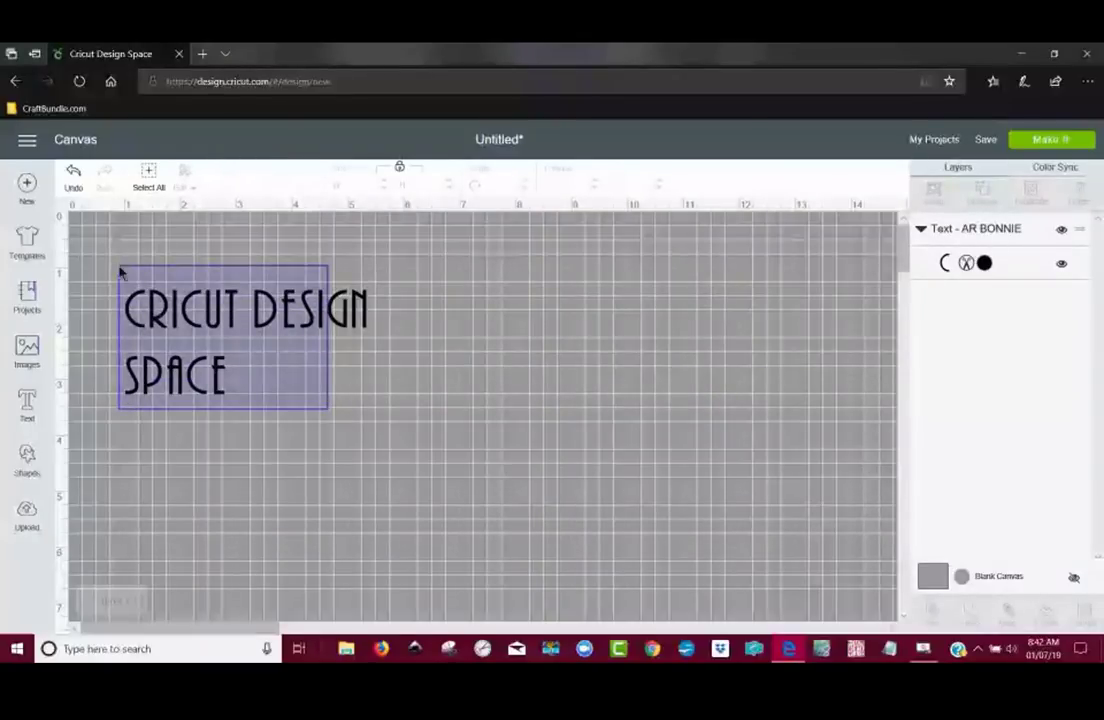
click(244, 340)
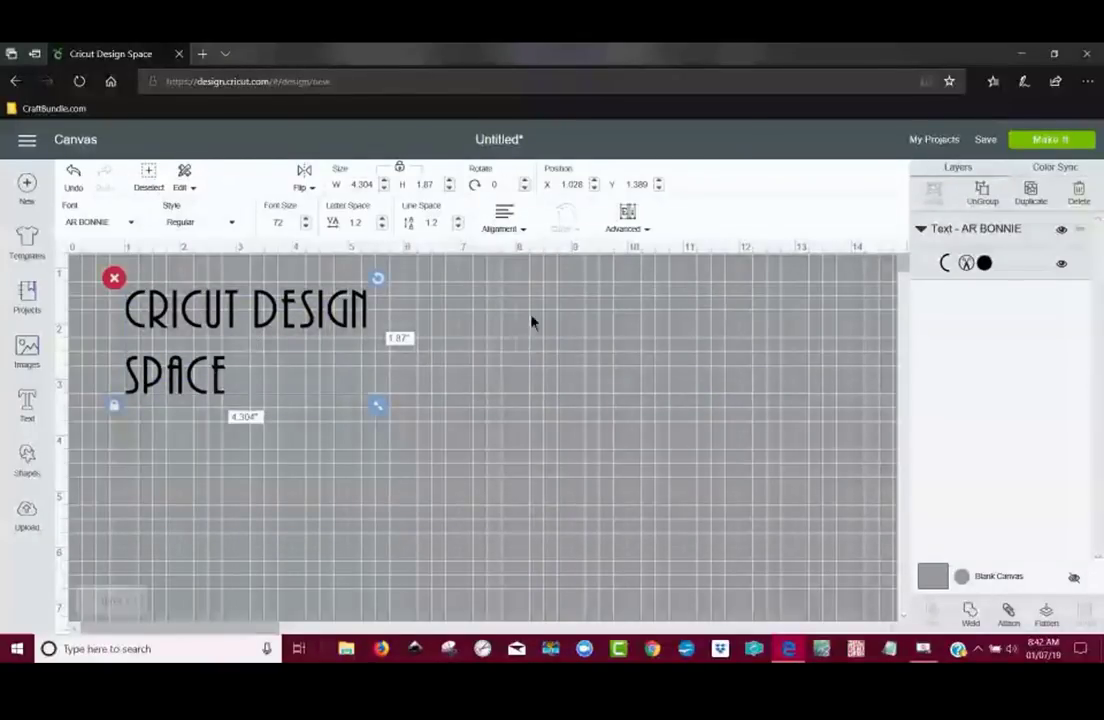
click(628, 216)
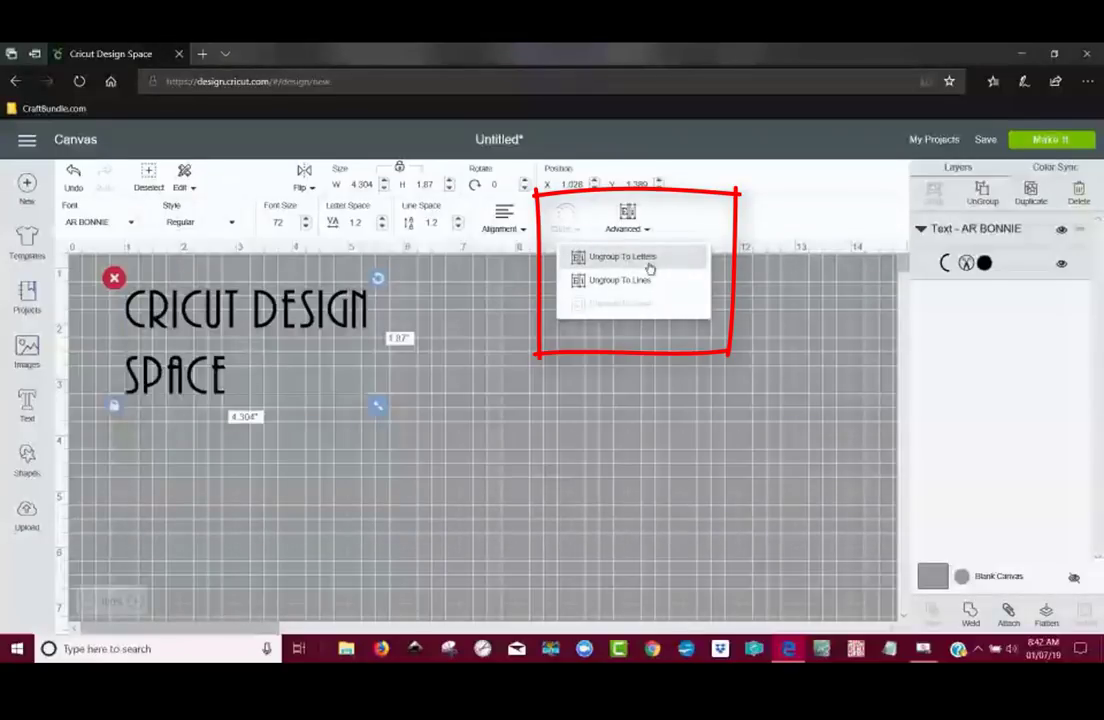
mouse_move(632, 272)
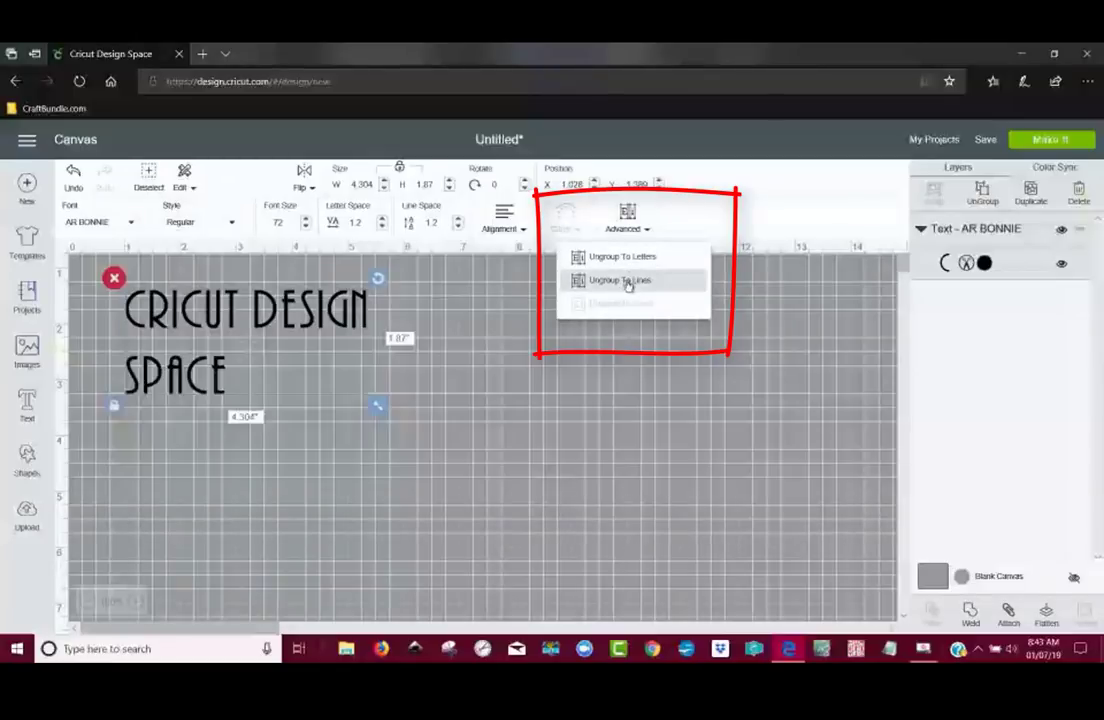
click(620, 280)
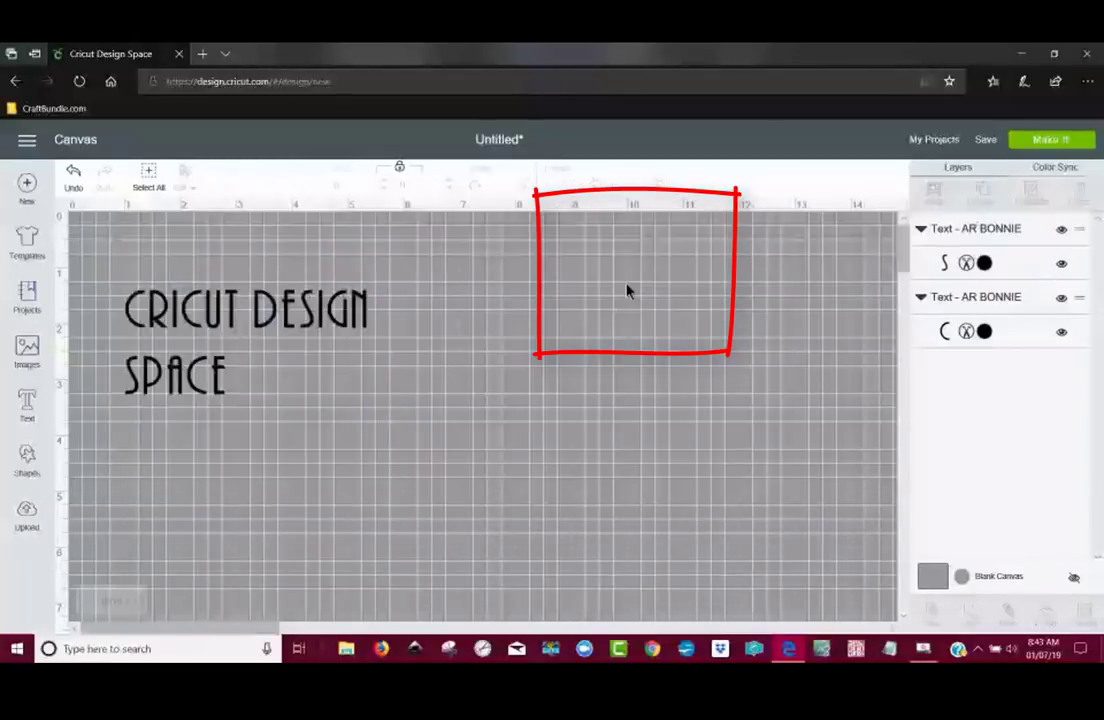
Move the SPACE line slightly lower and to the right
click(176, 378)
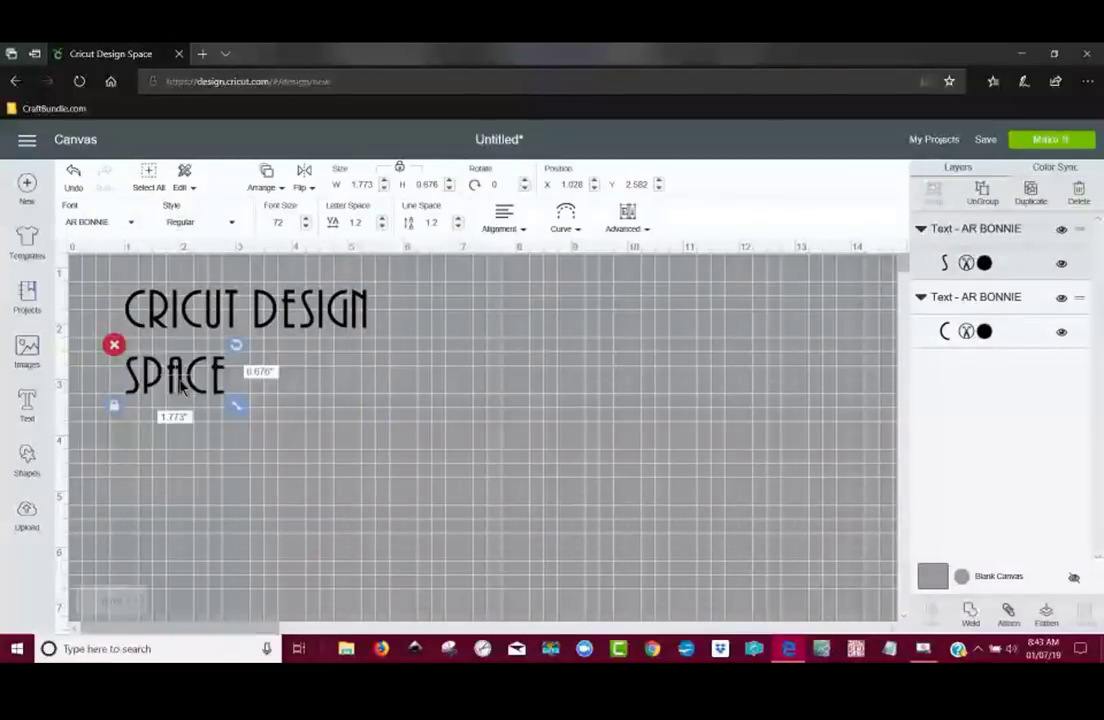
drag(176, 378, 350, 390)
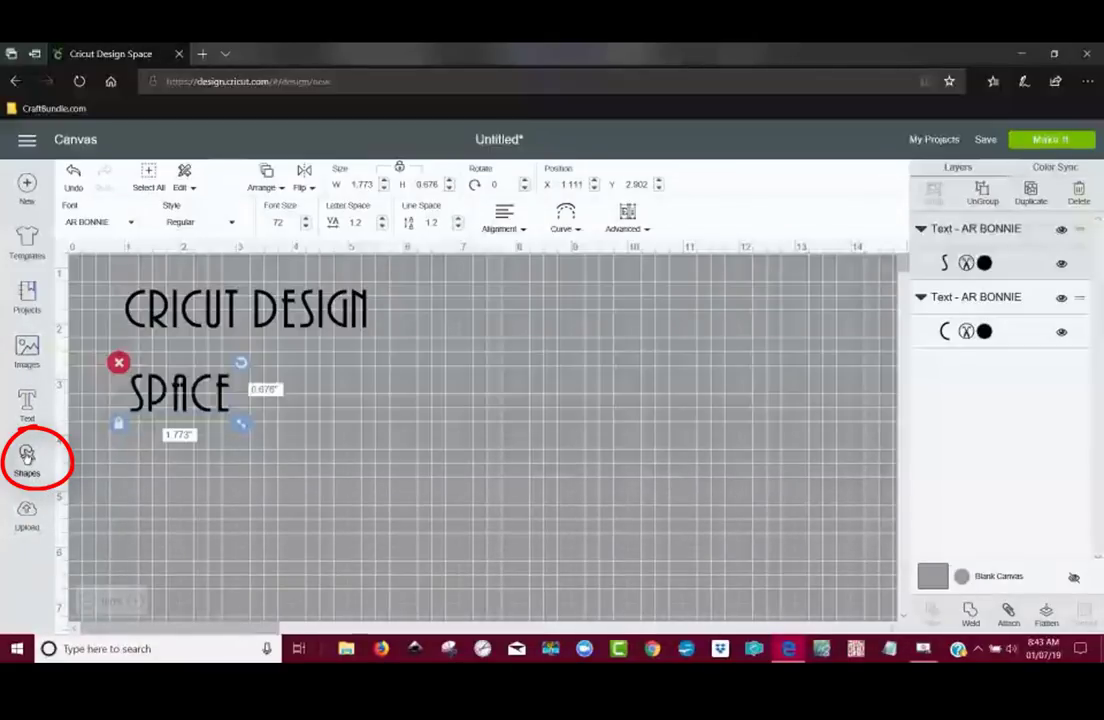
Add a circle right of the text, enlarge it and recolour it white
click(28, 458)
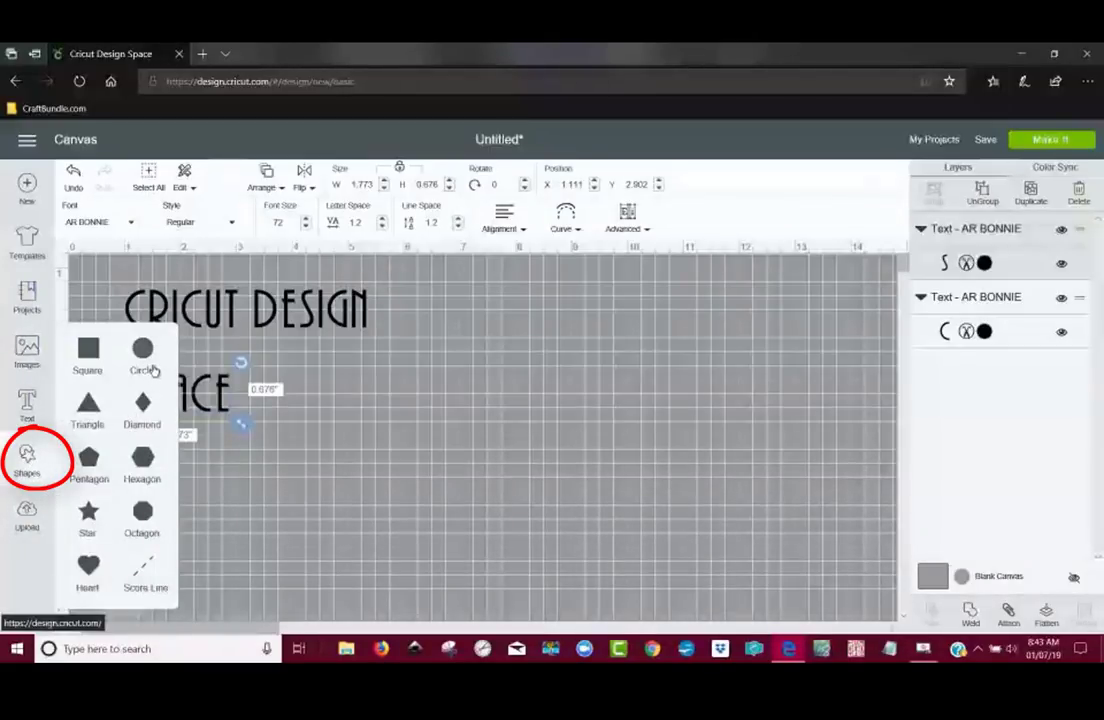
click(142, 356)
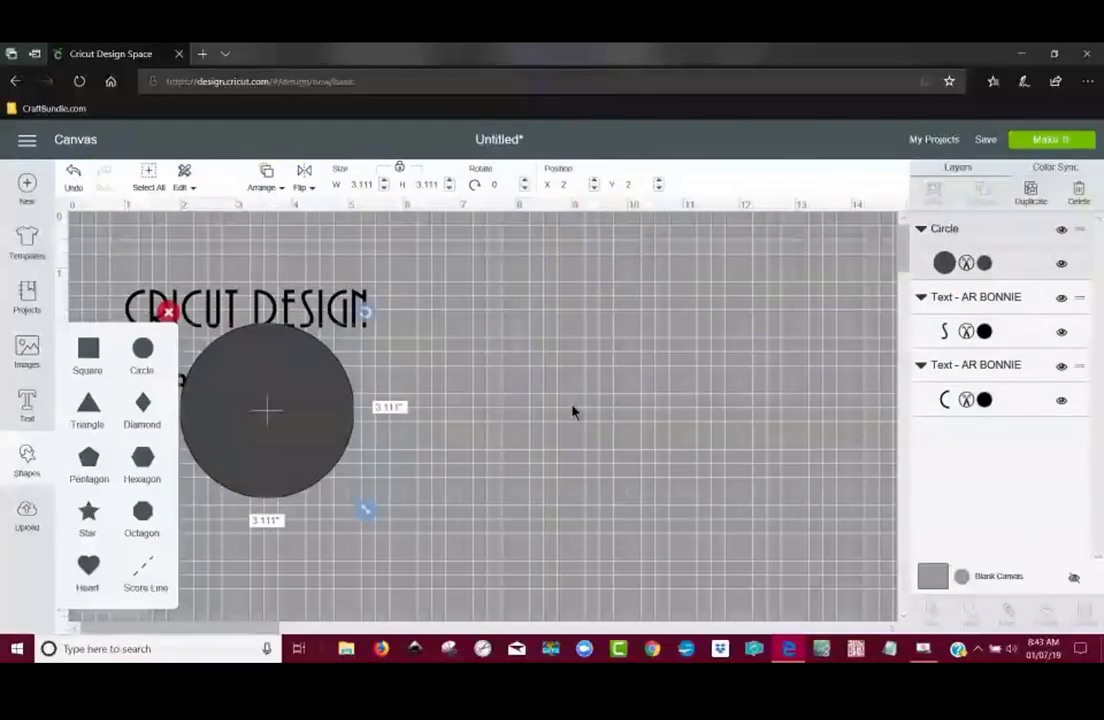
drag(268, 410, 490, 336)
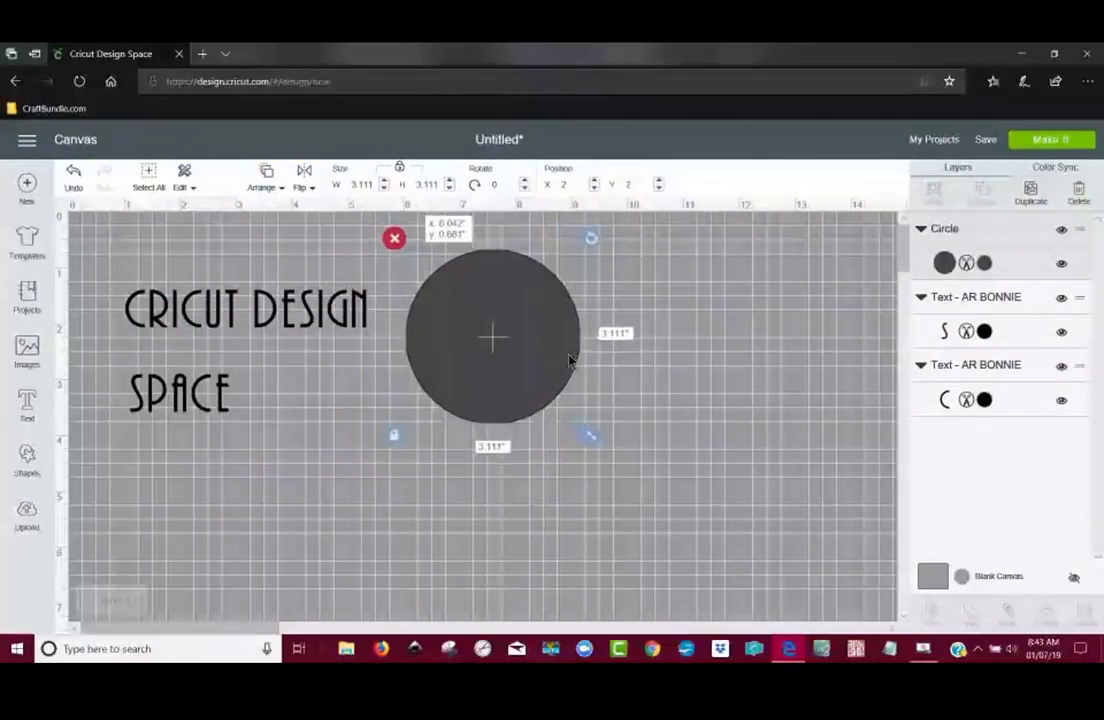
drag(590, 436, 698, 540)
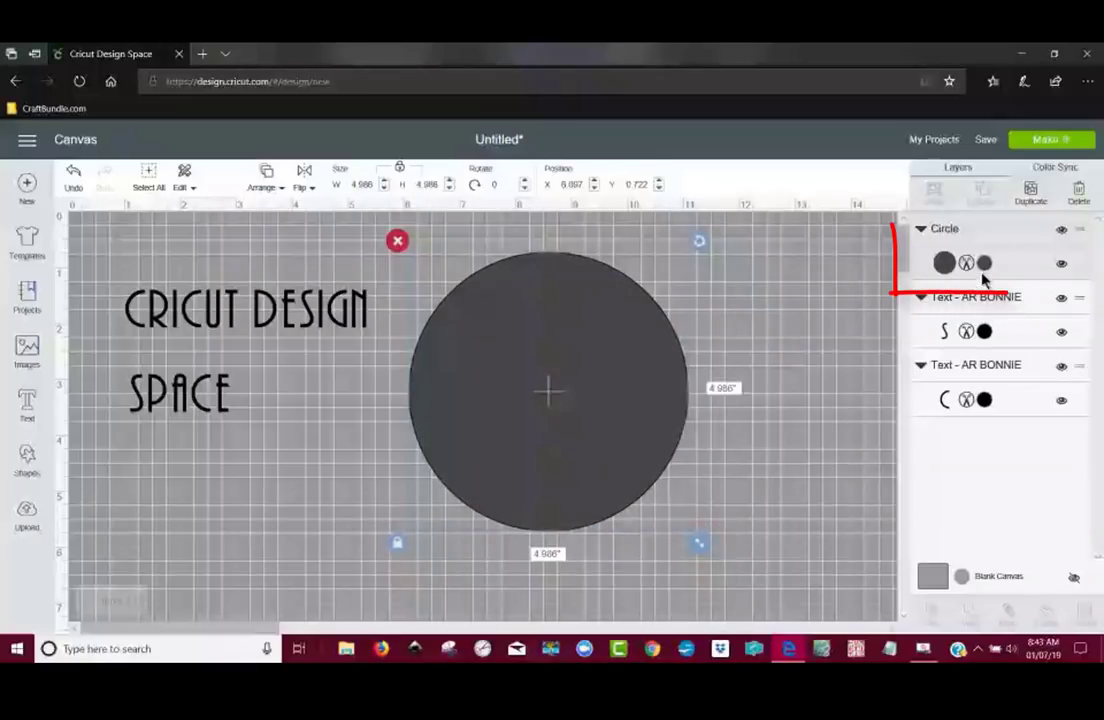
click(944, 262)
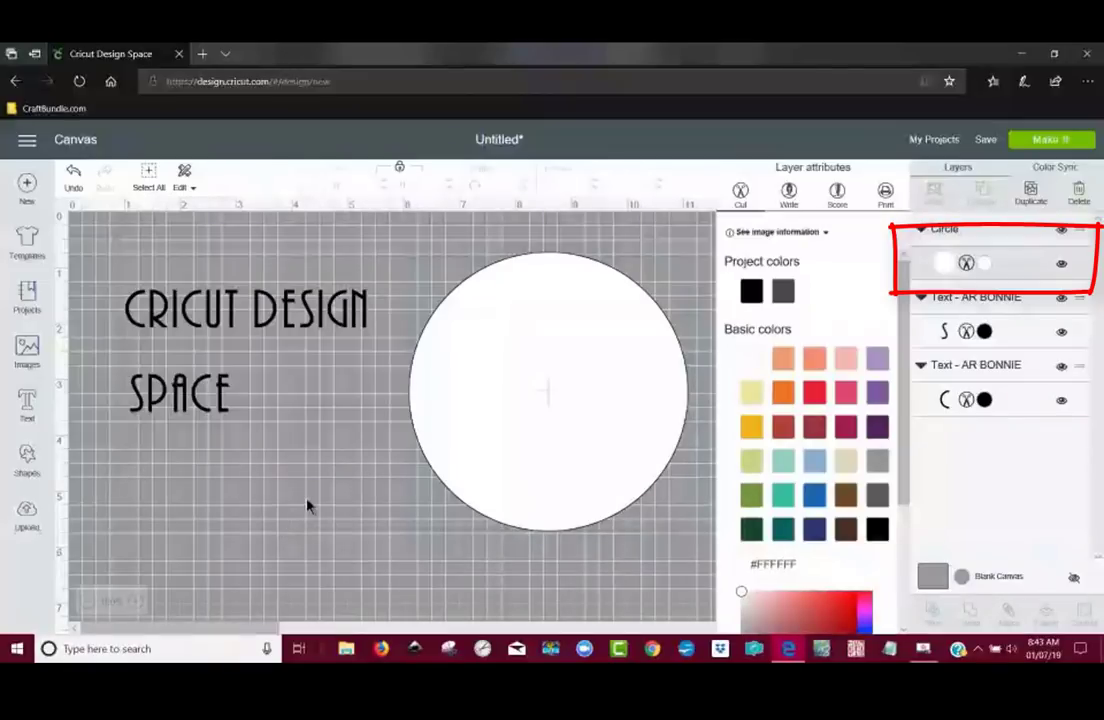
click(244, 308)
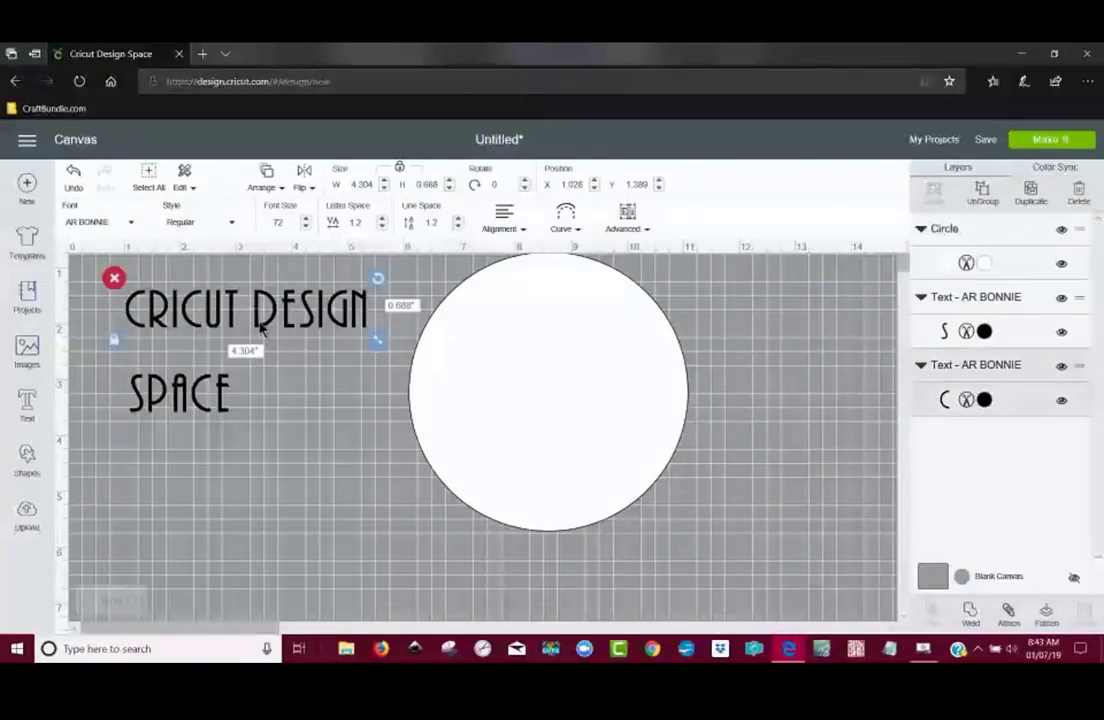
Drag CRICUT DESIGN onto the top of the white circle and centre it
drag(244, 310, 464, 310)
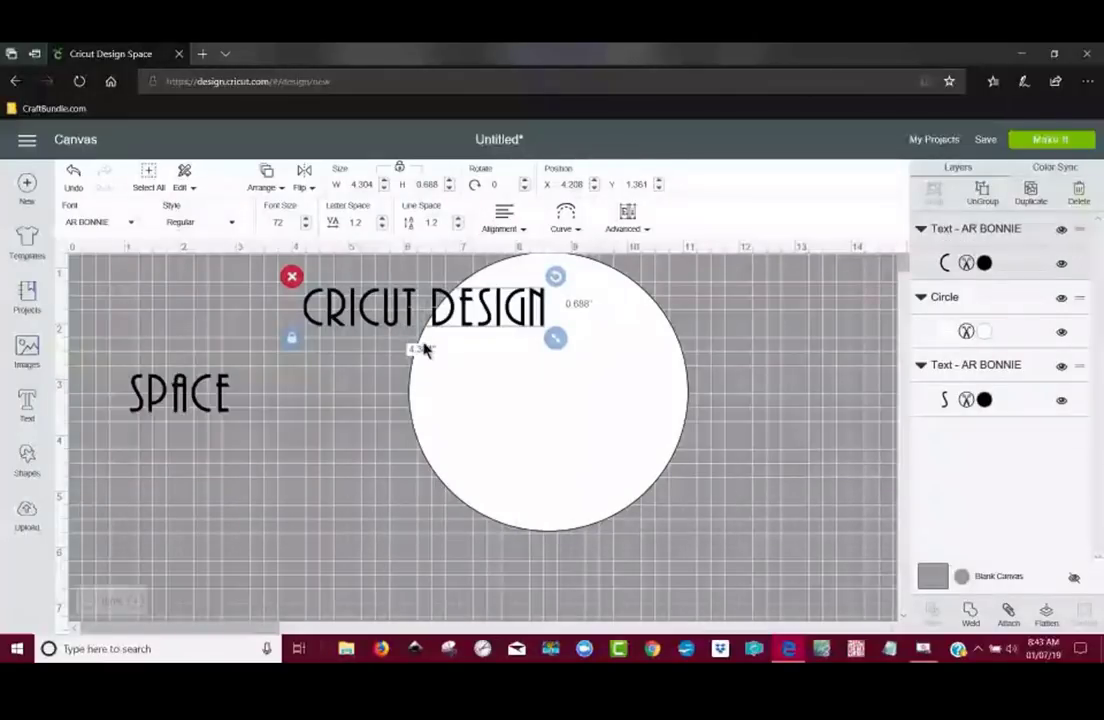
drag(424, 308, 536, 320)
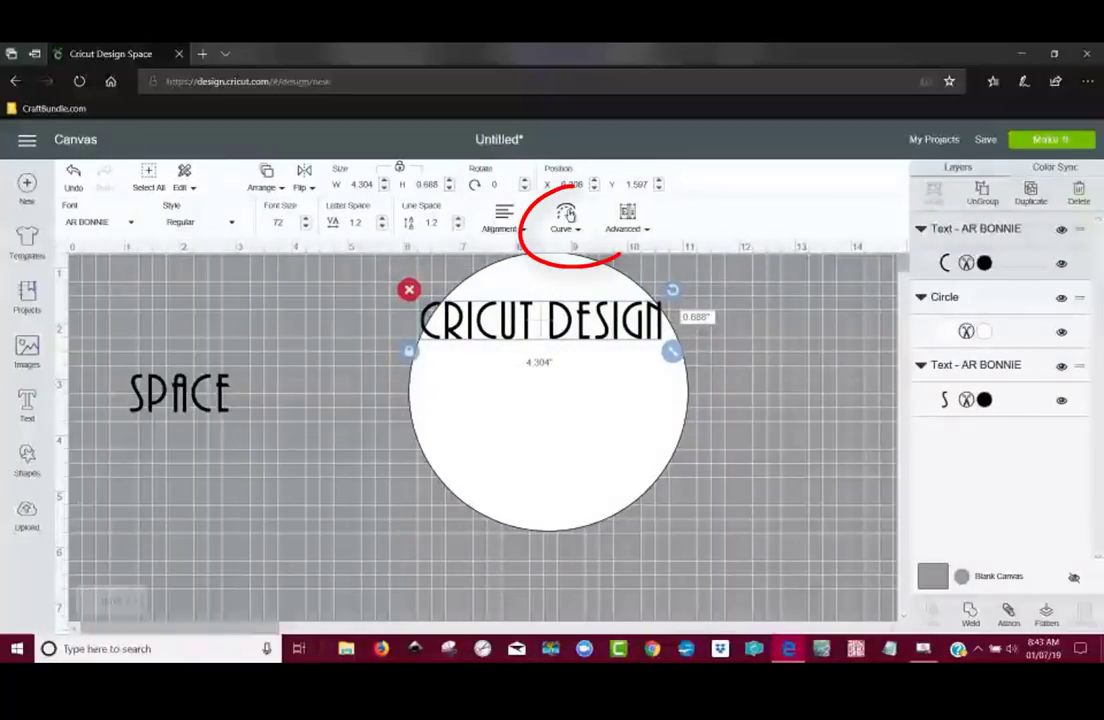
Curve CRICUT DESIGN into an arc with the Diameter slider and reposition it over the circle
click(564, 216)
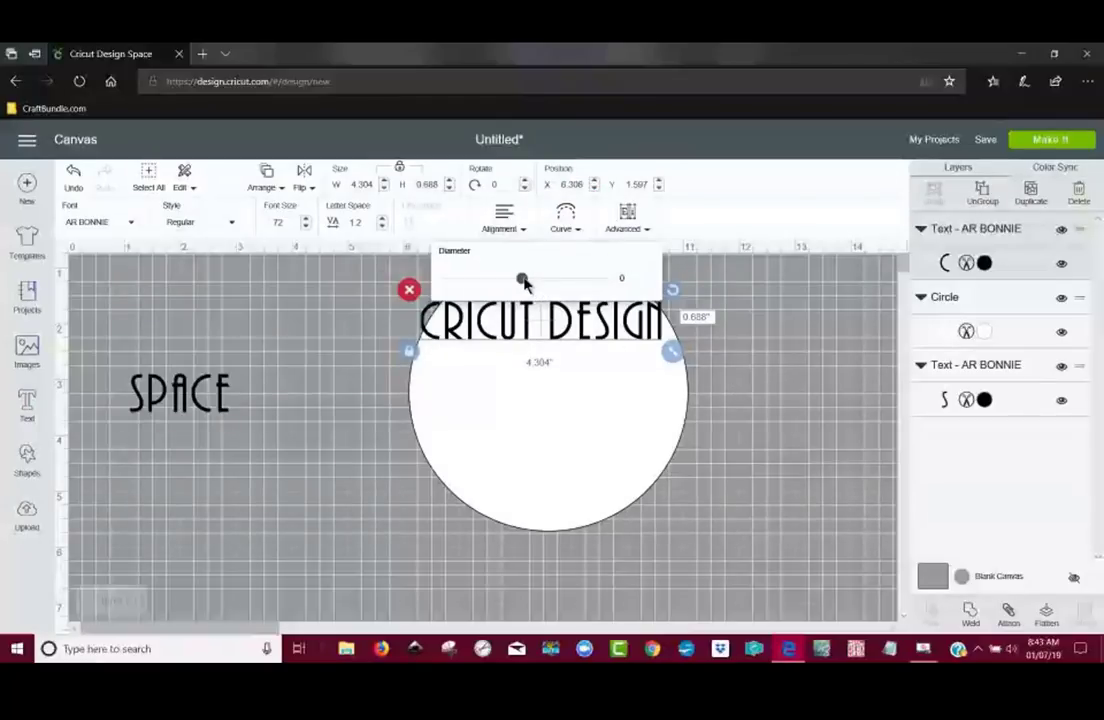
drag(520, 278, 564, 278)
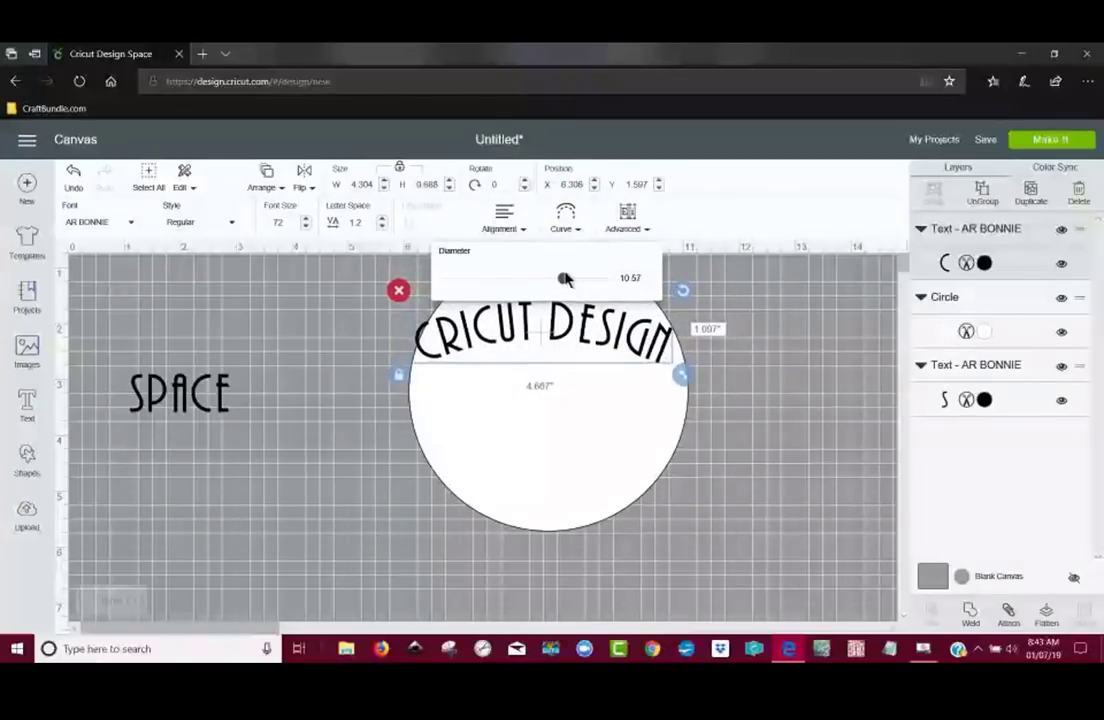
drag(564, 278, 572, 278)
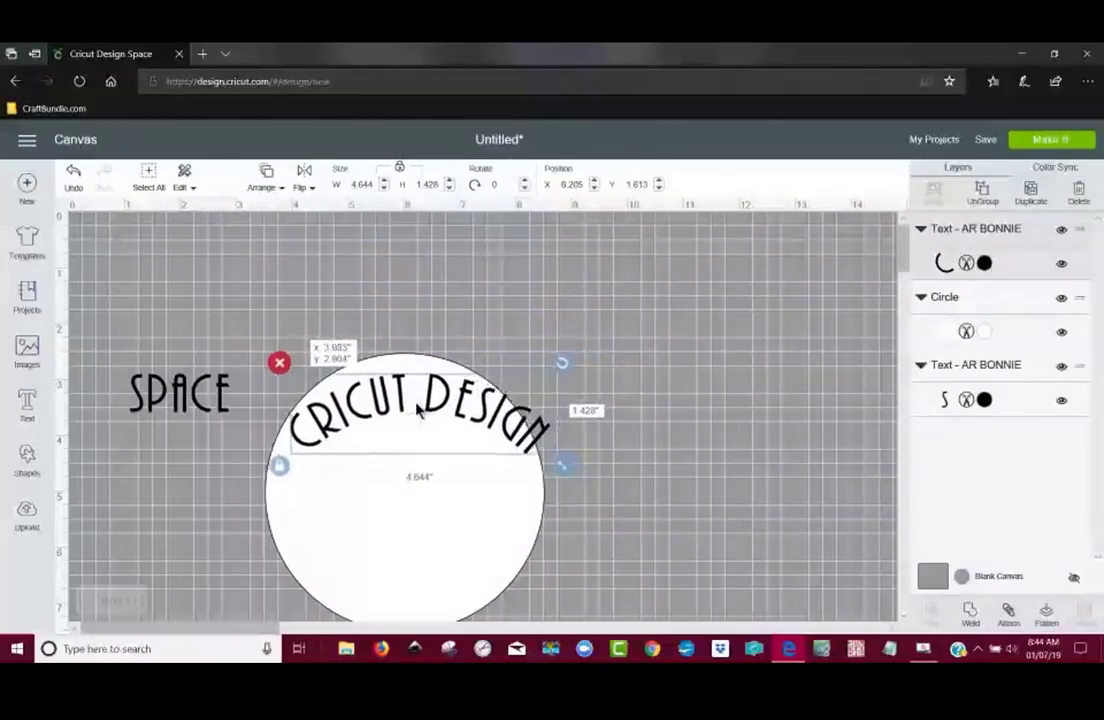
click(416, 414)
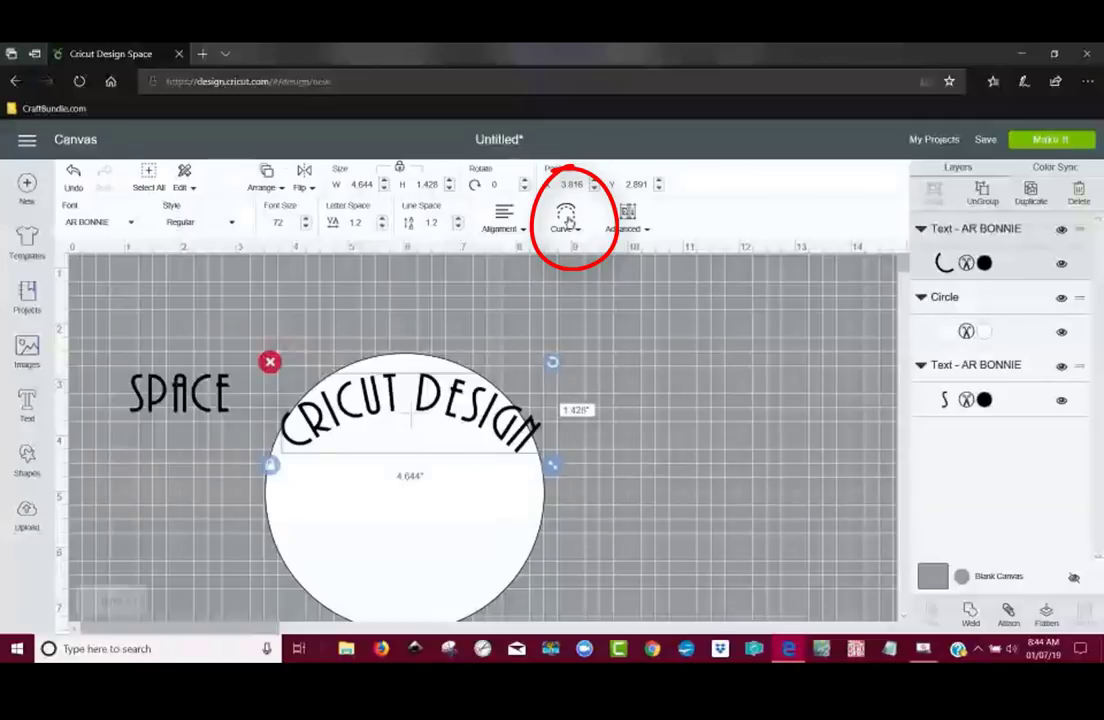
Fit the arc closer to the circle's edge and tighten the letter spacing
click(564, 212)
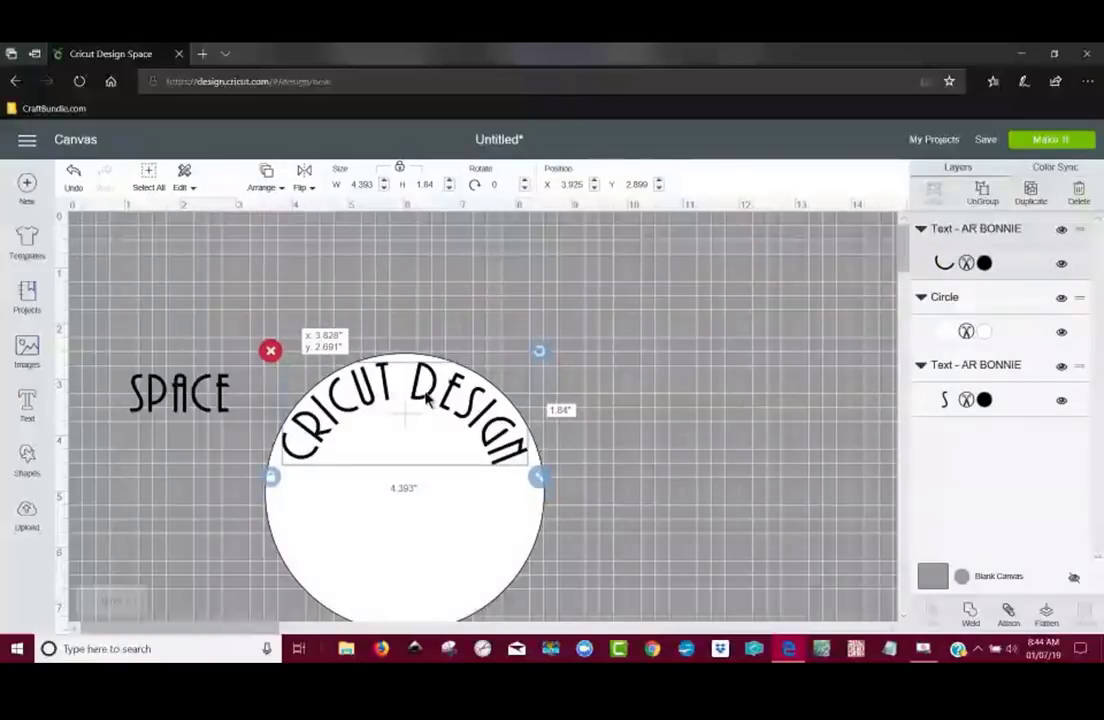
click(668, 376)
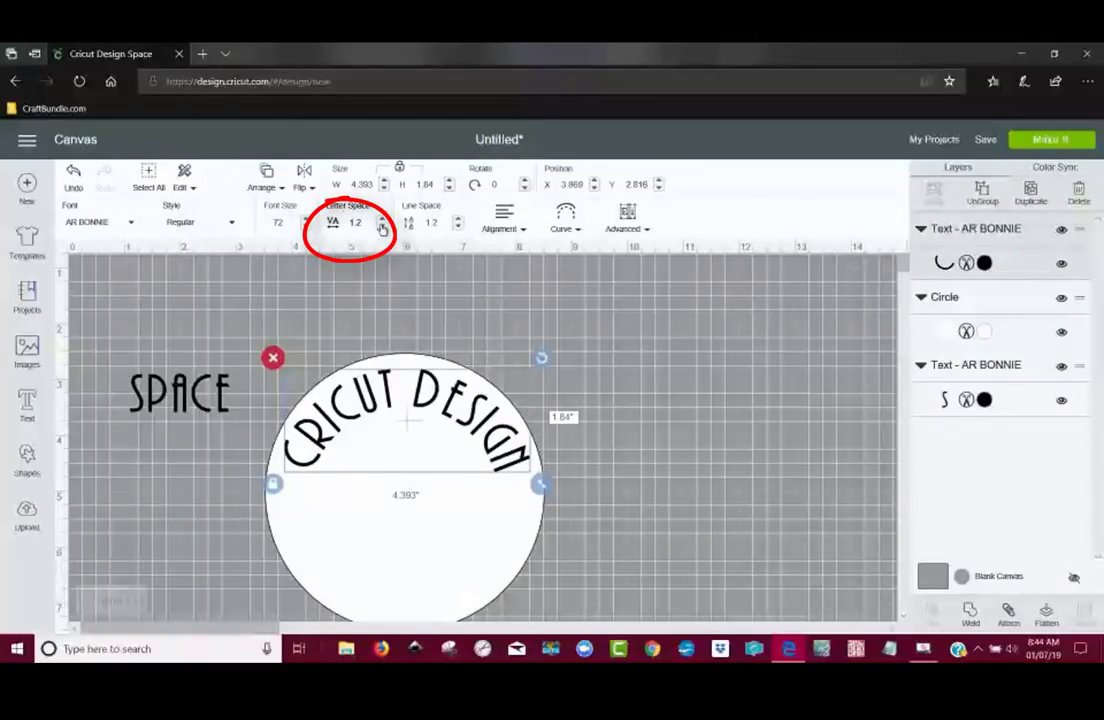
click(382, 224)
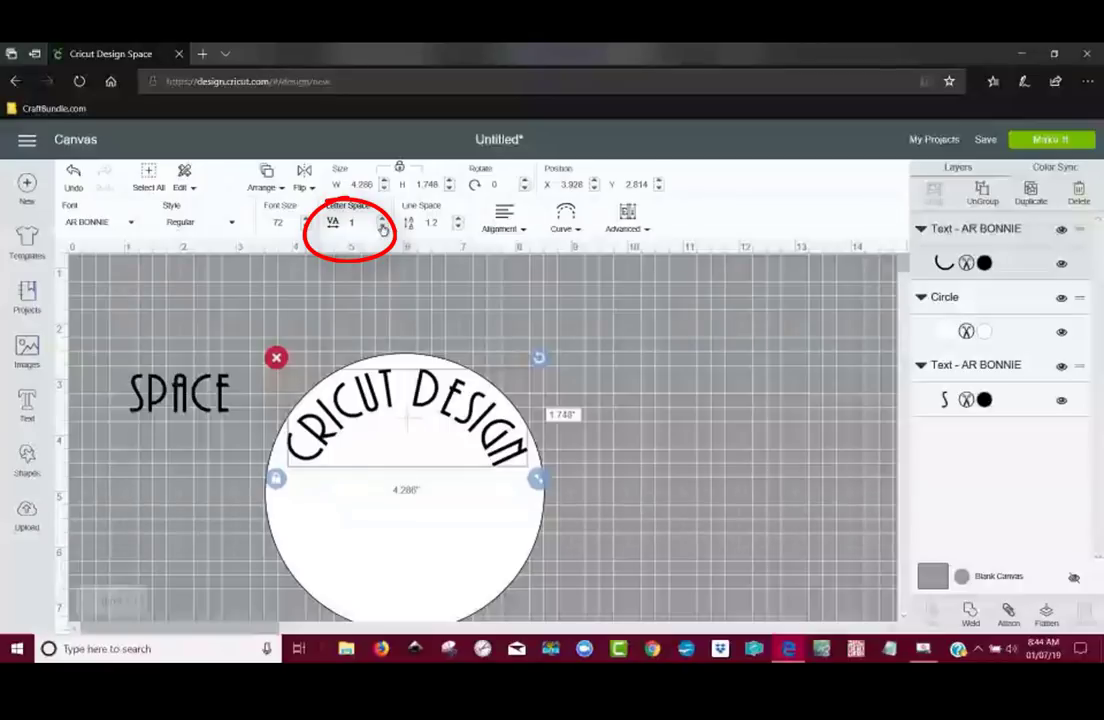
click(384, 224)
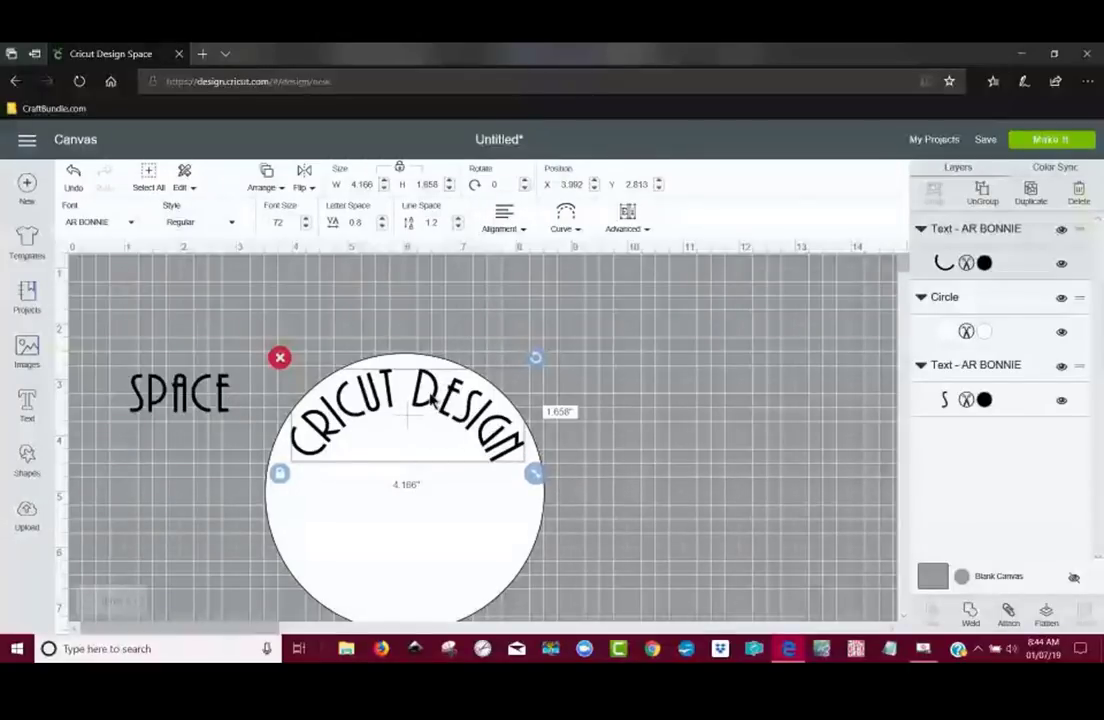
Select and copy CRICUT DESIGN's curve diameter value of about 3.45
click(564, 216)
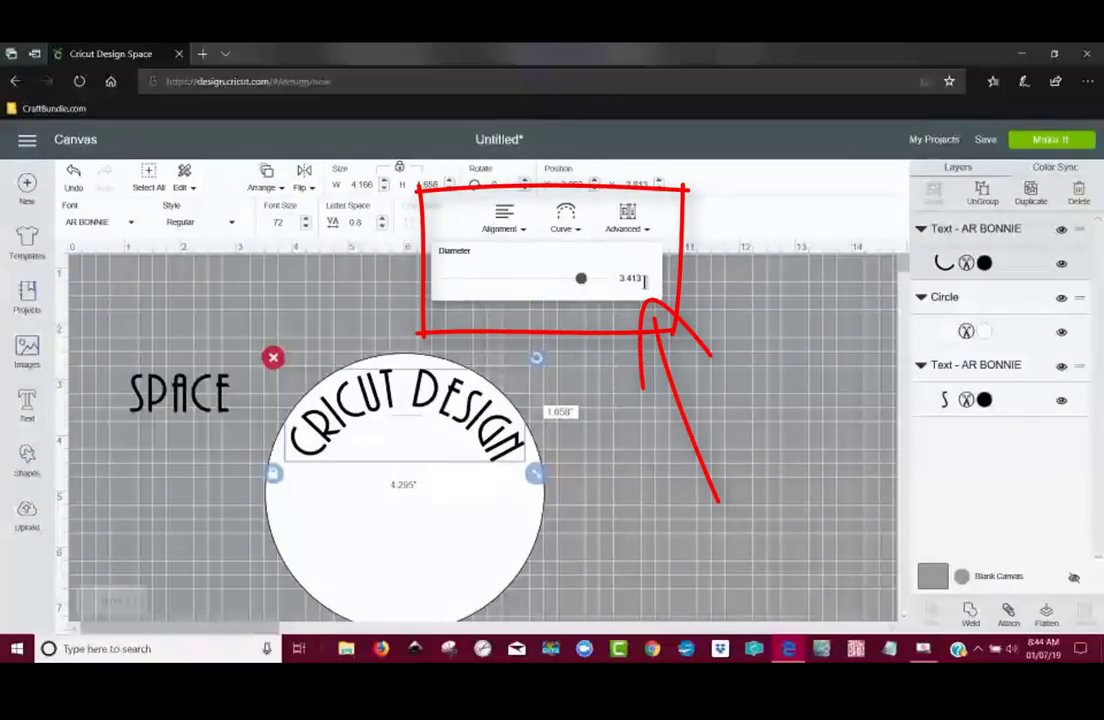
triple_click(628, 278)
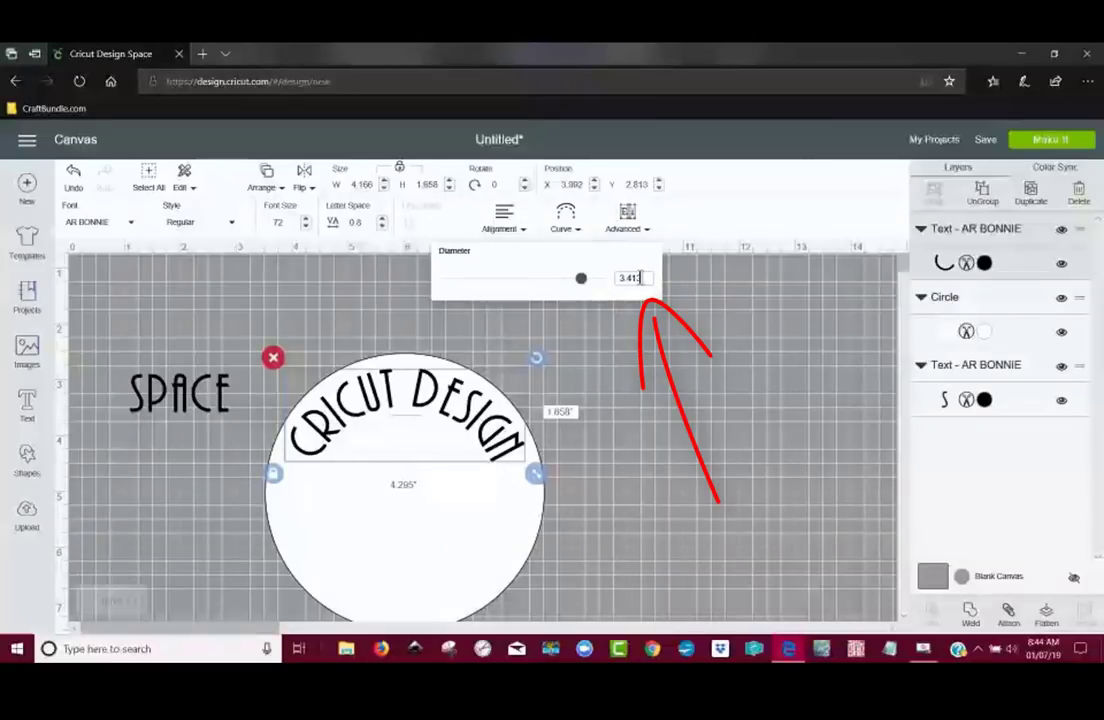
triple_click(630, 278)
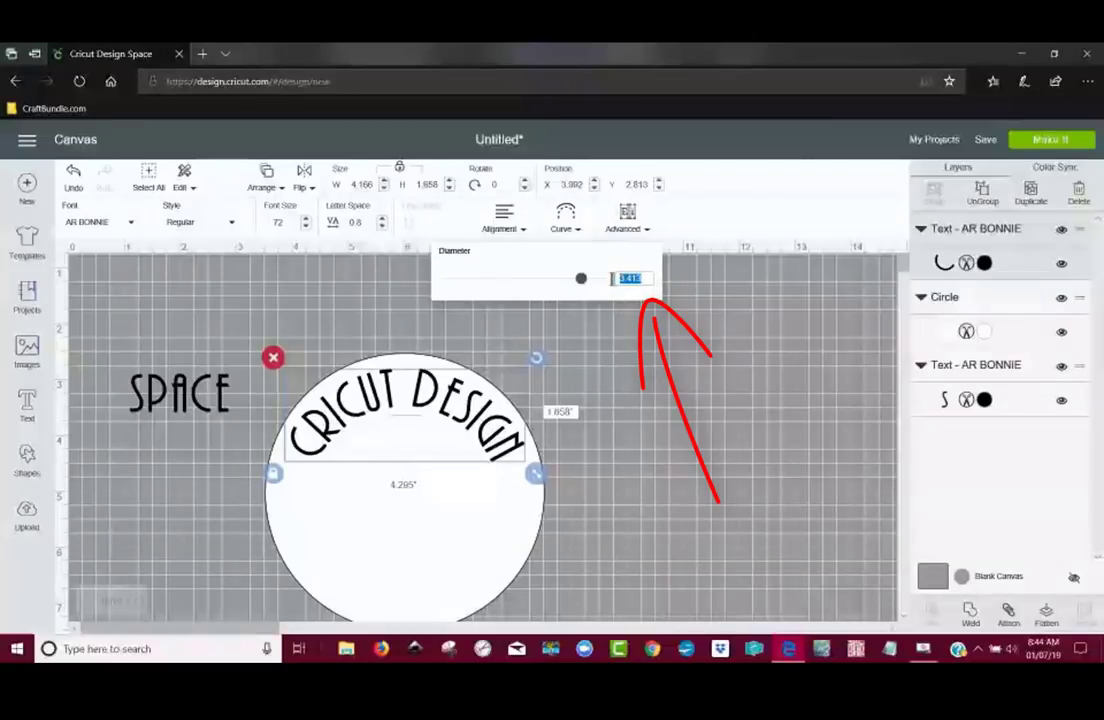
right_click(628, 278)
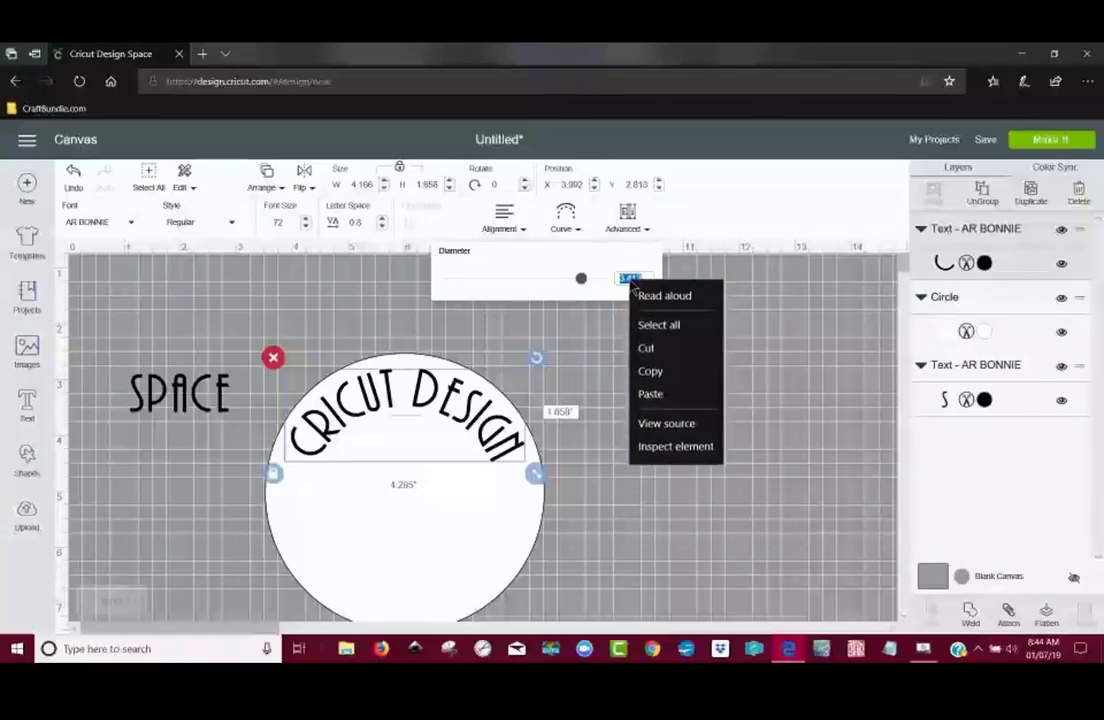
click(660, 384)
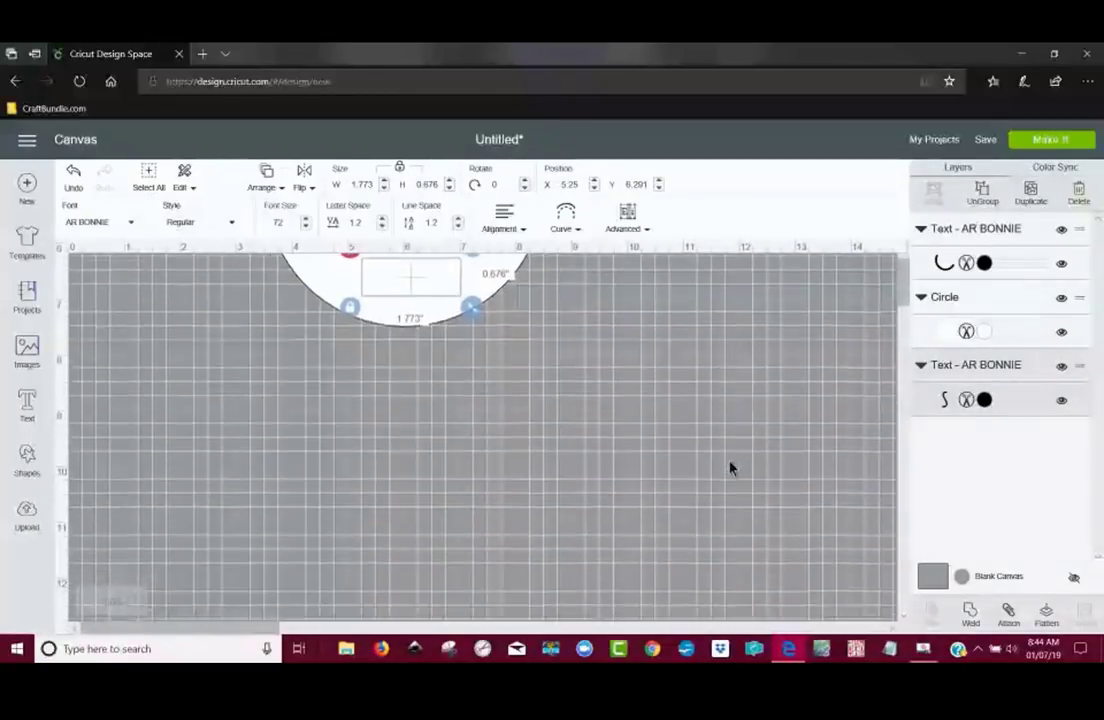
Send the white circle to the back so it sits behind both text objects
scroll(down, 3)
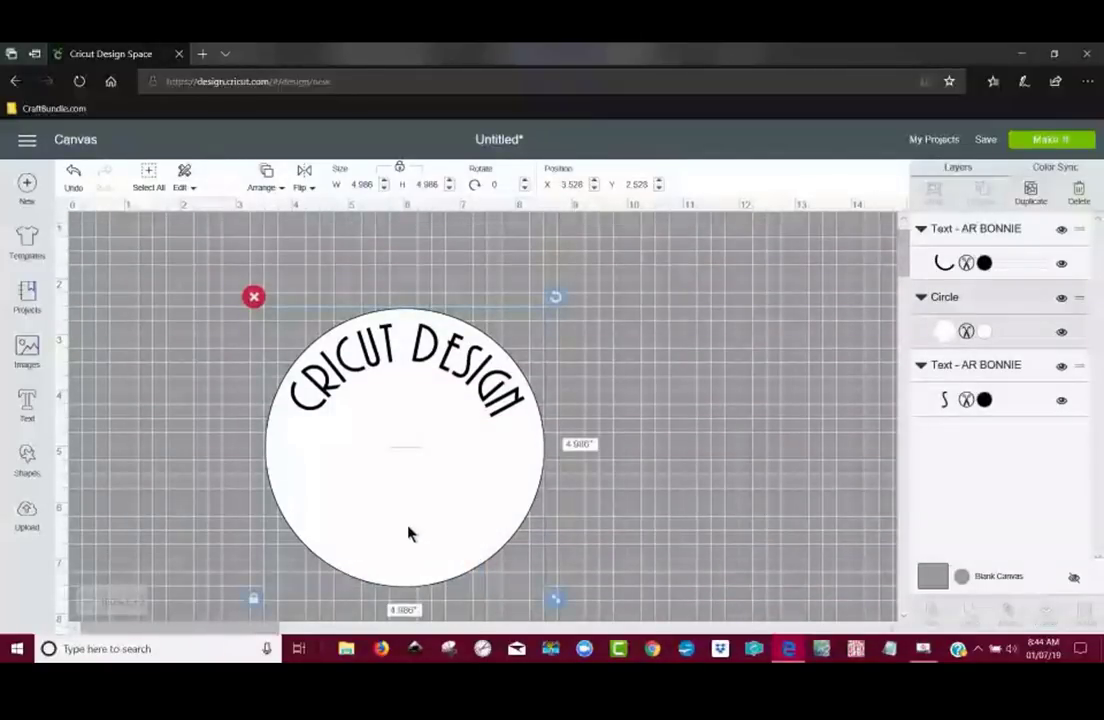
right_click(408, 532)
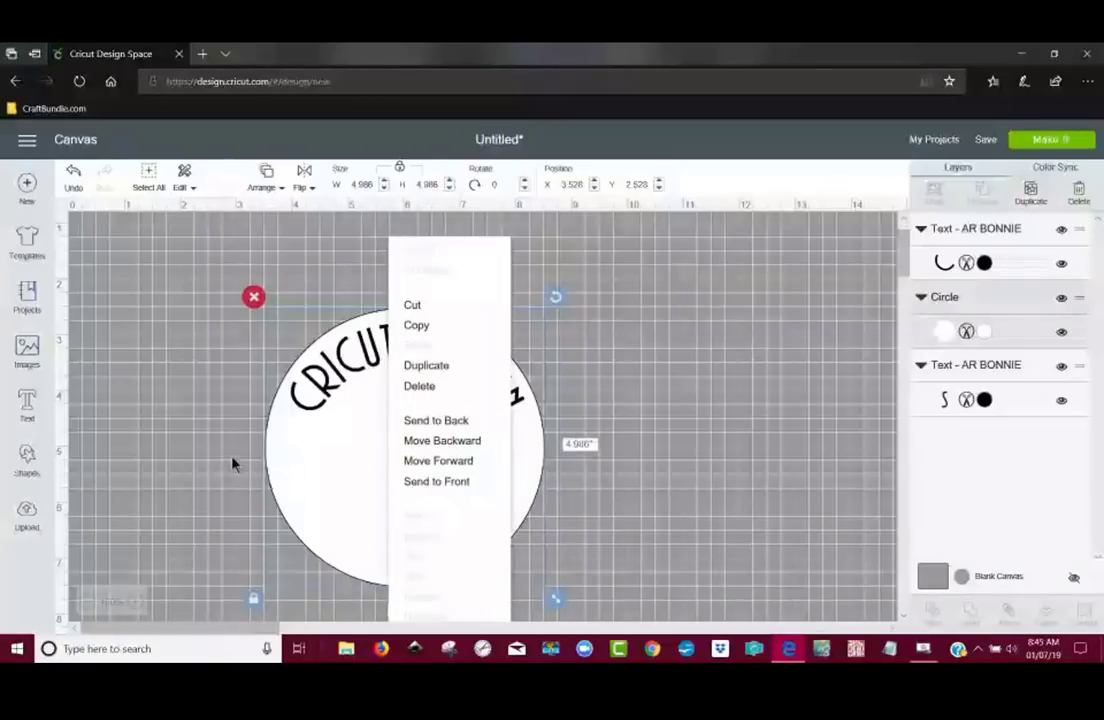
click(236, 464)
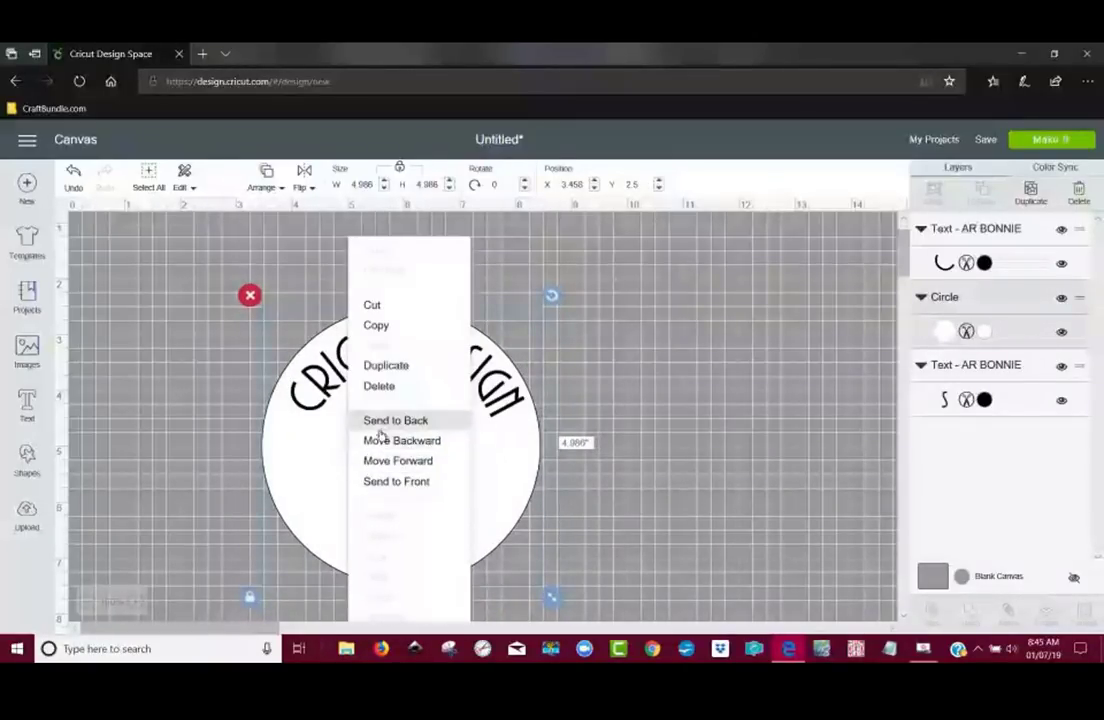
click(396, 420)
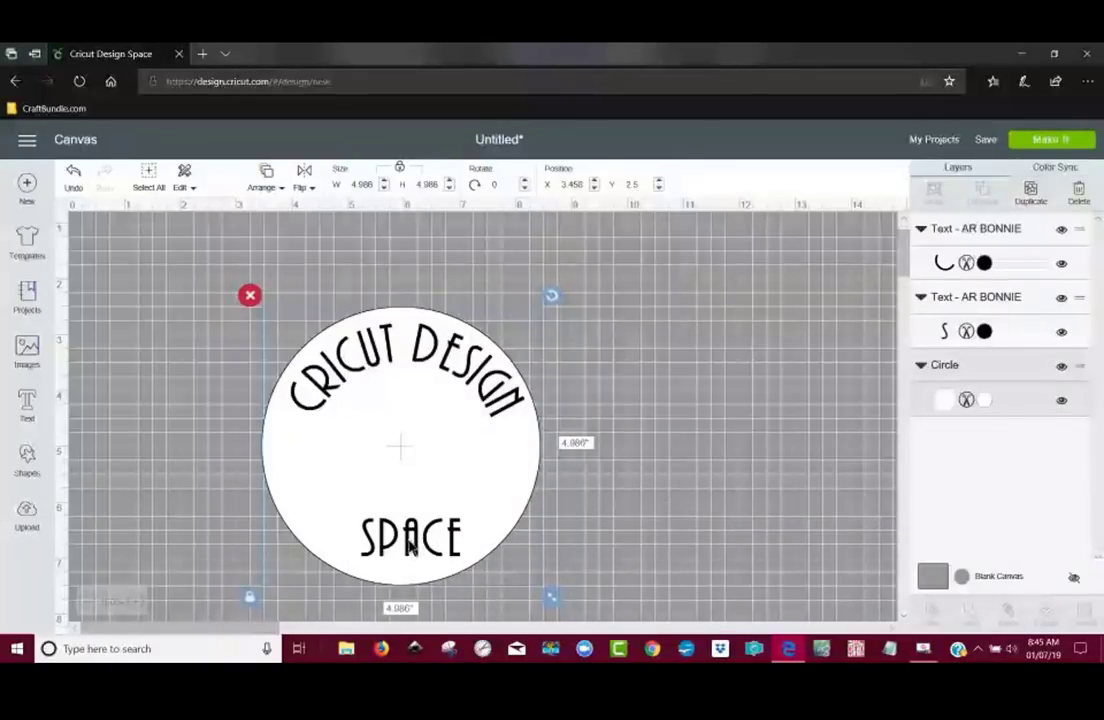
Curve SPACE upward along the circle's bottom by pasting a negative diameter value
click(410, 540)
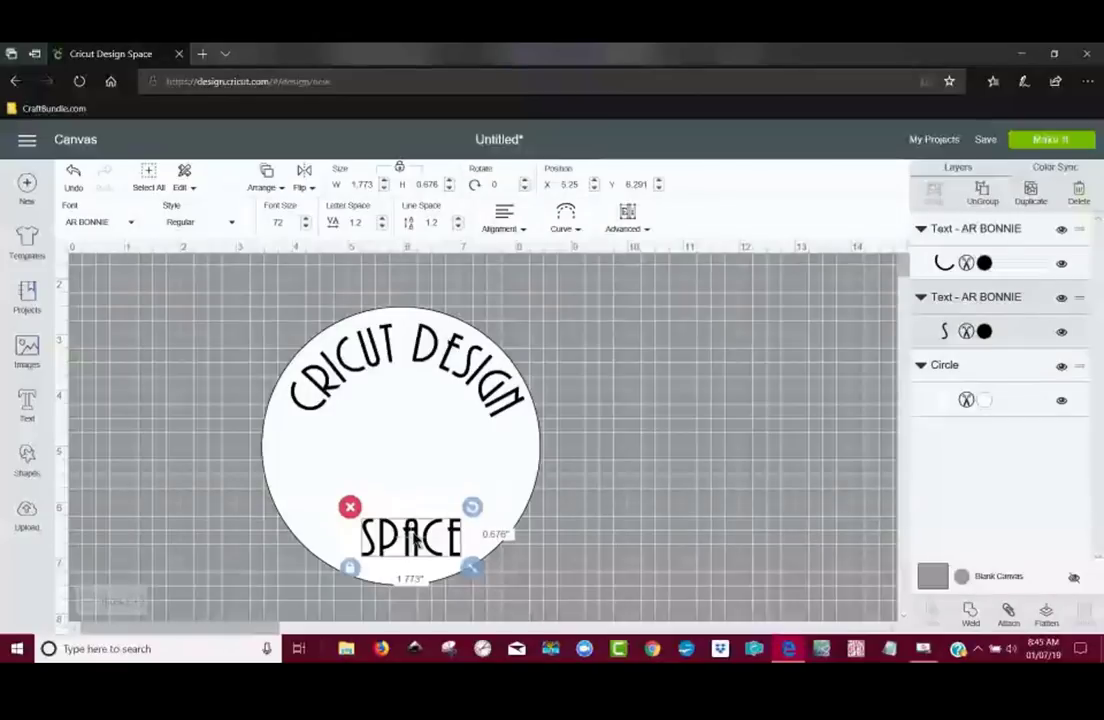
click(564, 212)
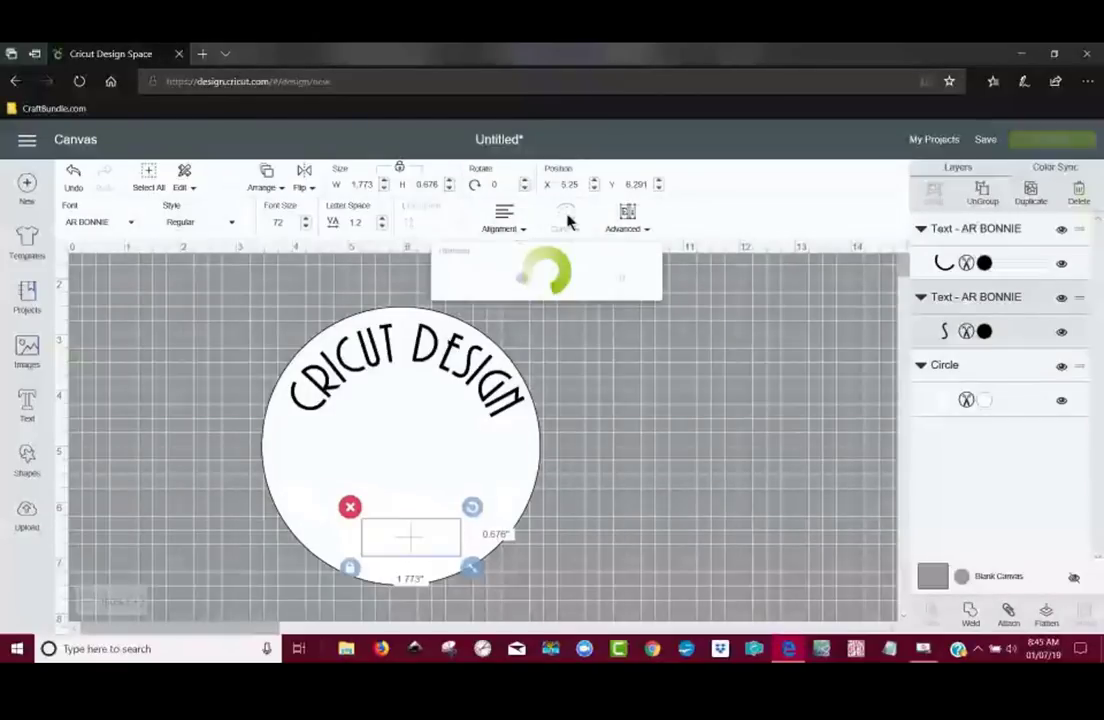
click(564, 218)
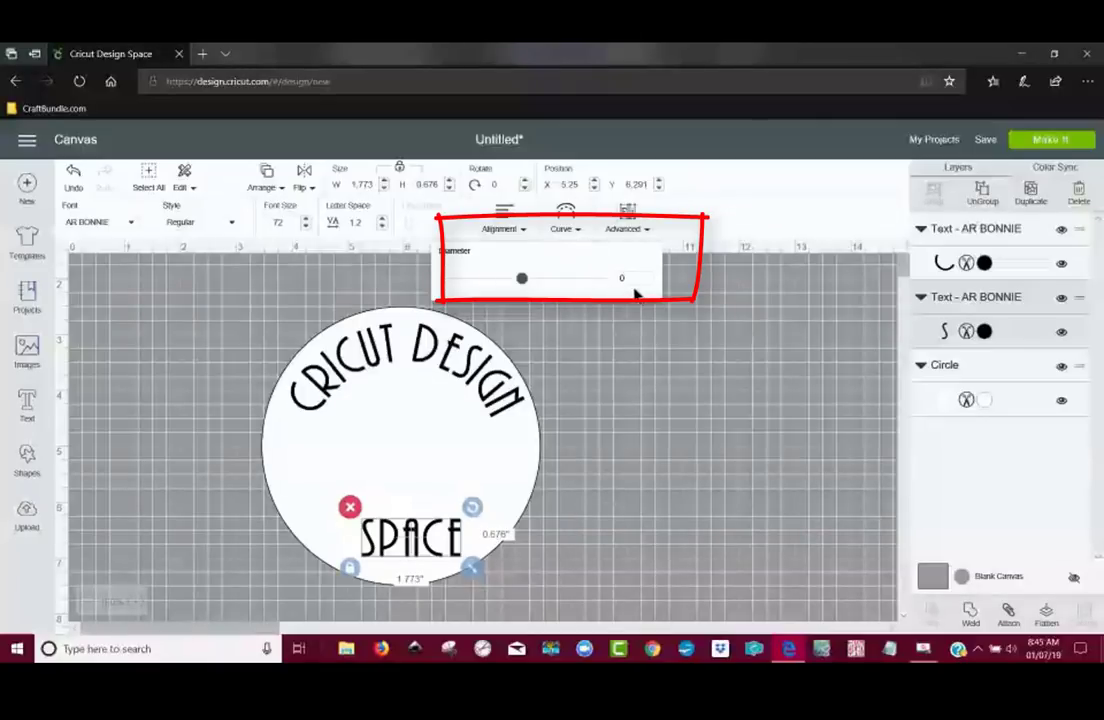
click(634, 278)
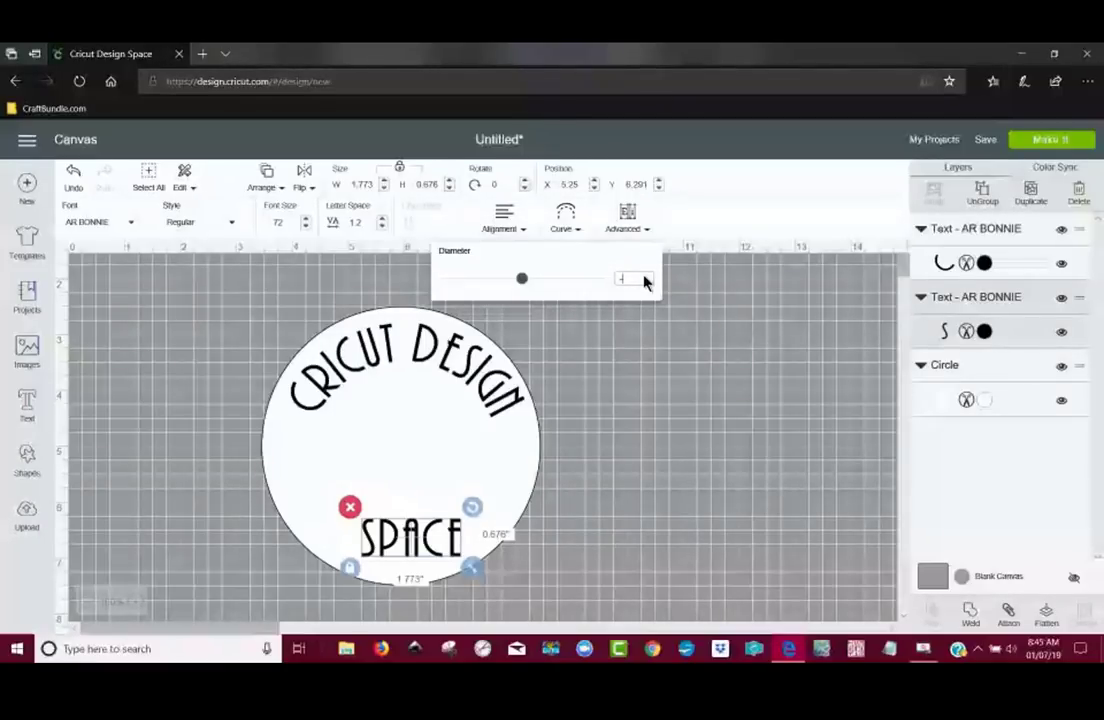
click(630, 278)
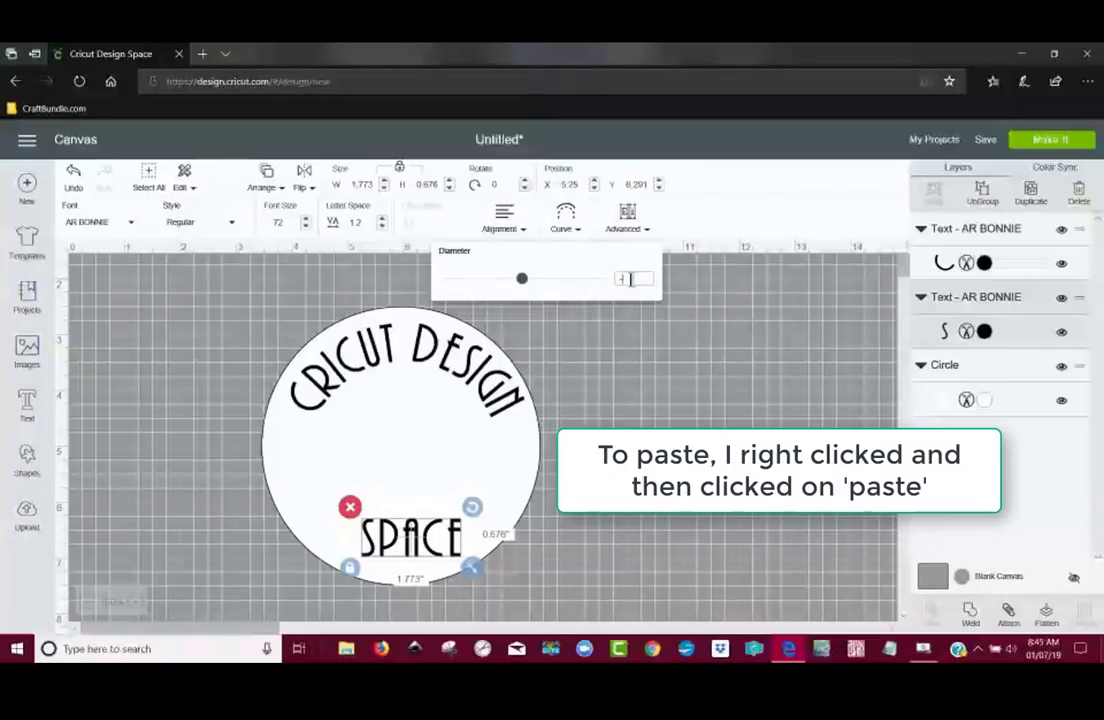
right_click(622, 278)
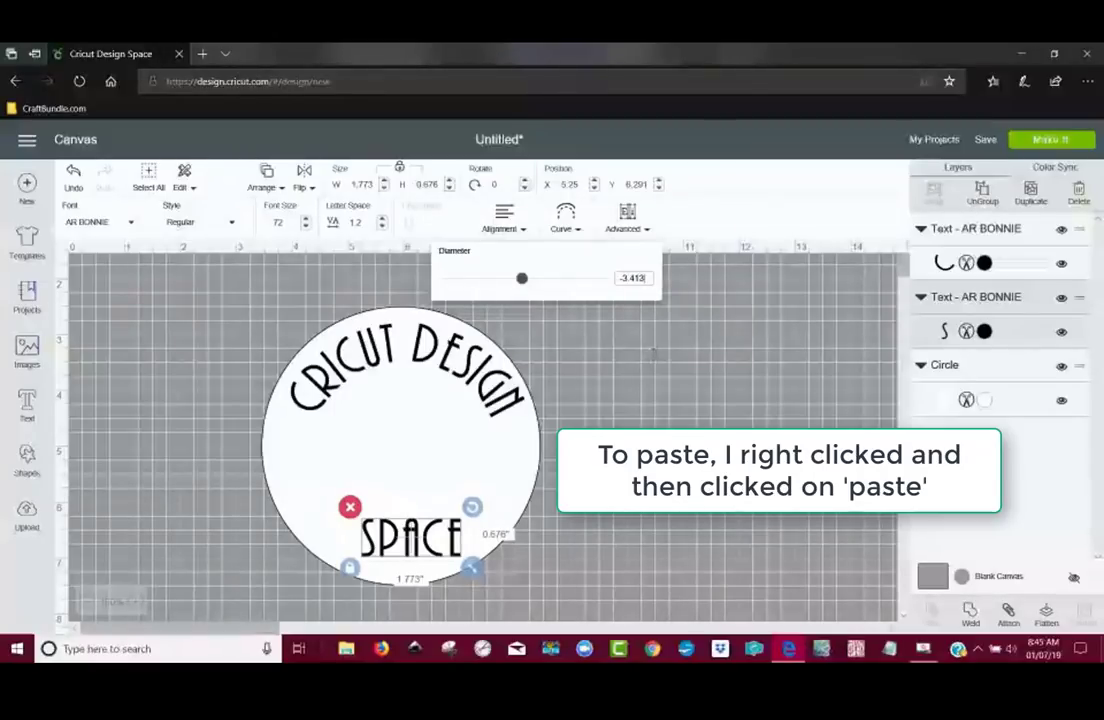
drag(520, 278, 472, 278)
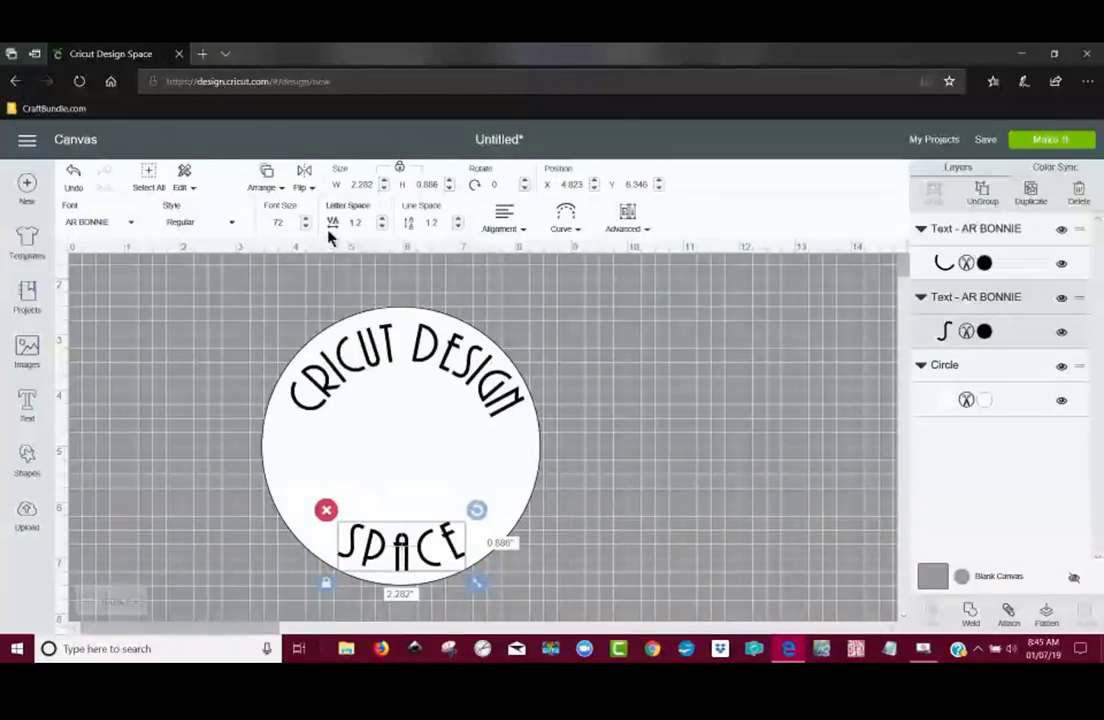
Lower SPACE's Letter Space value and nudge it centered along the circle's bottom
click(384, 226)
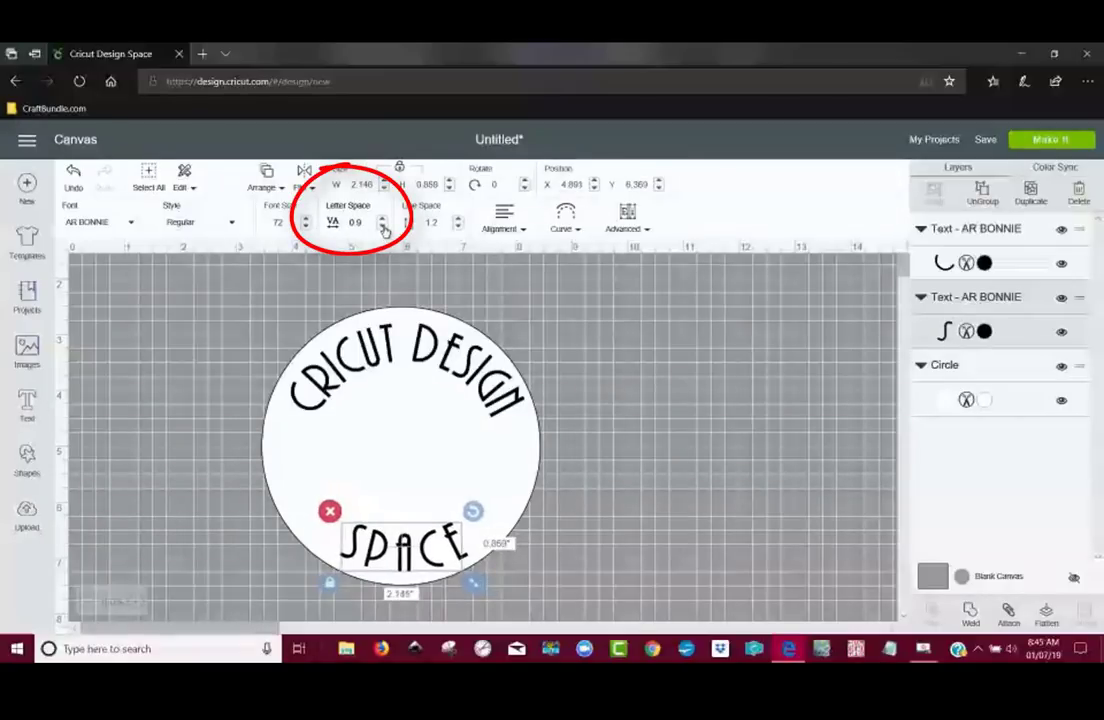
click(384, 228)
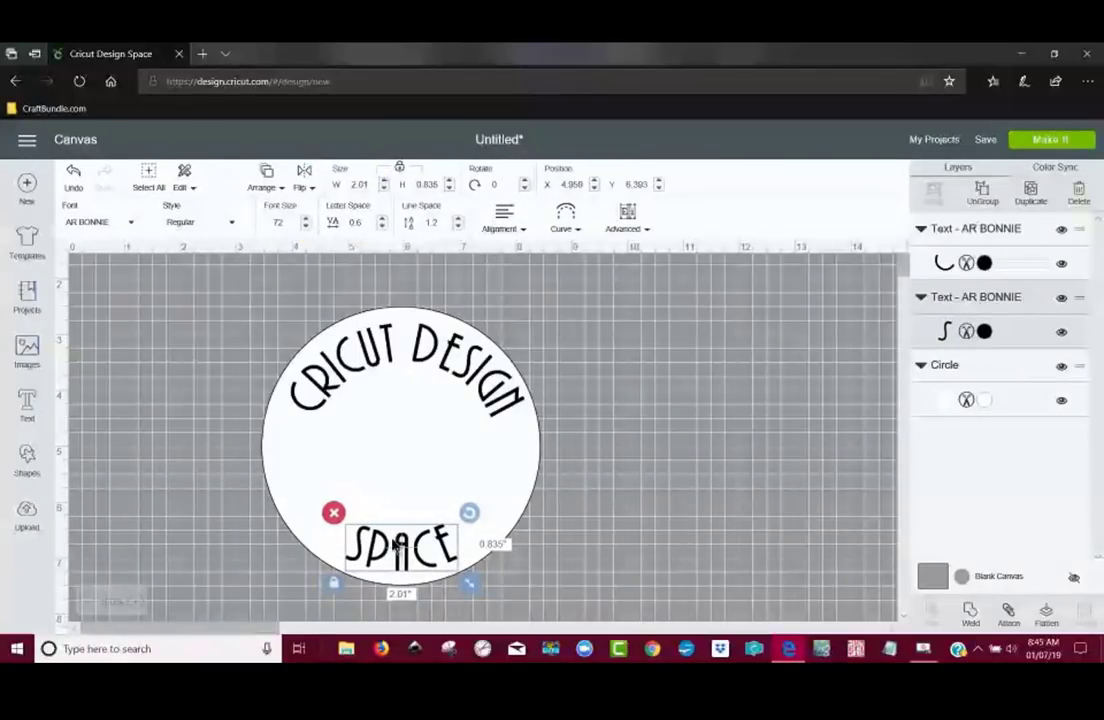
drag(400, 548, 412, 548)
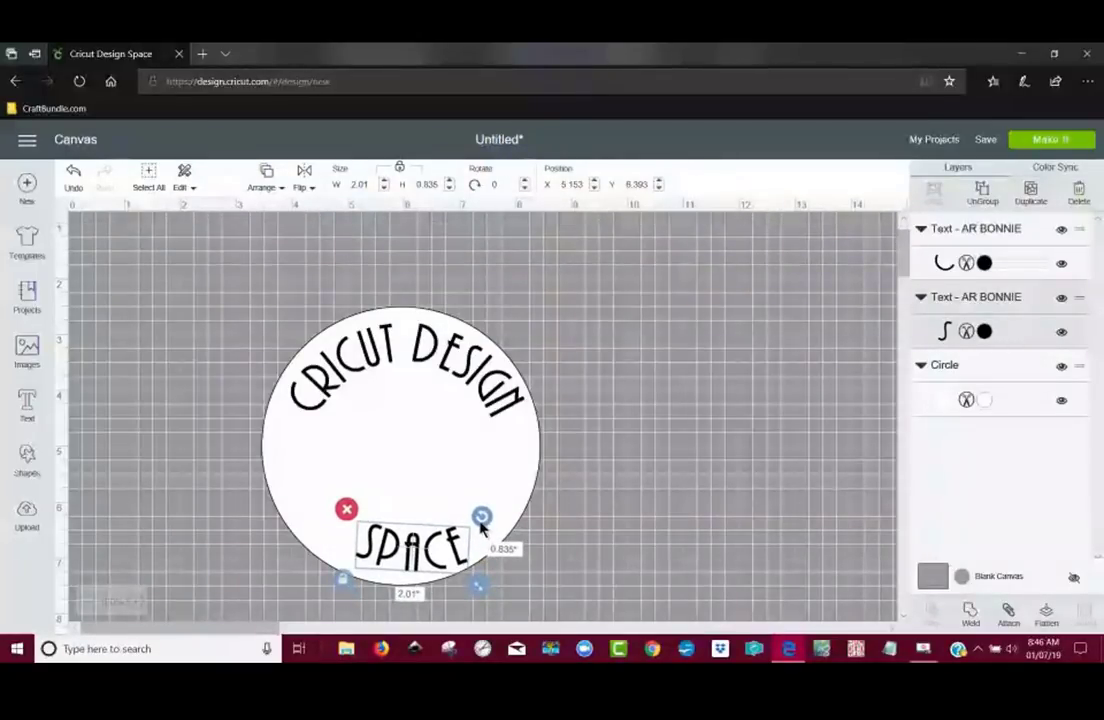
click(644, 532)
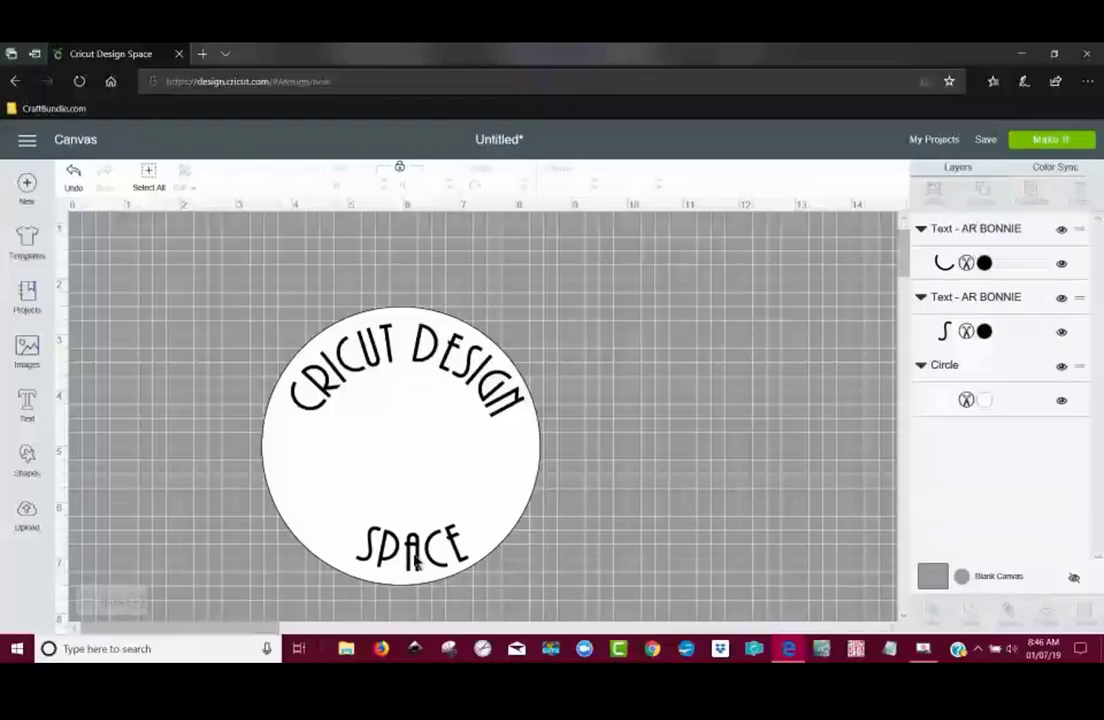
click(404, 548)
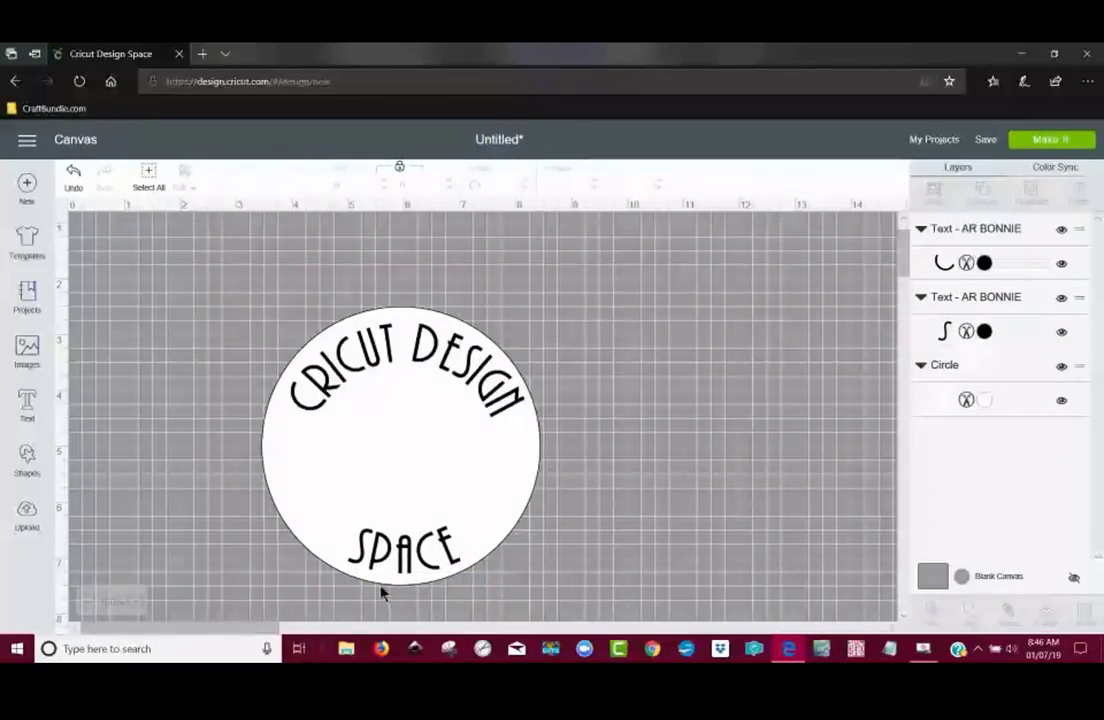
click(404, 550)
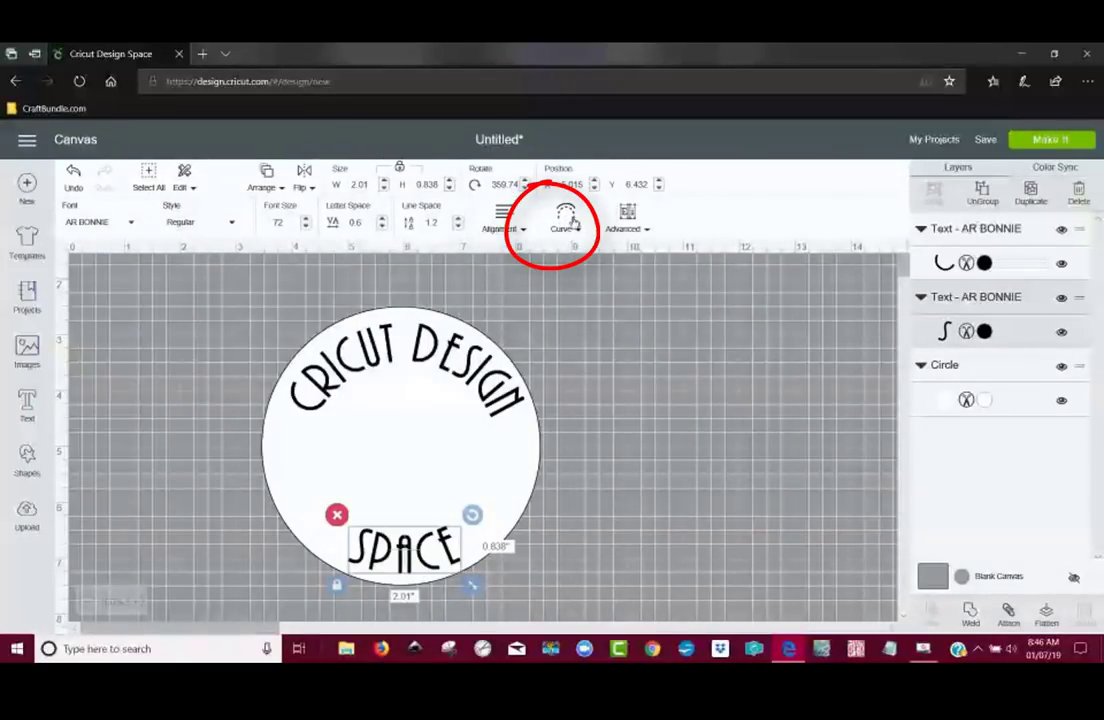
Ungroup SPACE to individual letters via Advanced options
click(626, 216)
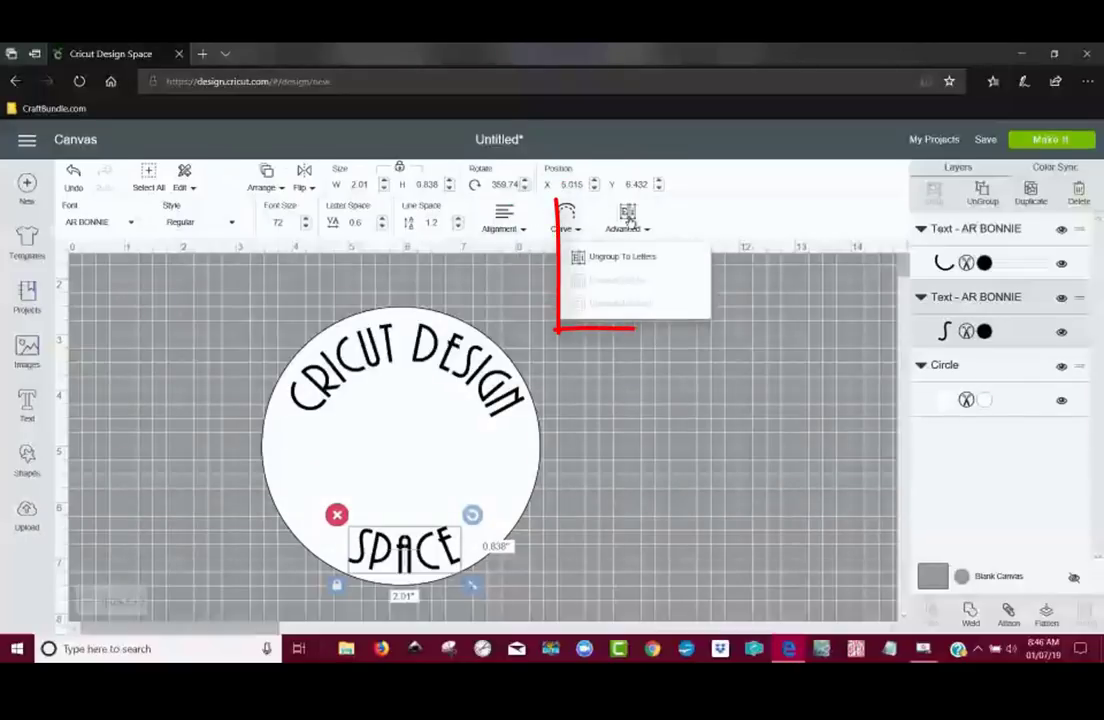
click(622, 256)
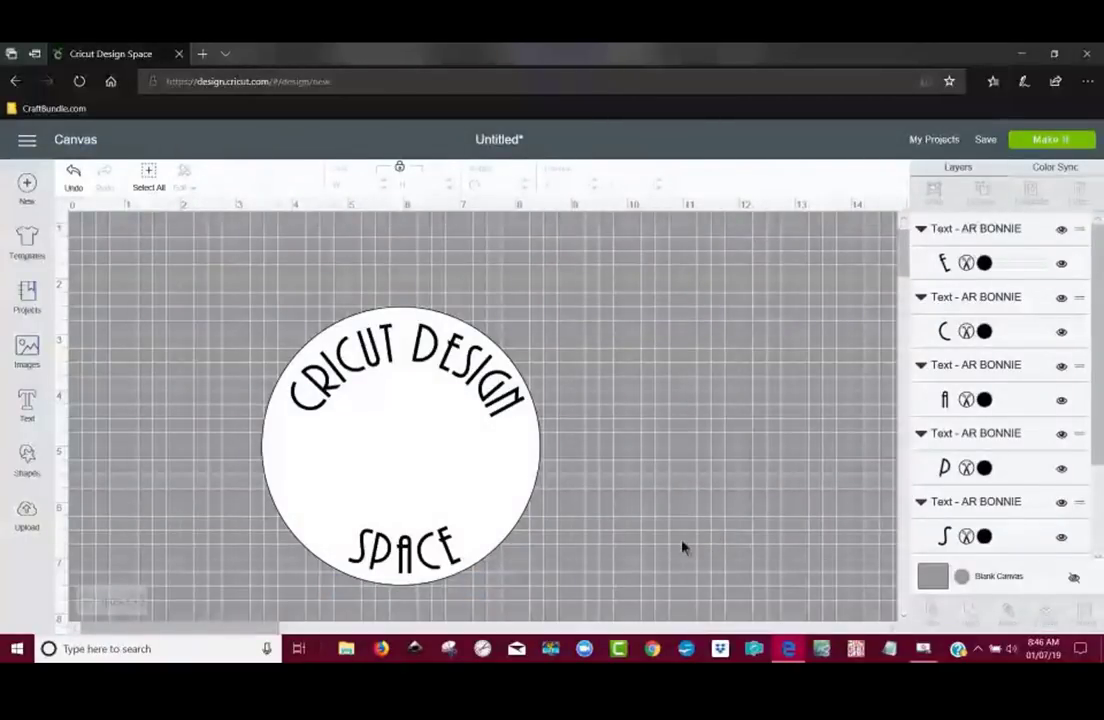
mouse_move(680, 456)
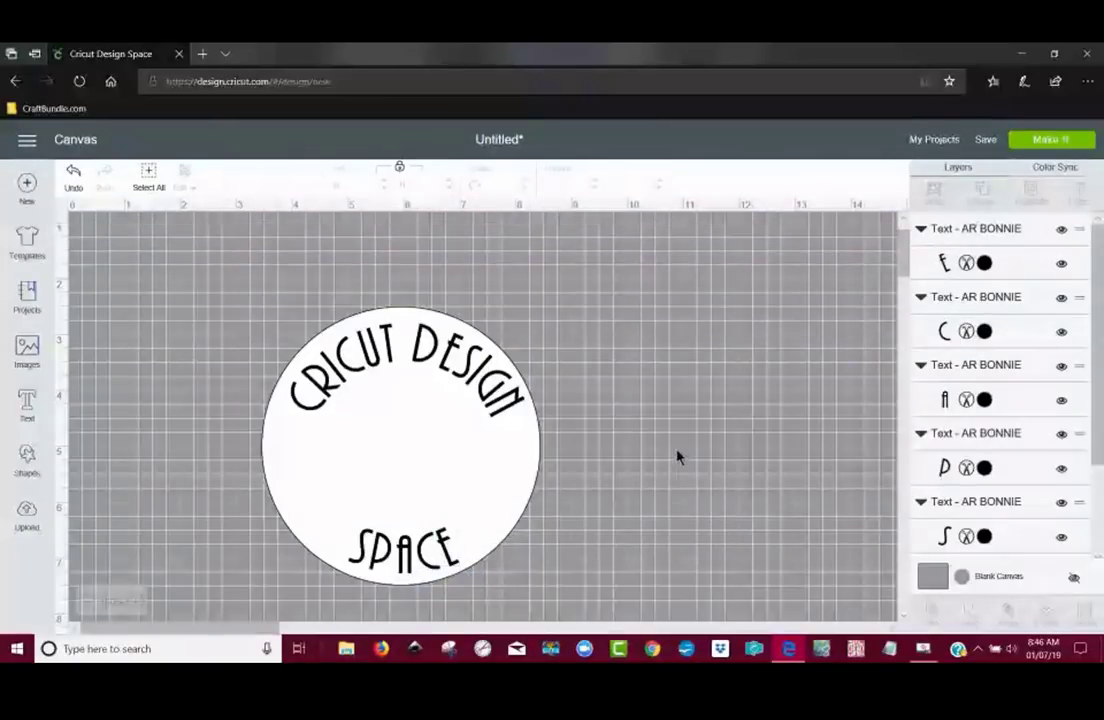
scroll(down, 3)
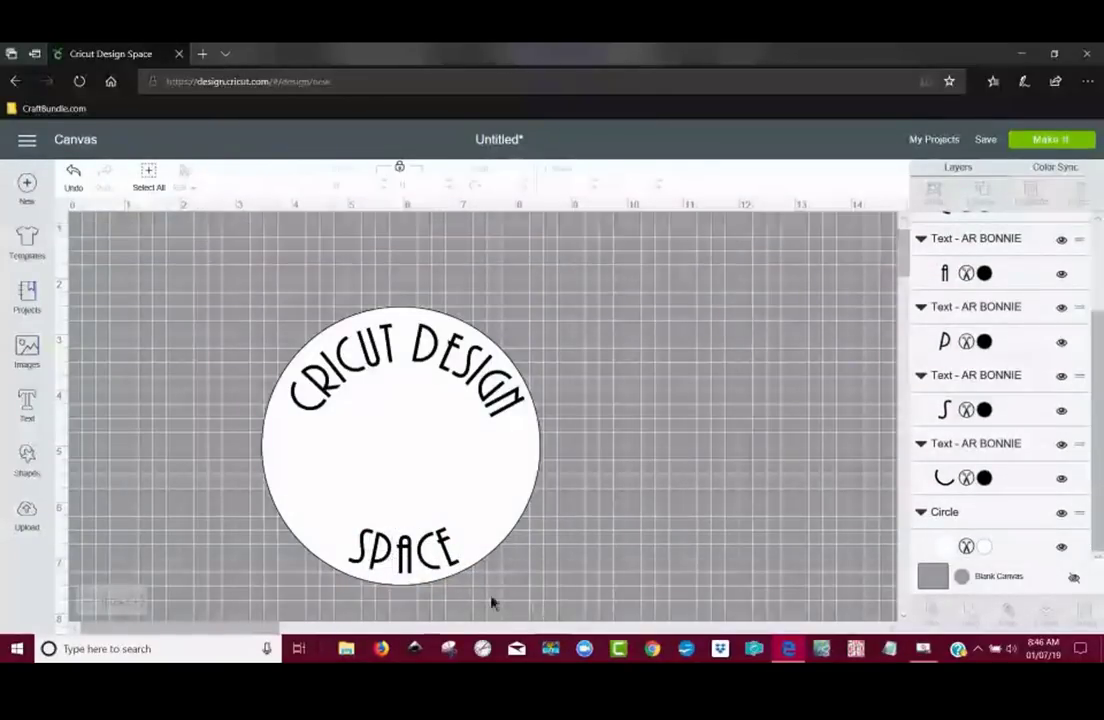
click(400, 444)
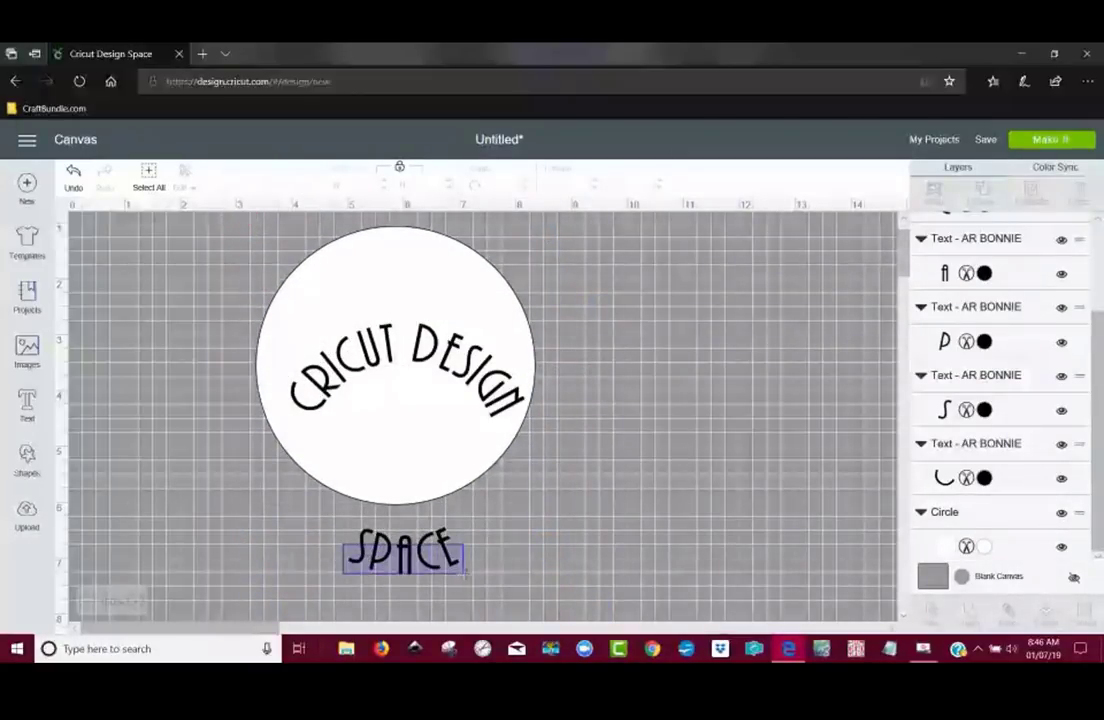
Group the selected SPACE letters and move the circle back behind the texts
click(402, 552)
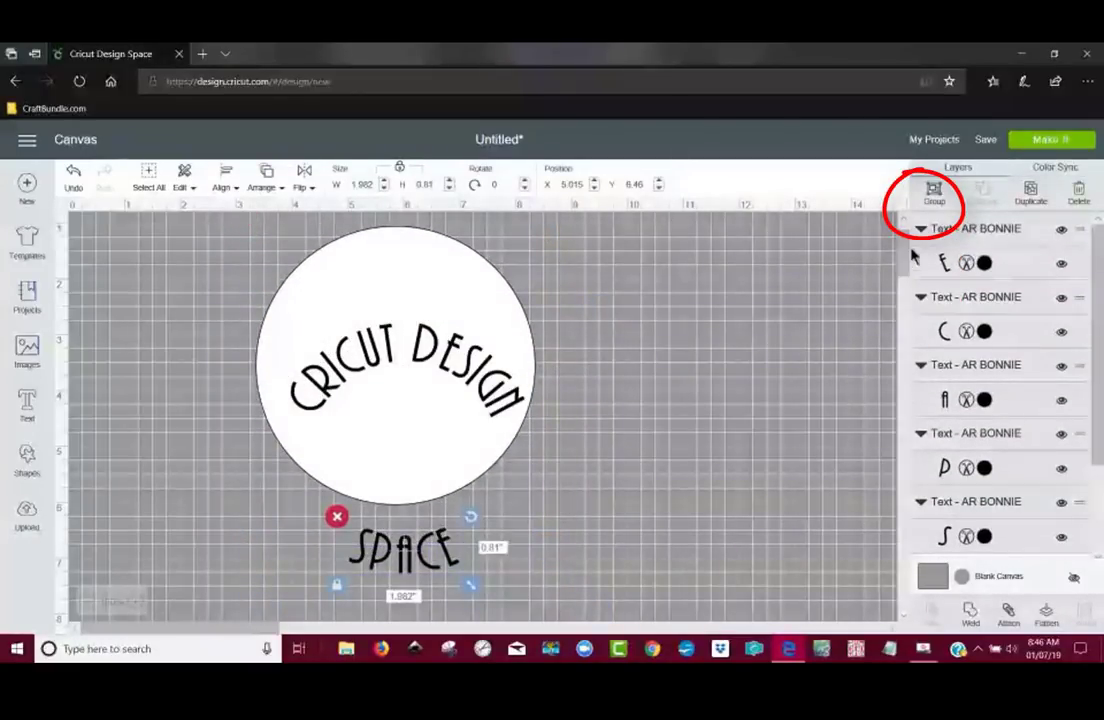
click(932, 190)
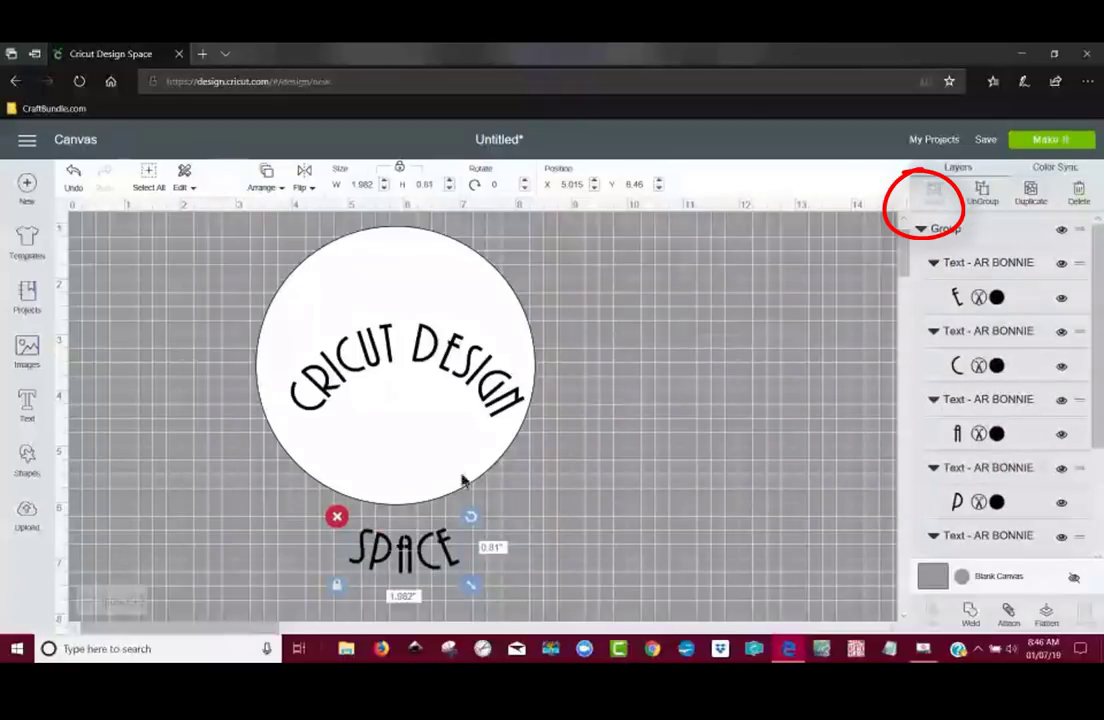
drag(404, 550, 400, 486)
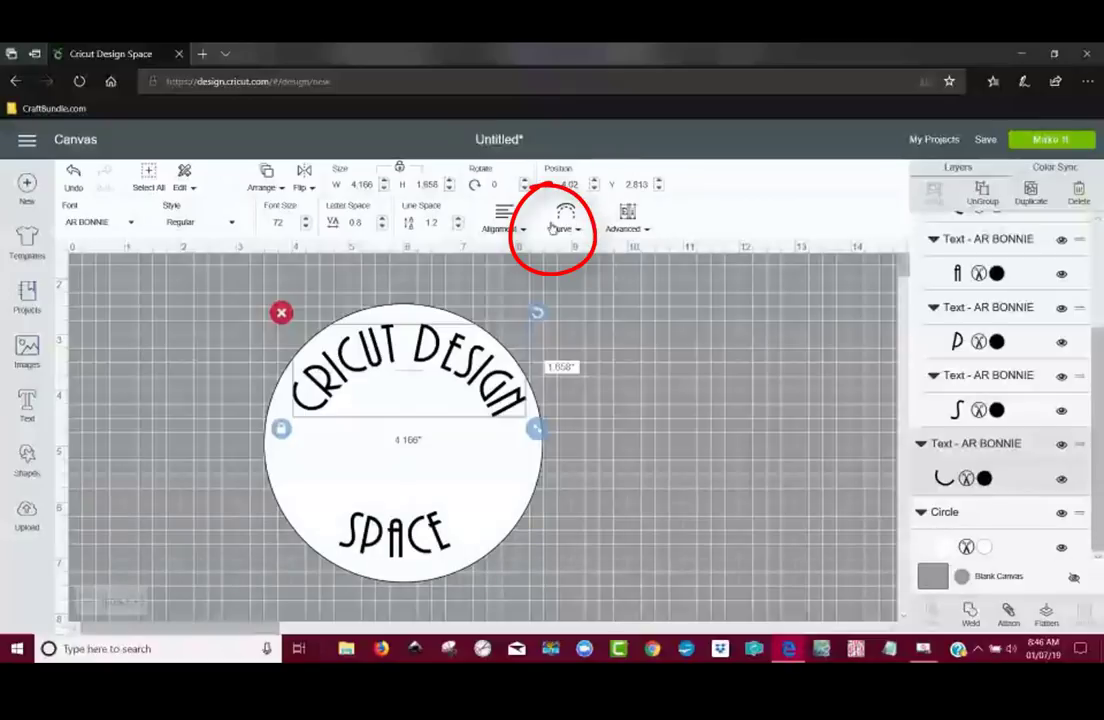
mouse_move(484, 452)
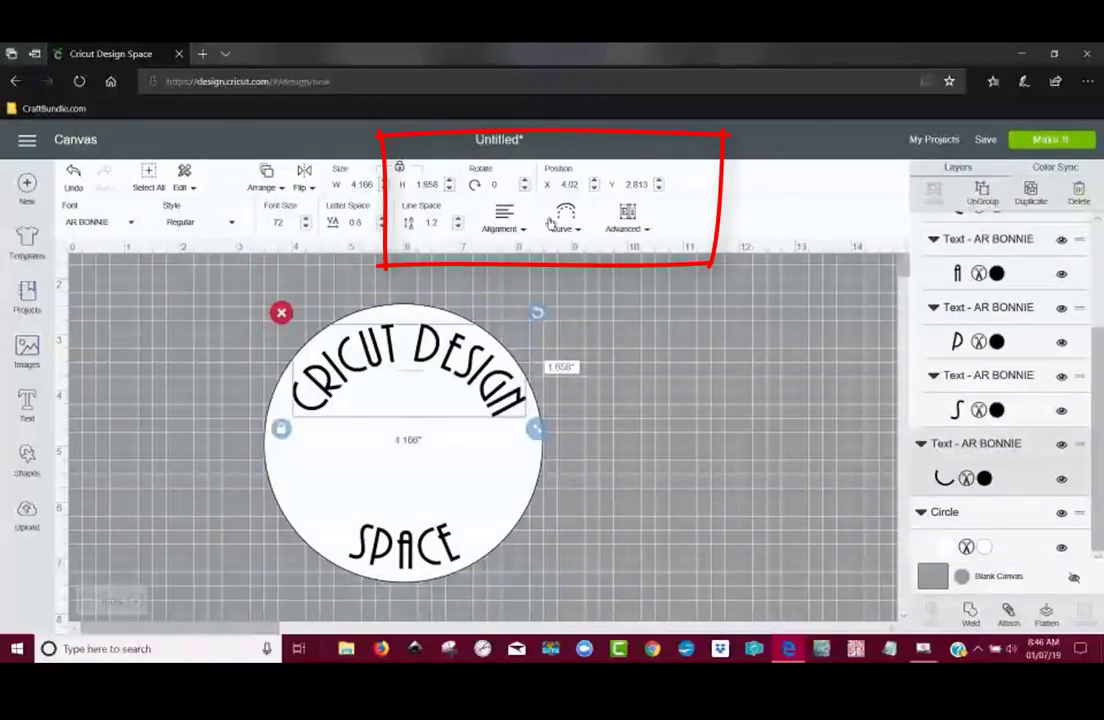
mouse_move(404, 562)
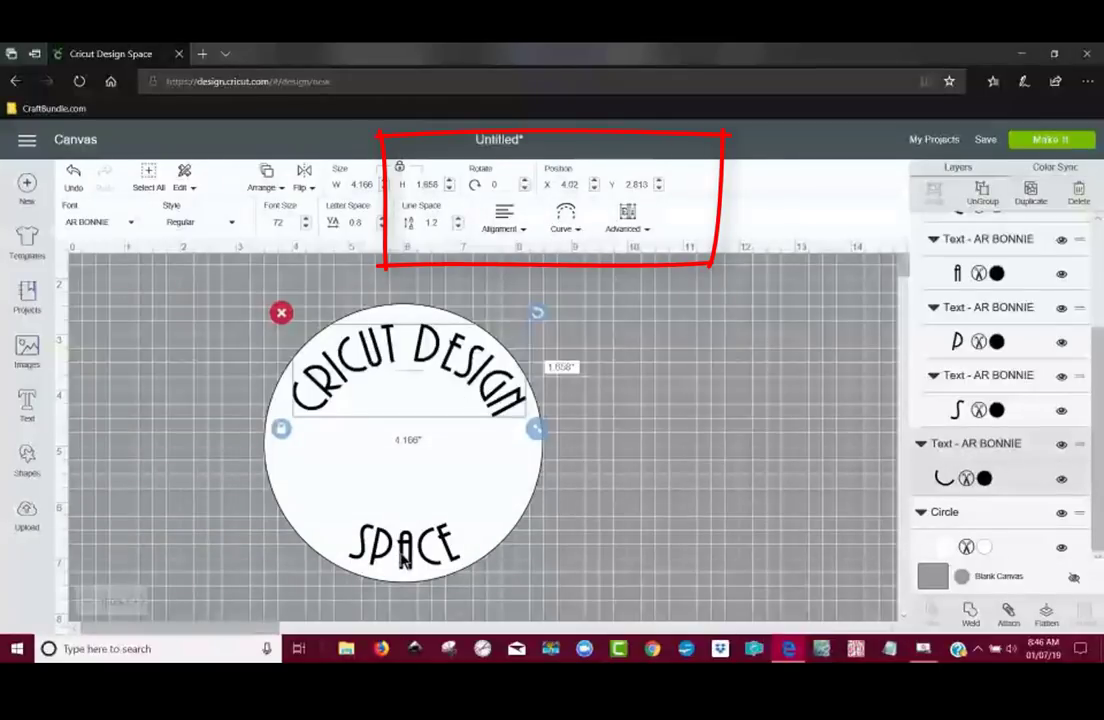
click(404, 548)
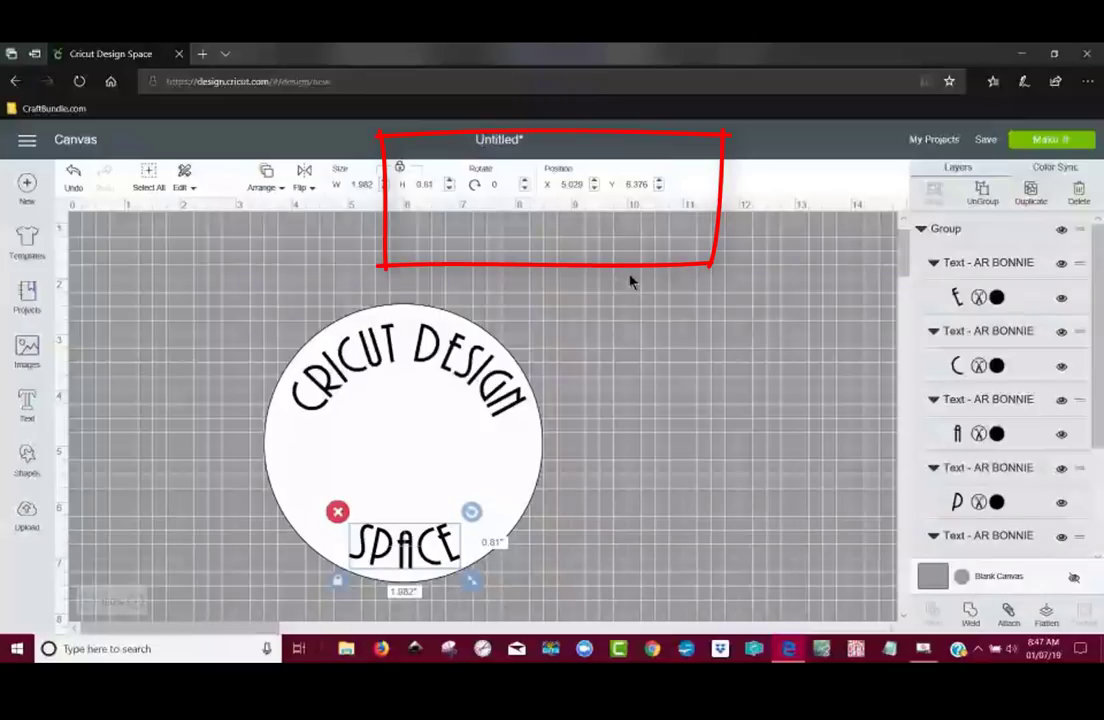
mouse_move(630, 292)
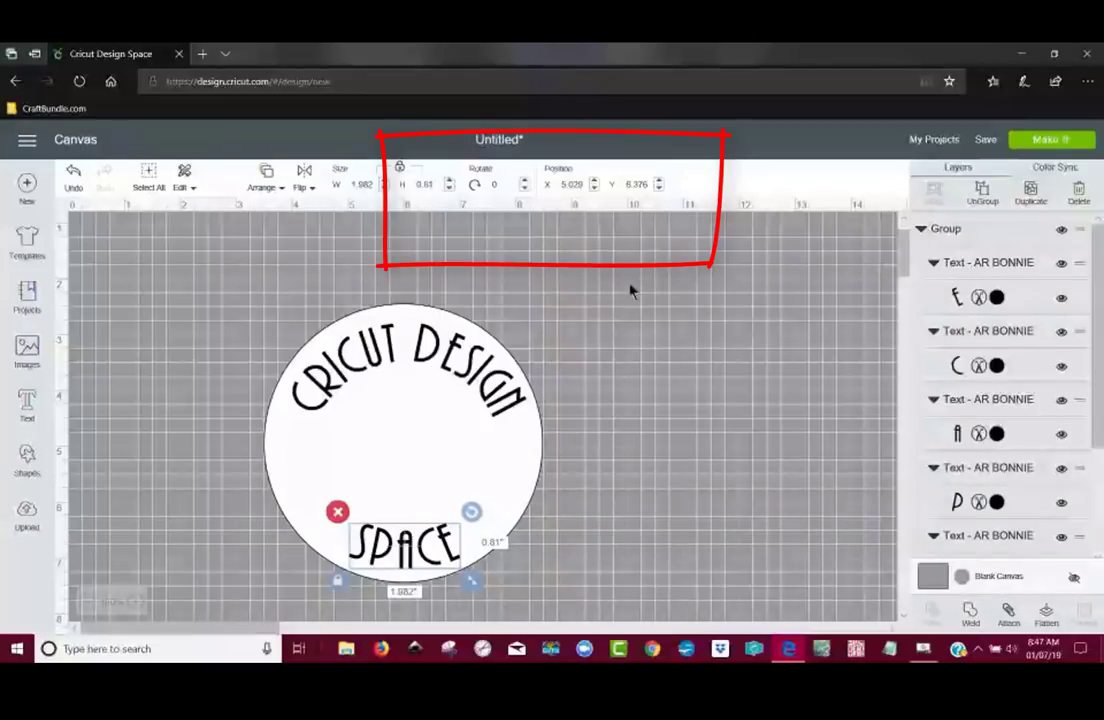
click(670, 414)
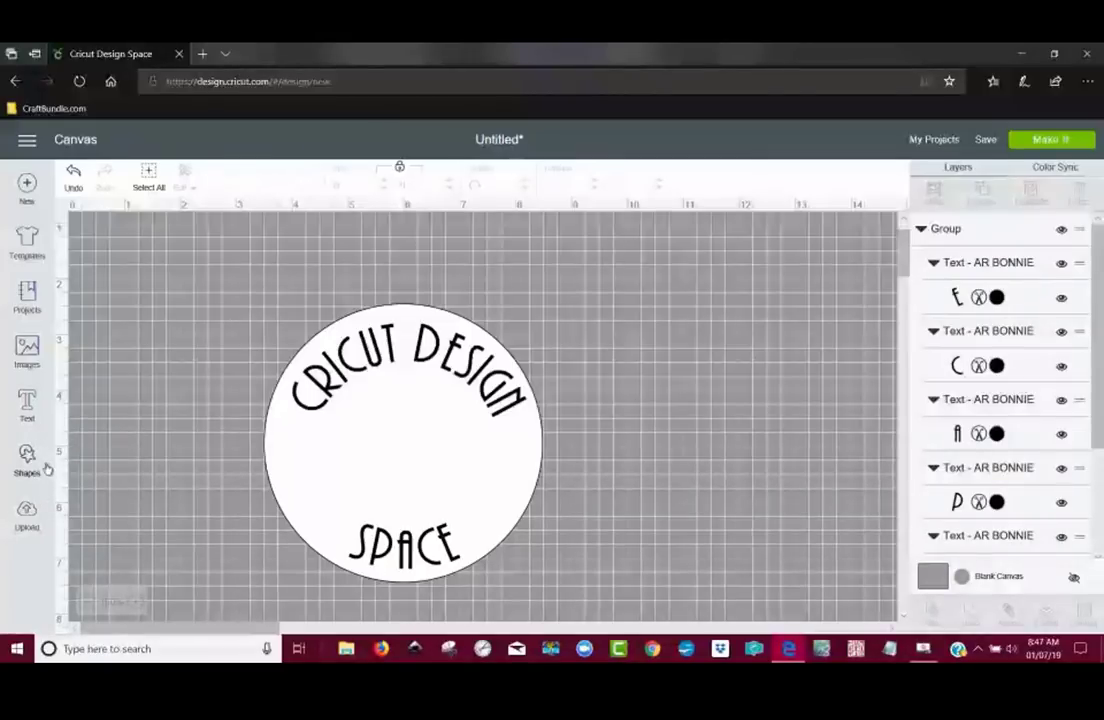
Insert the uploaded green cartoon character and center it inside the white circle
click(28, 512)
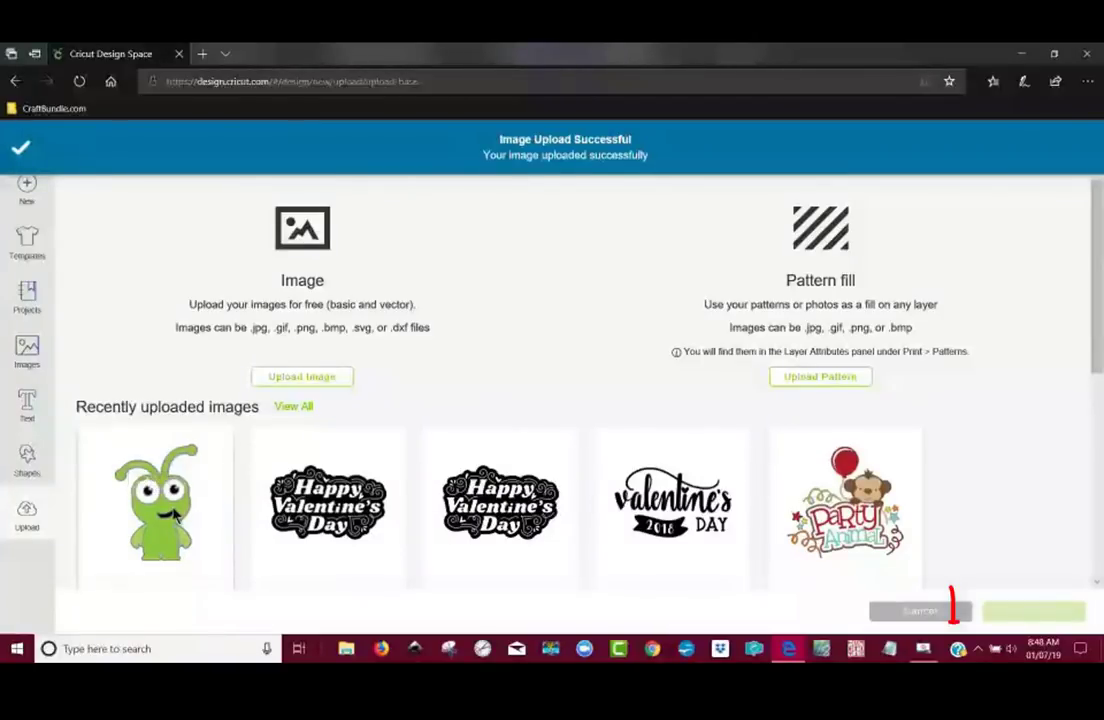
click(1032, 612)
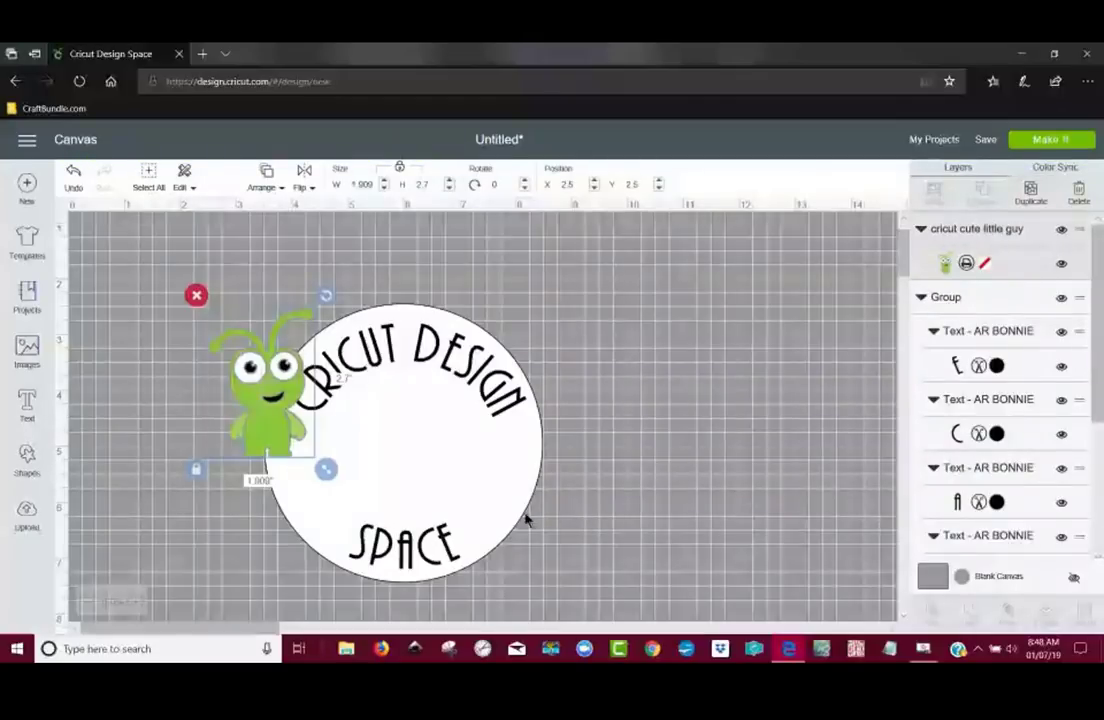
drag(264, 400, 390, 430)
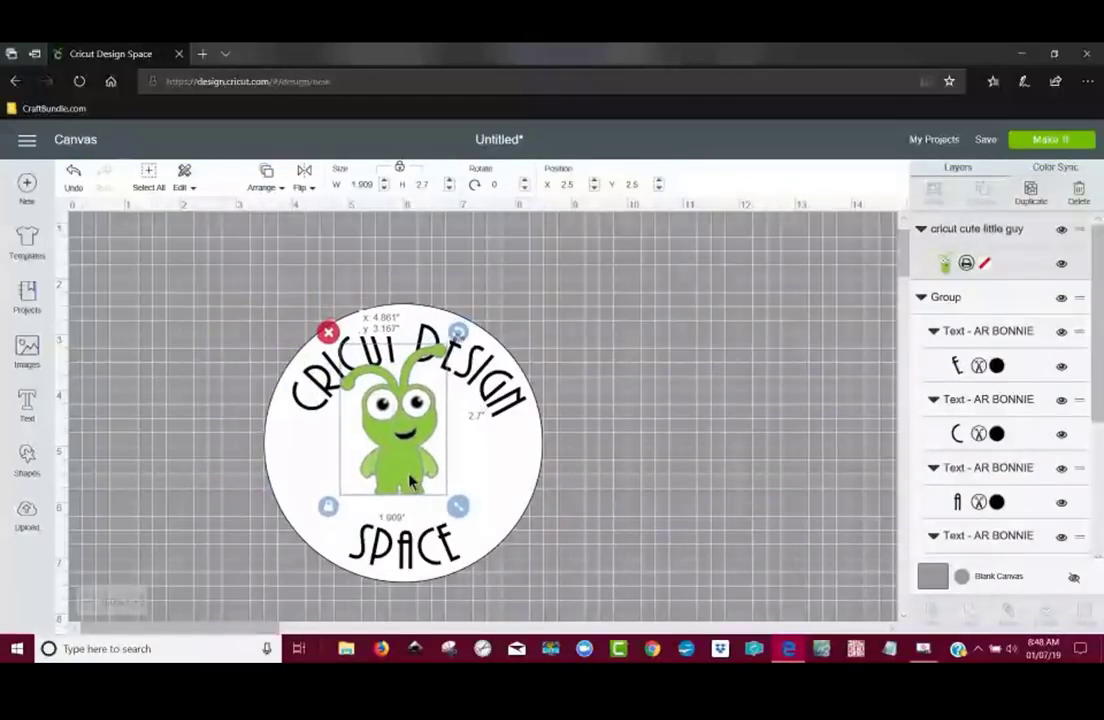
drag(394, 420, 394, 460)
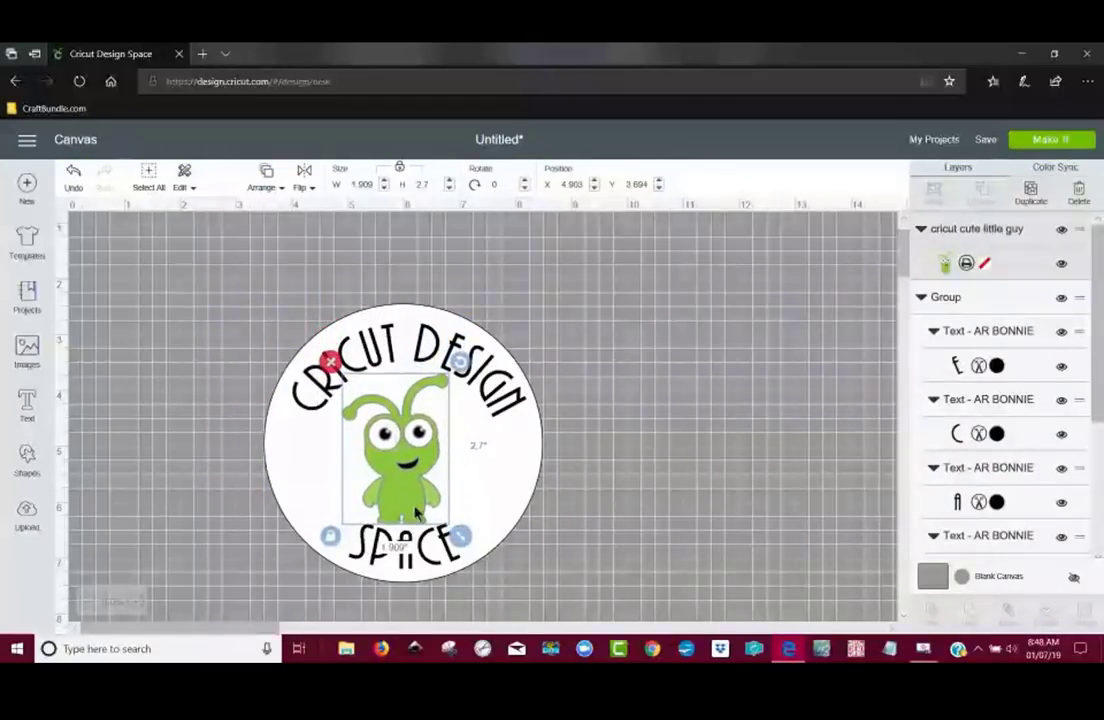
Shrink the character to fit between the texts and select all badge elements for aligning
drag(460, 536, 444, 516)
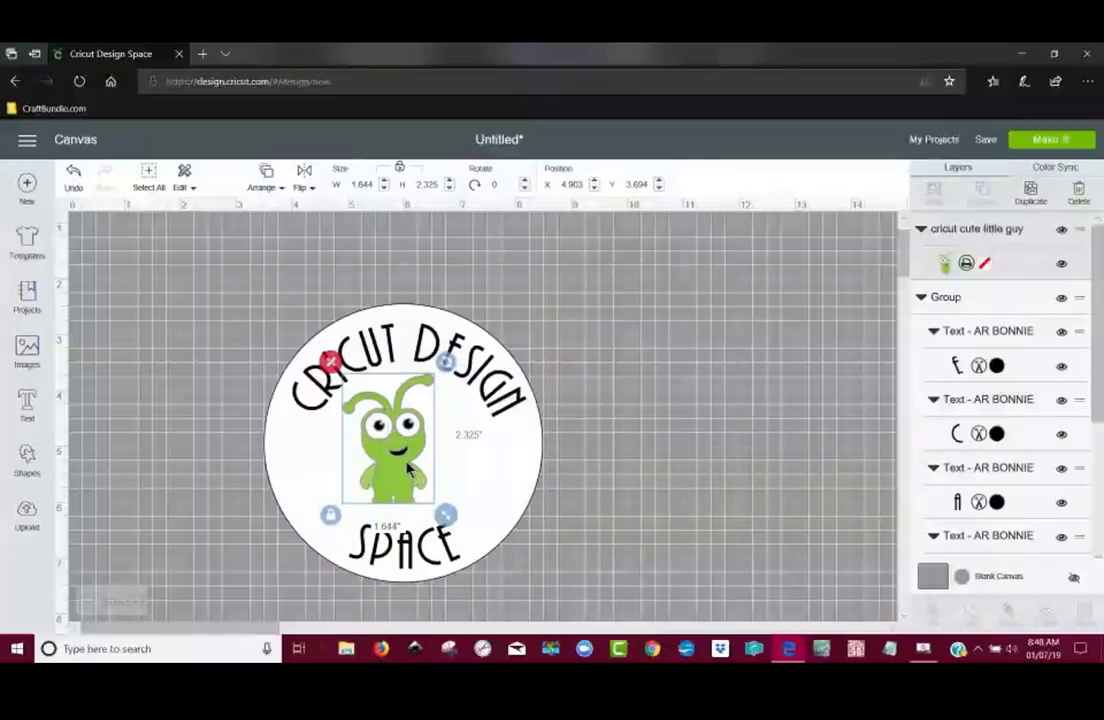
click(640, 480)
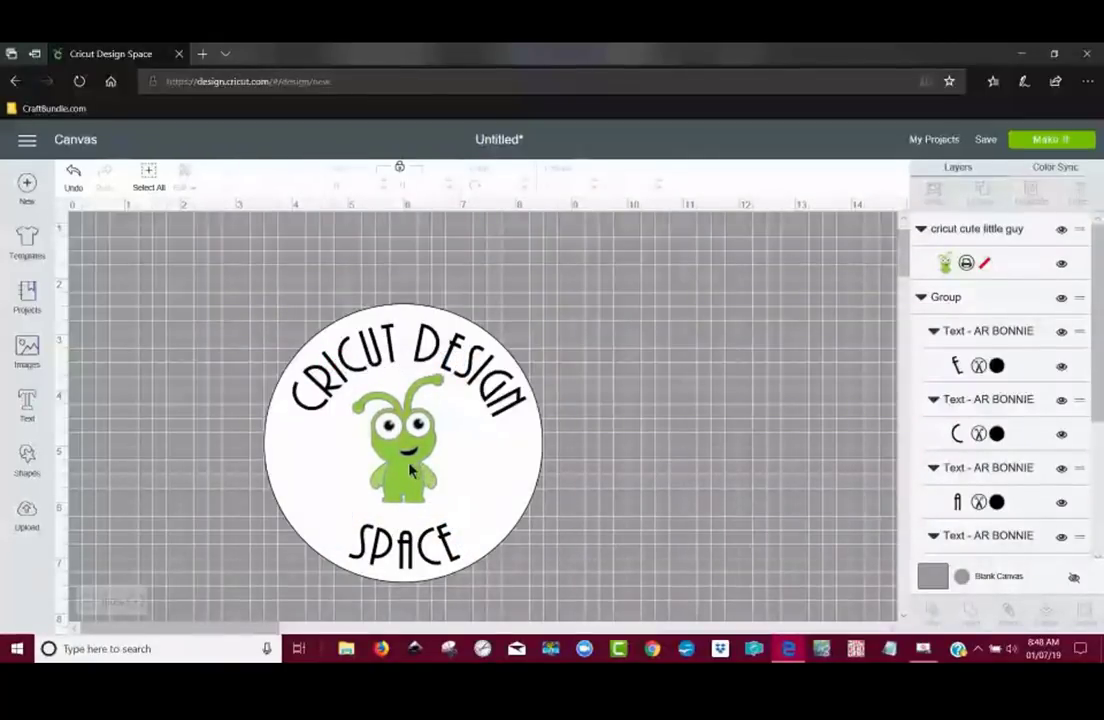
click(408, 470)
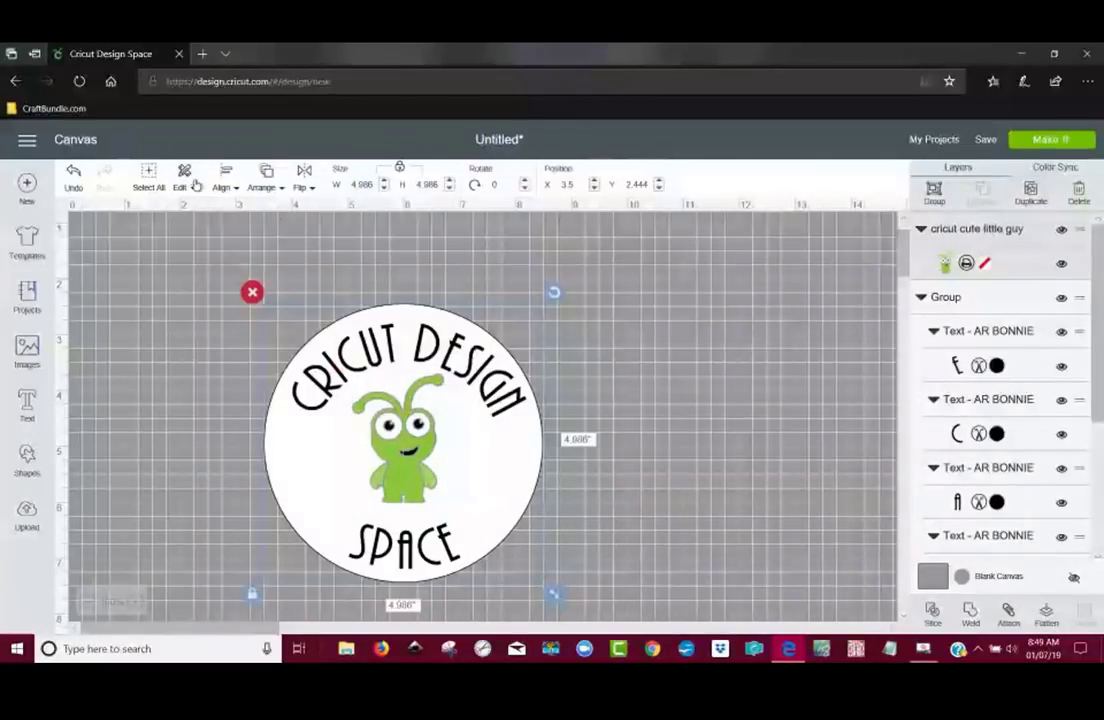
click(222, 178)
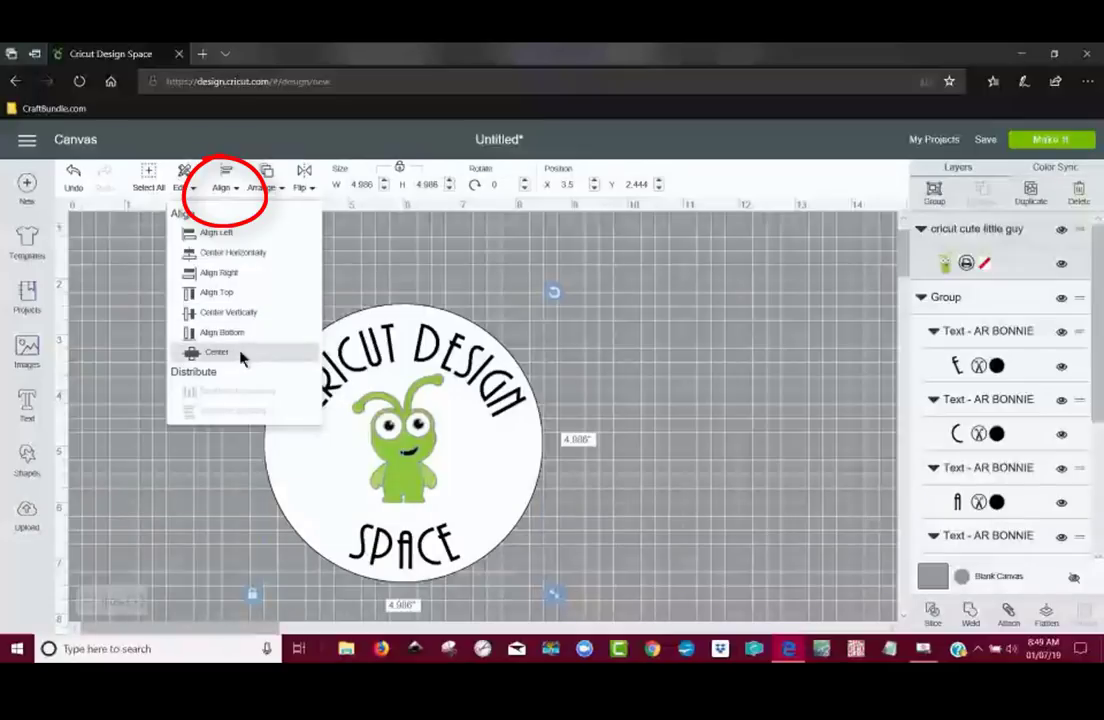